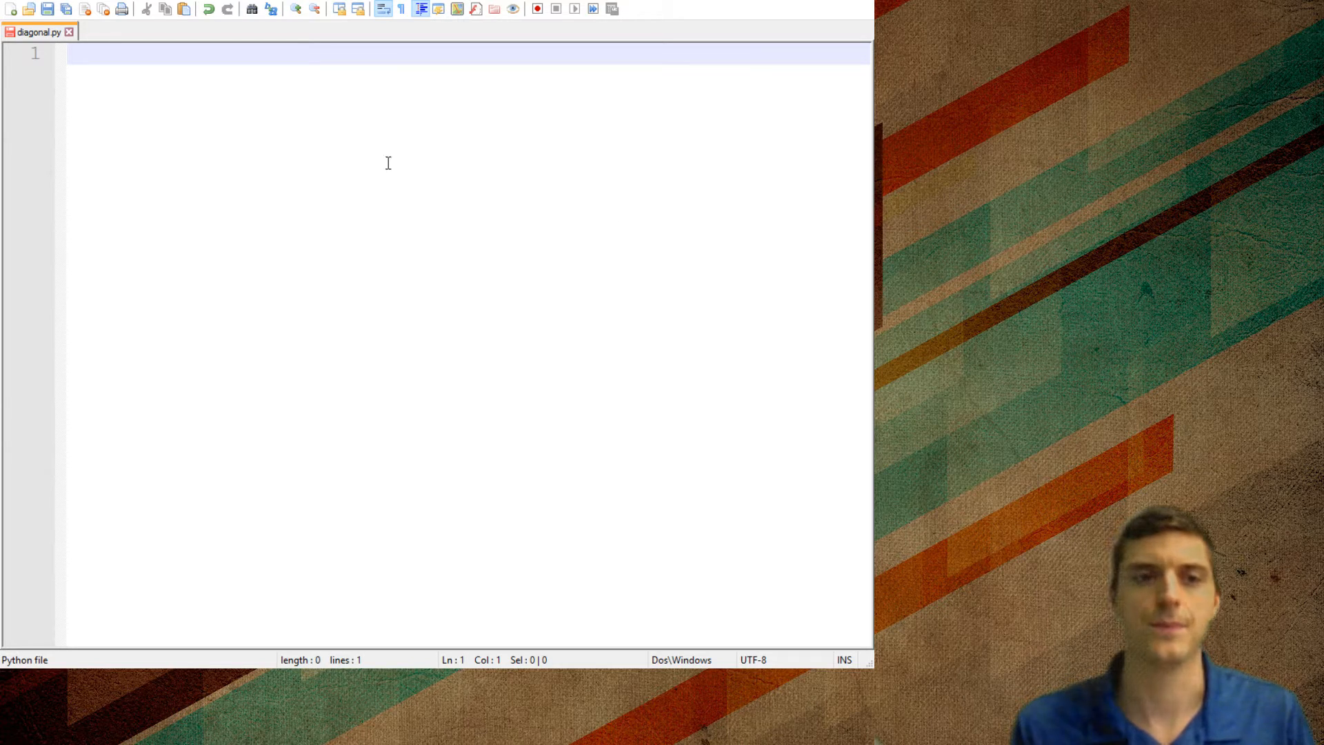
pyautogui.moveTo(323, 93)
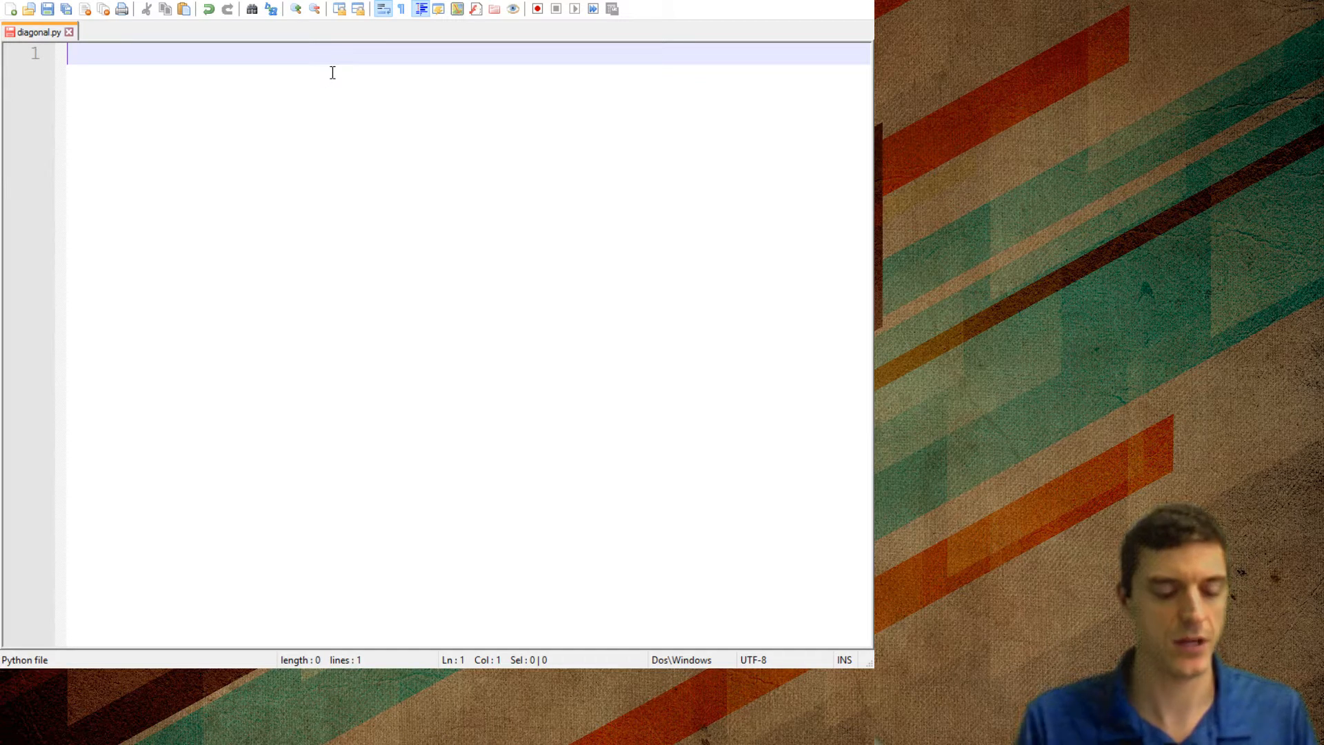
# Step: Write the loop header 'for x in range(0,10):' correcting the mistyped range
pyautogui.write('pr')
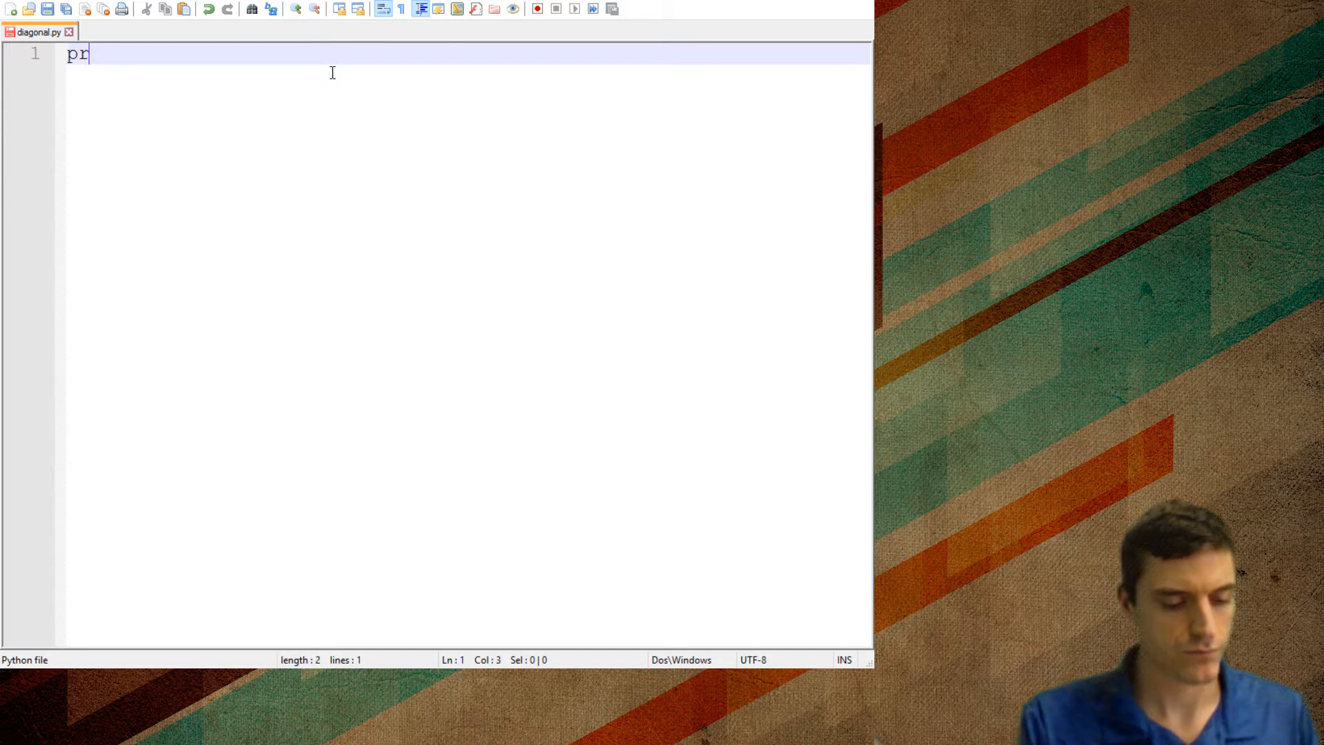
pyautogui.write('for')
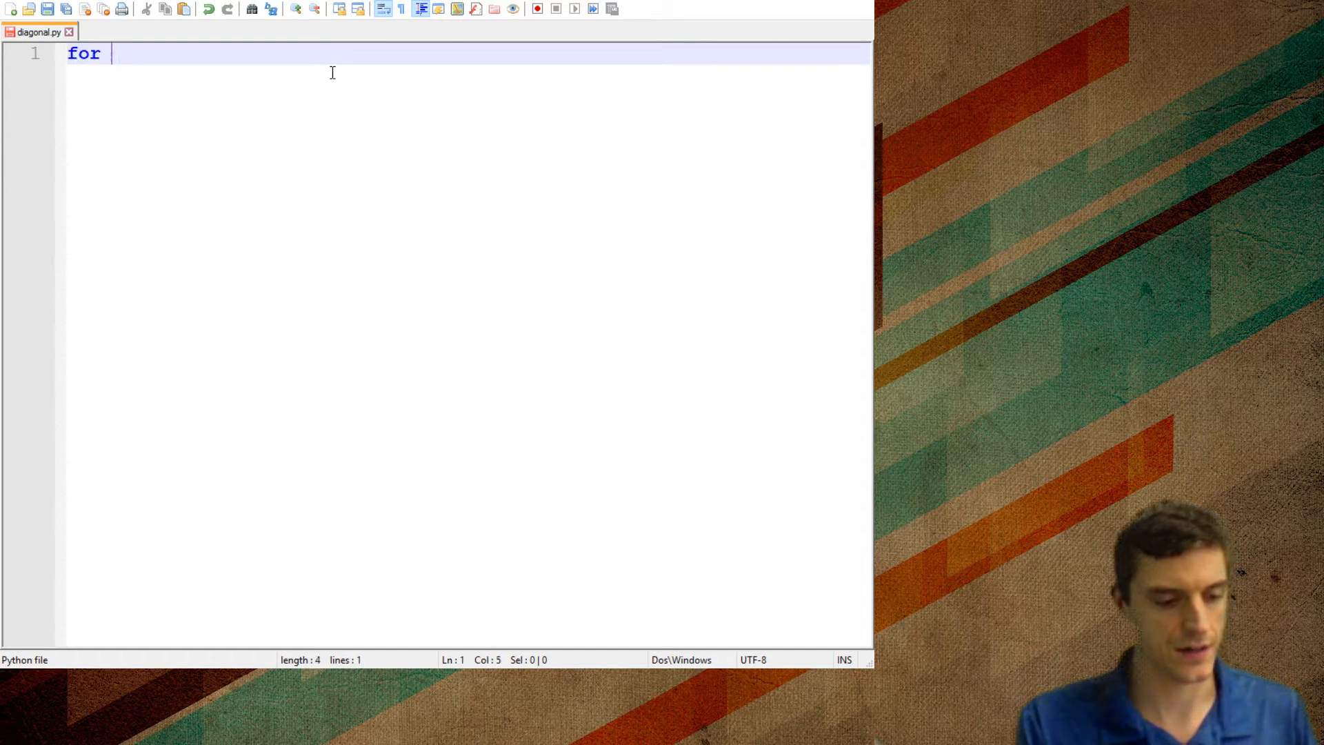
pyautogui.write('x range')
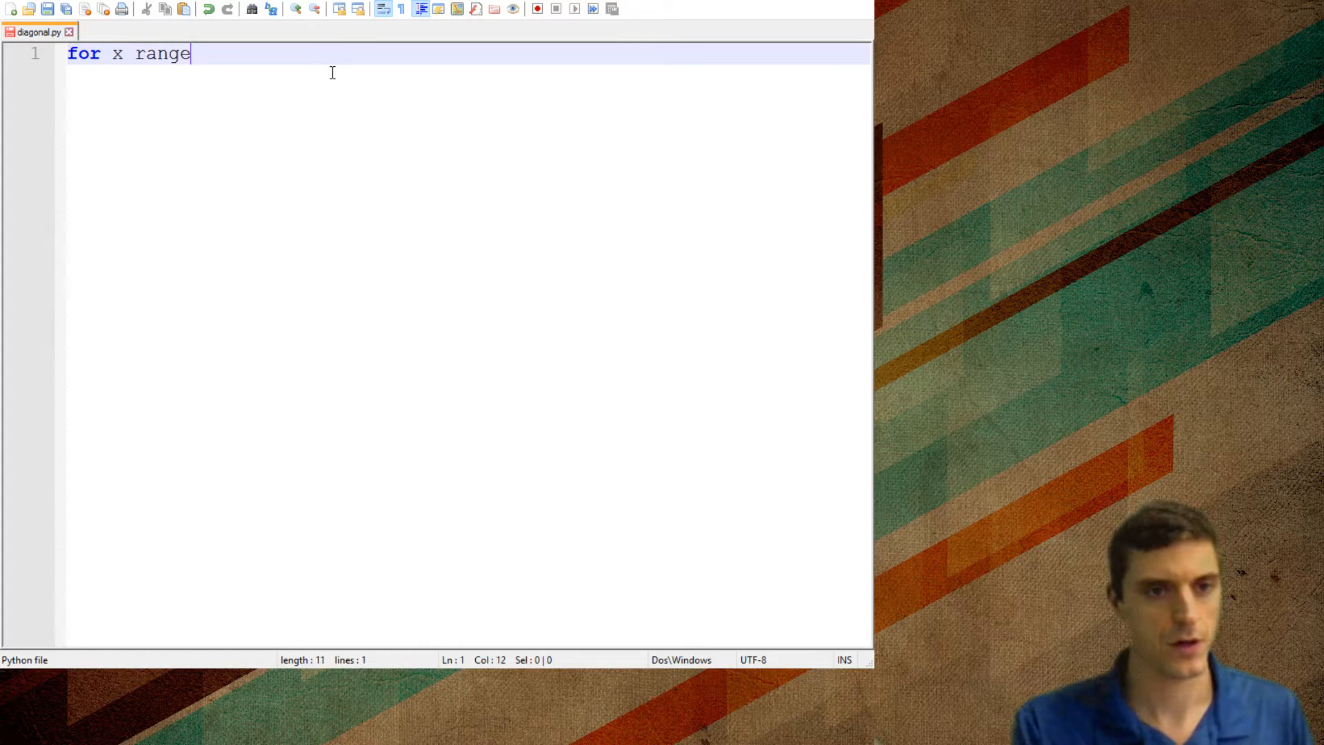
pyautogui.press('backspace')
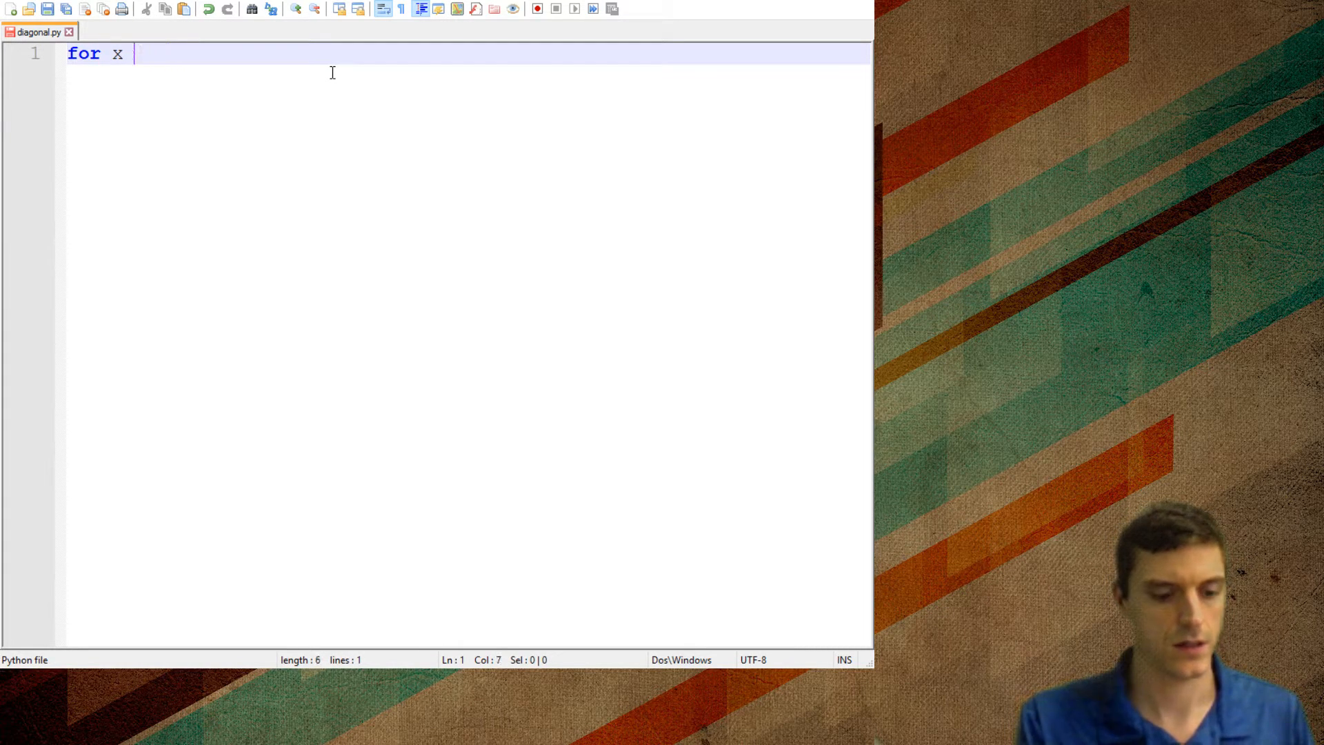
pyautogui.write('in range')
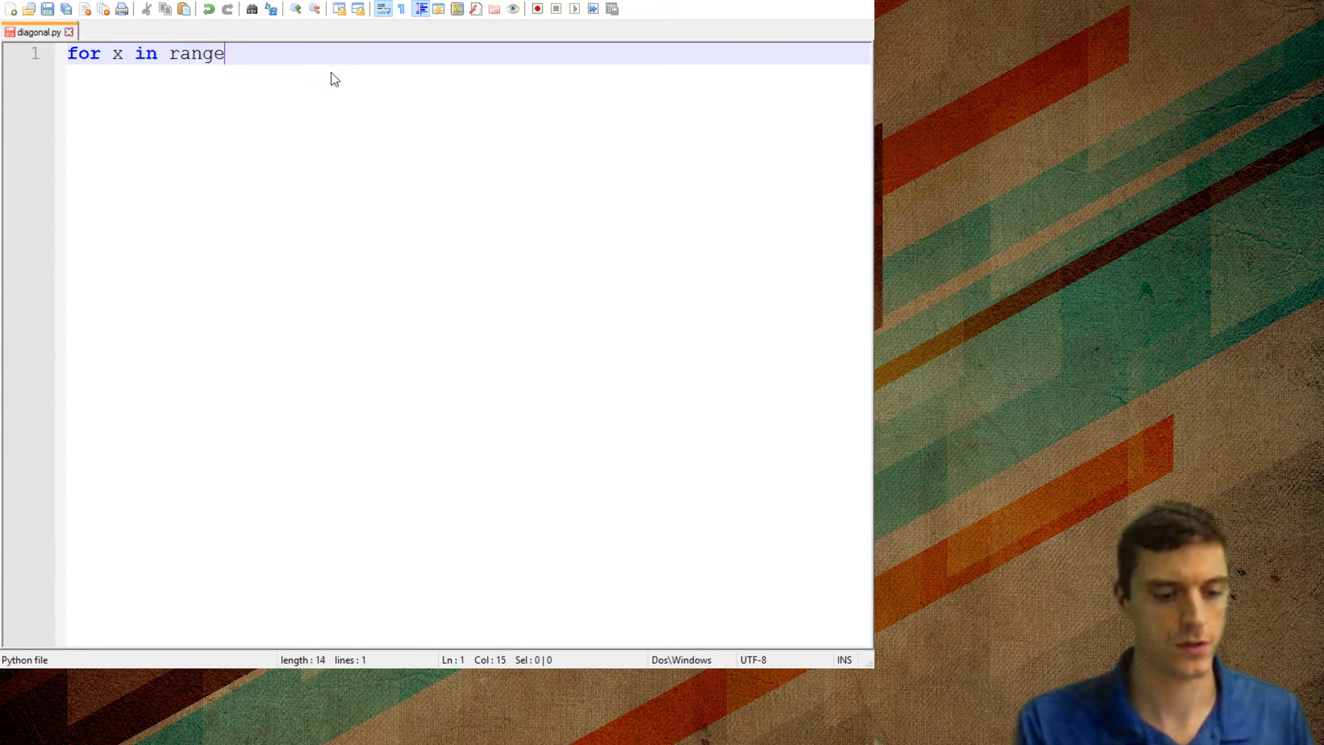
pyautogui.write('(0)')
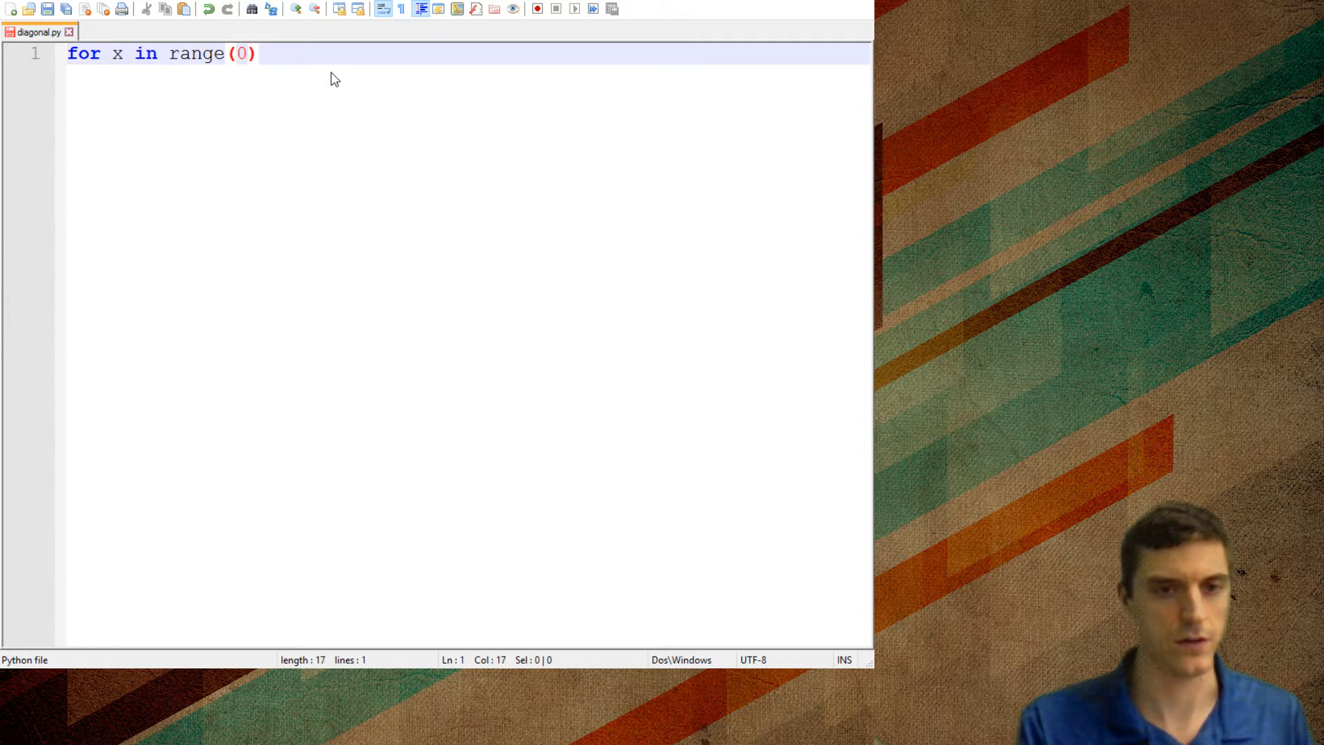
pyautogui.write(',?')
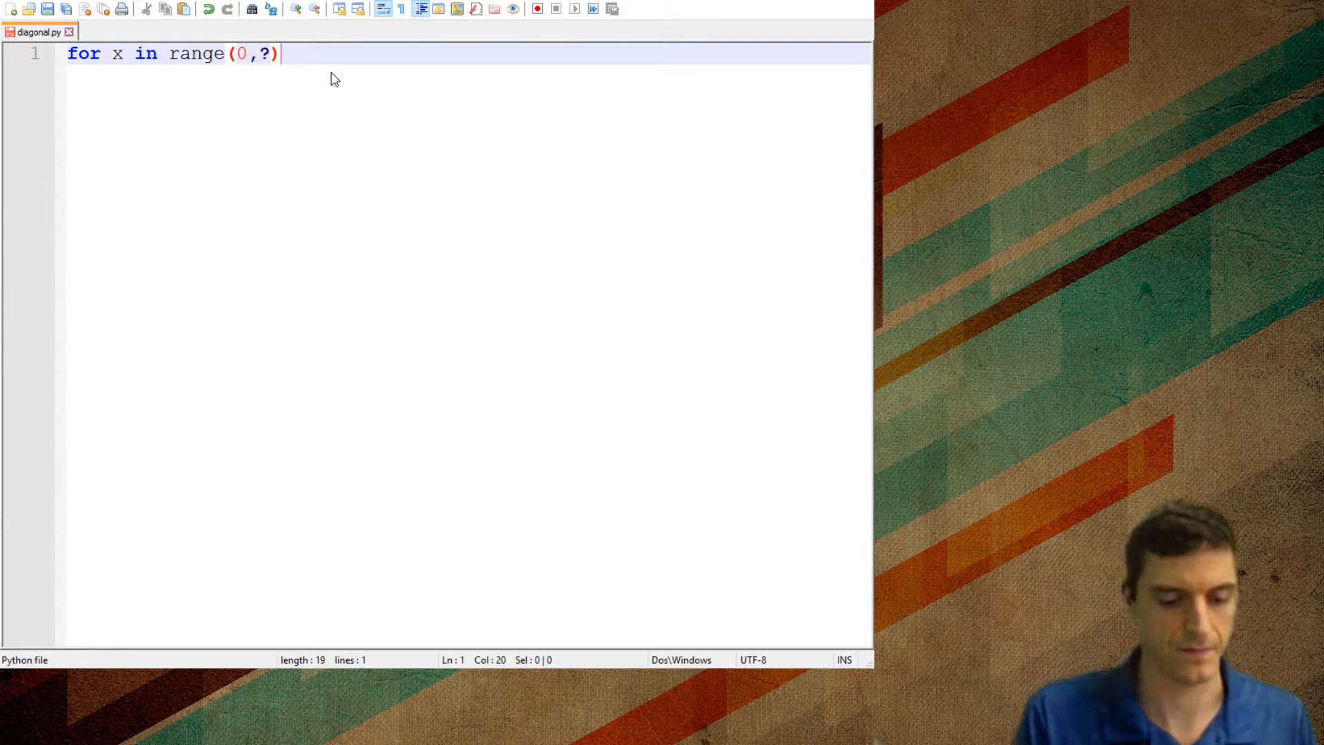
pyautogui.write(':')
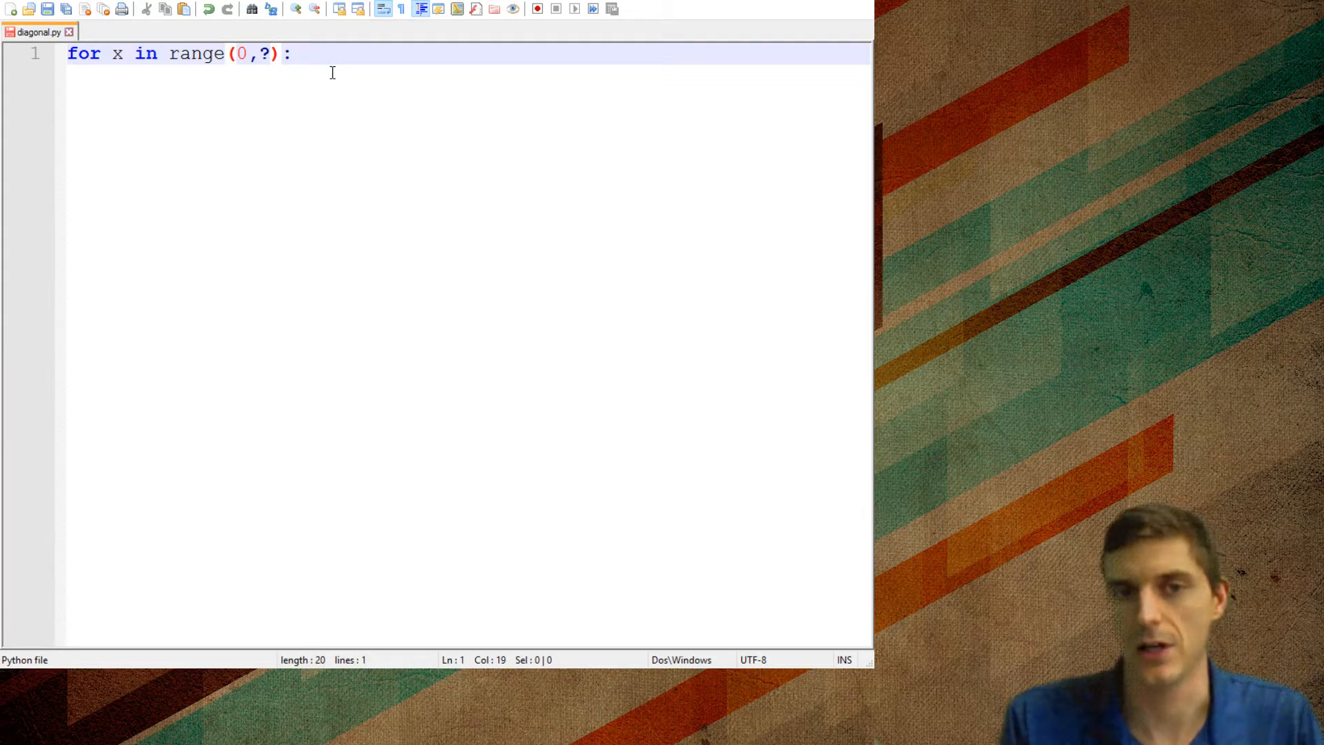
pyautogui.press('Backspace')
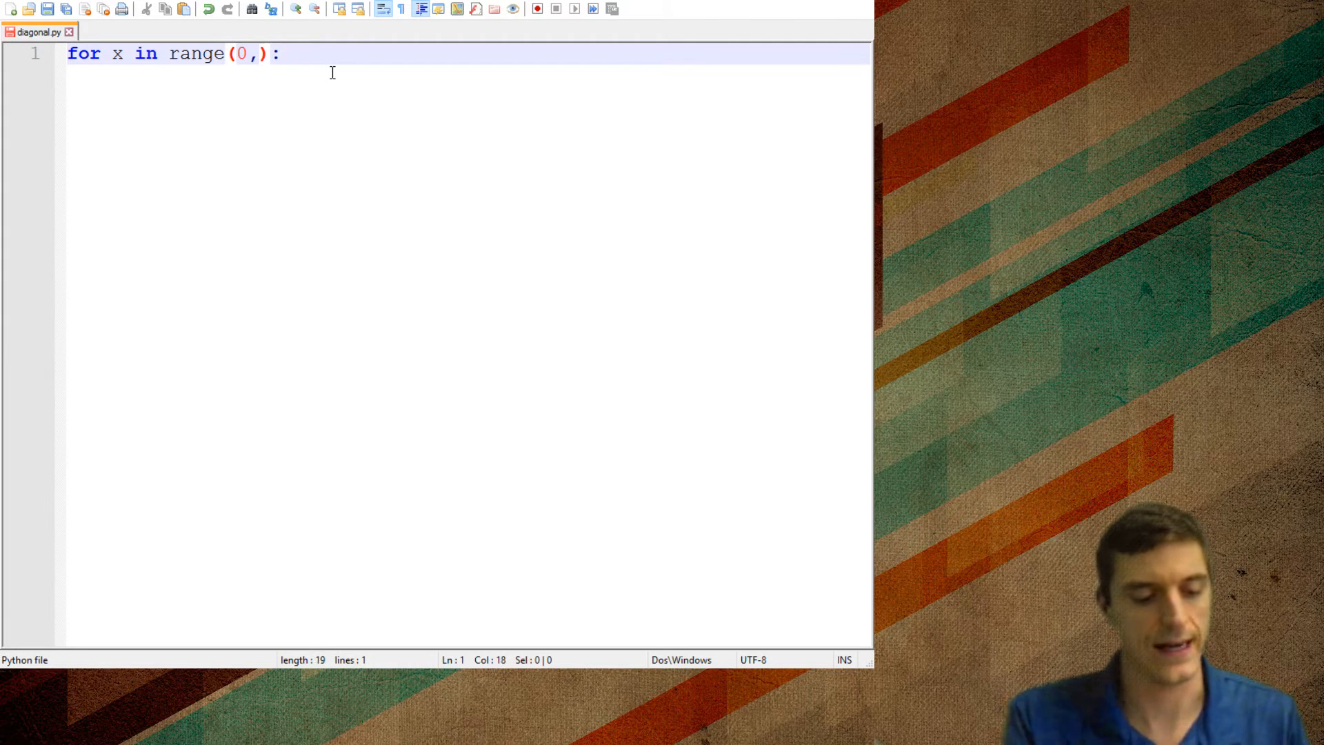
pyautogui.write('10')
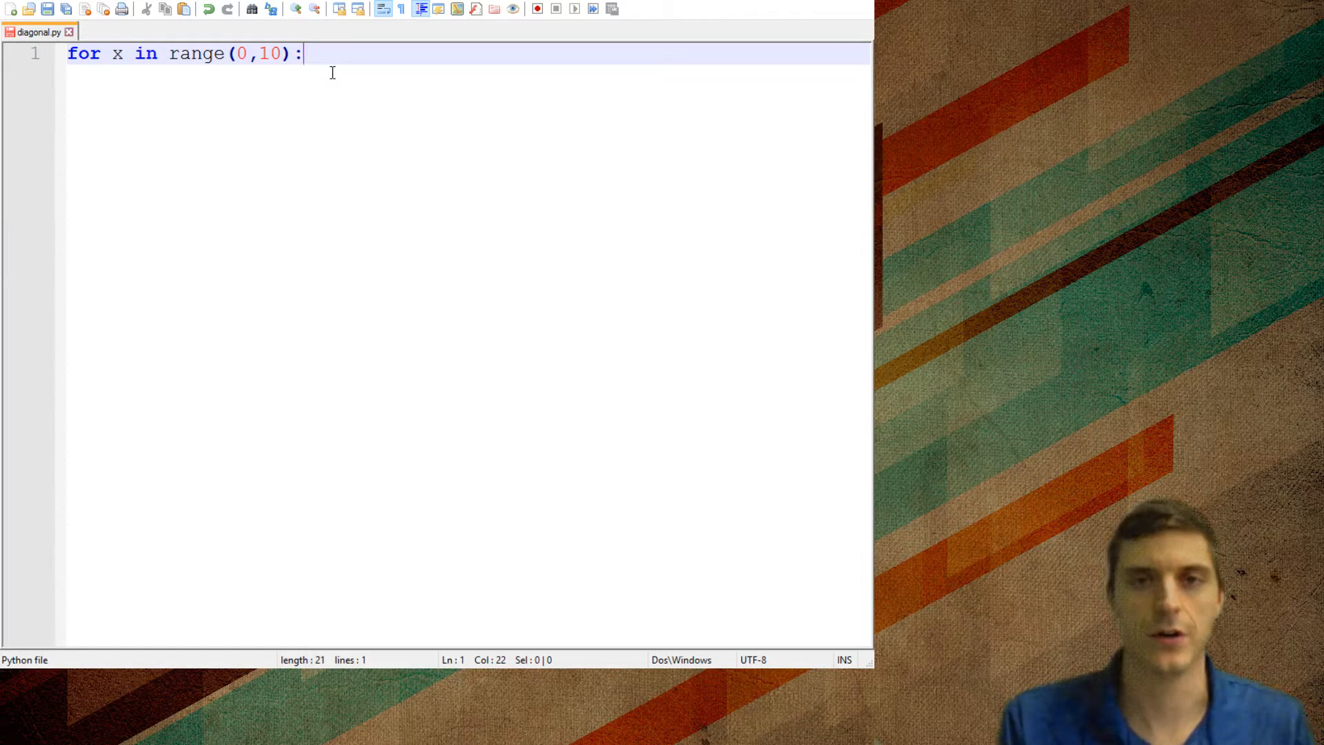
# Step: Add an indented body line print("Hi!!!") inside the loop
pyautogui.press('enter')
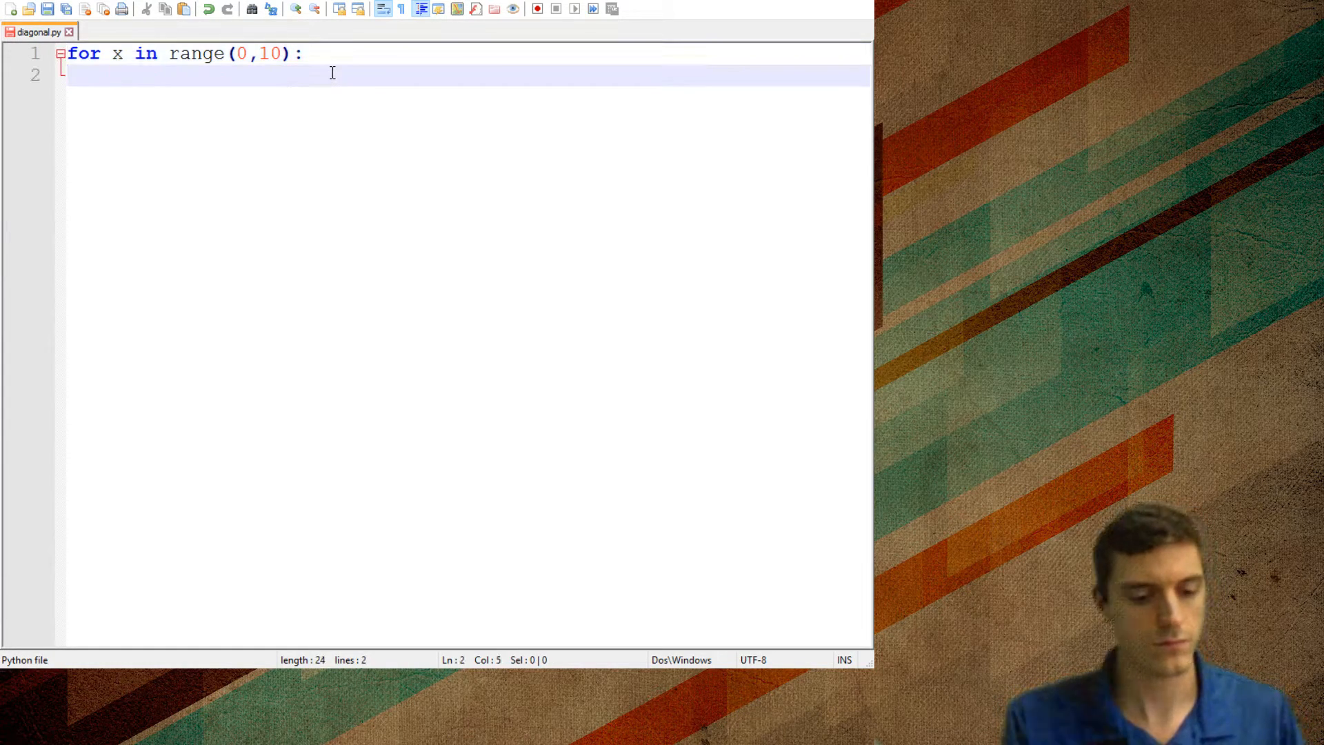
pyautogui.write('print()')
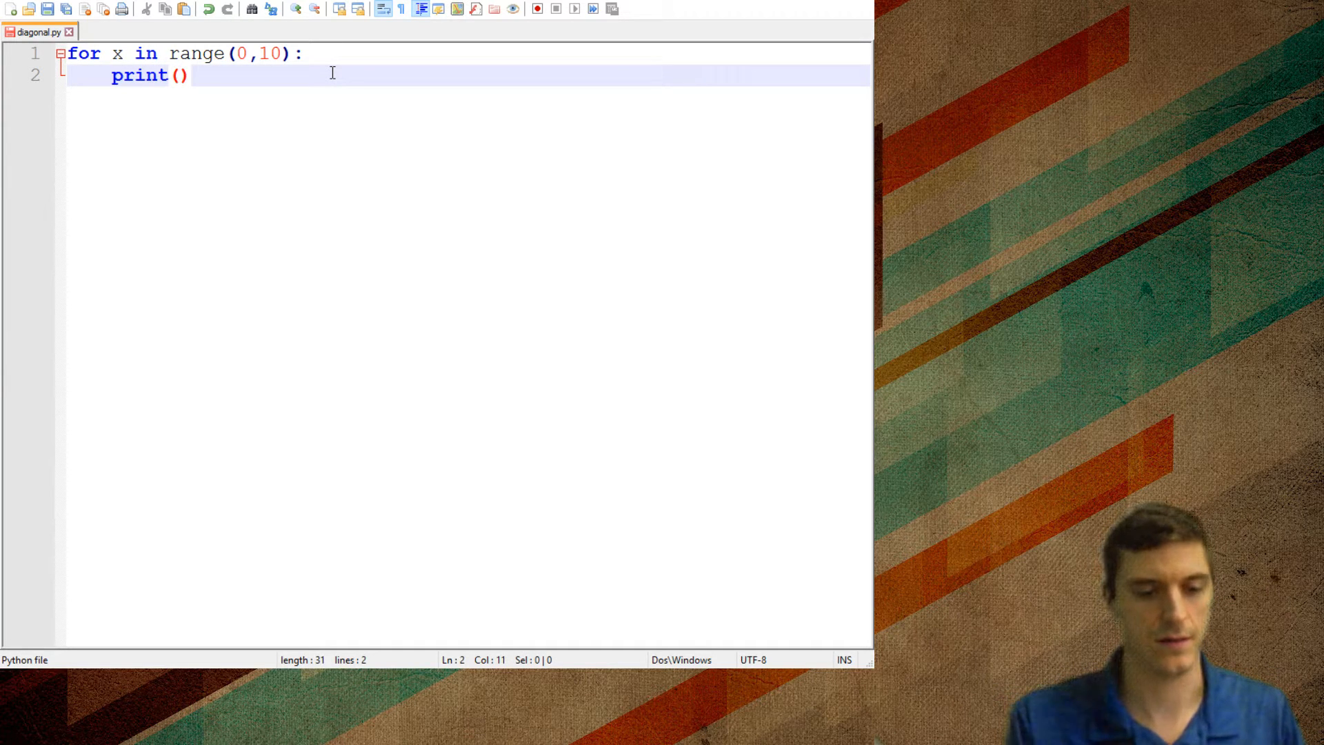
pyautogui.write('"Hi!"')
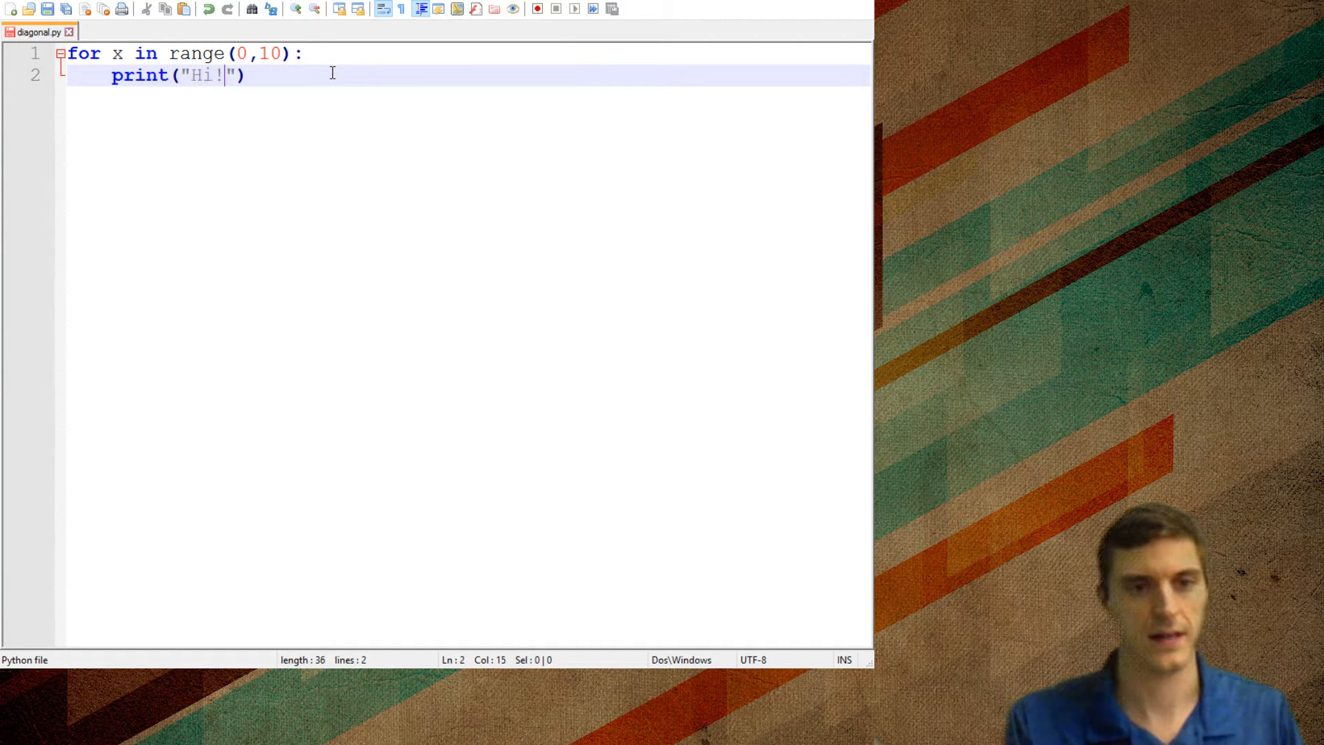
pyautogui.write('!!')
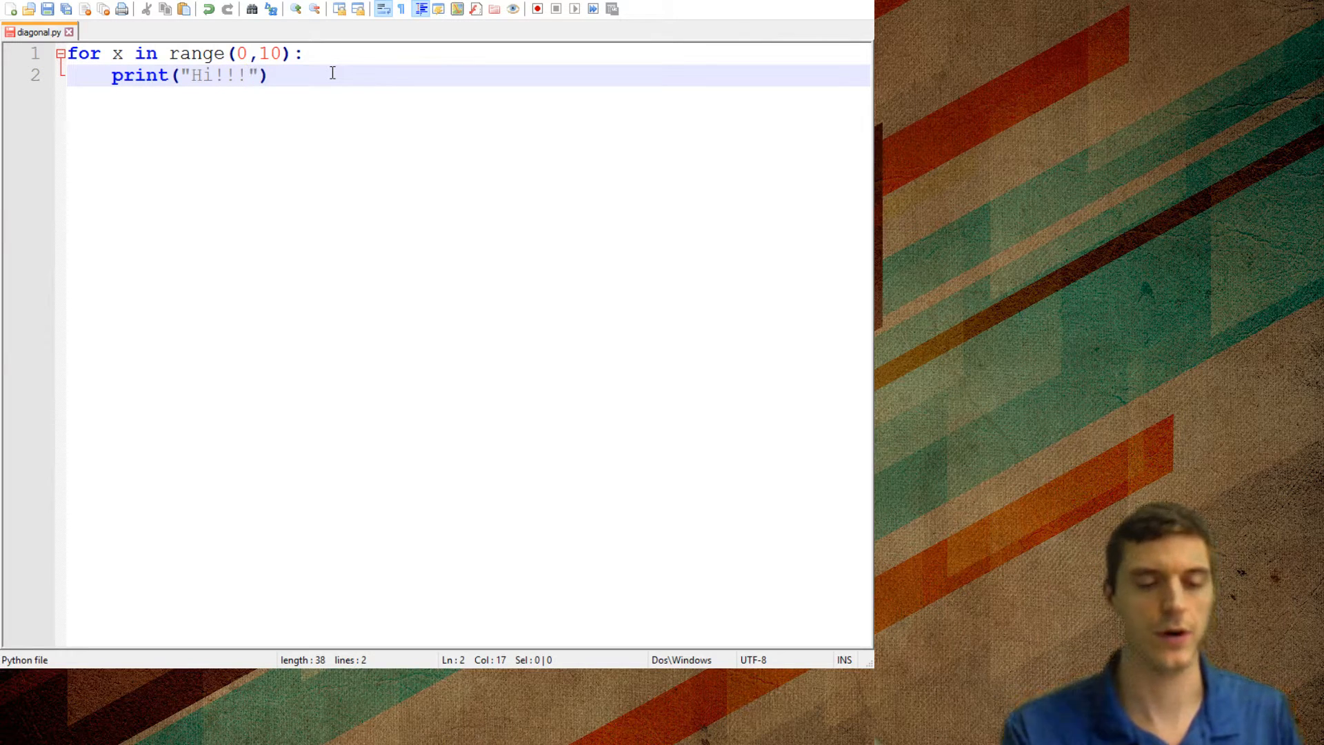
# Step: Run the script to see Hi!!! printed ten times, then restore the loop range to 10
pyautogui.click(536, 8)
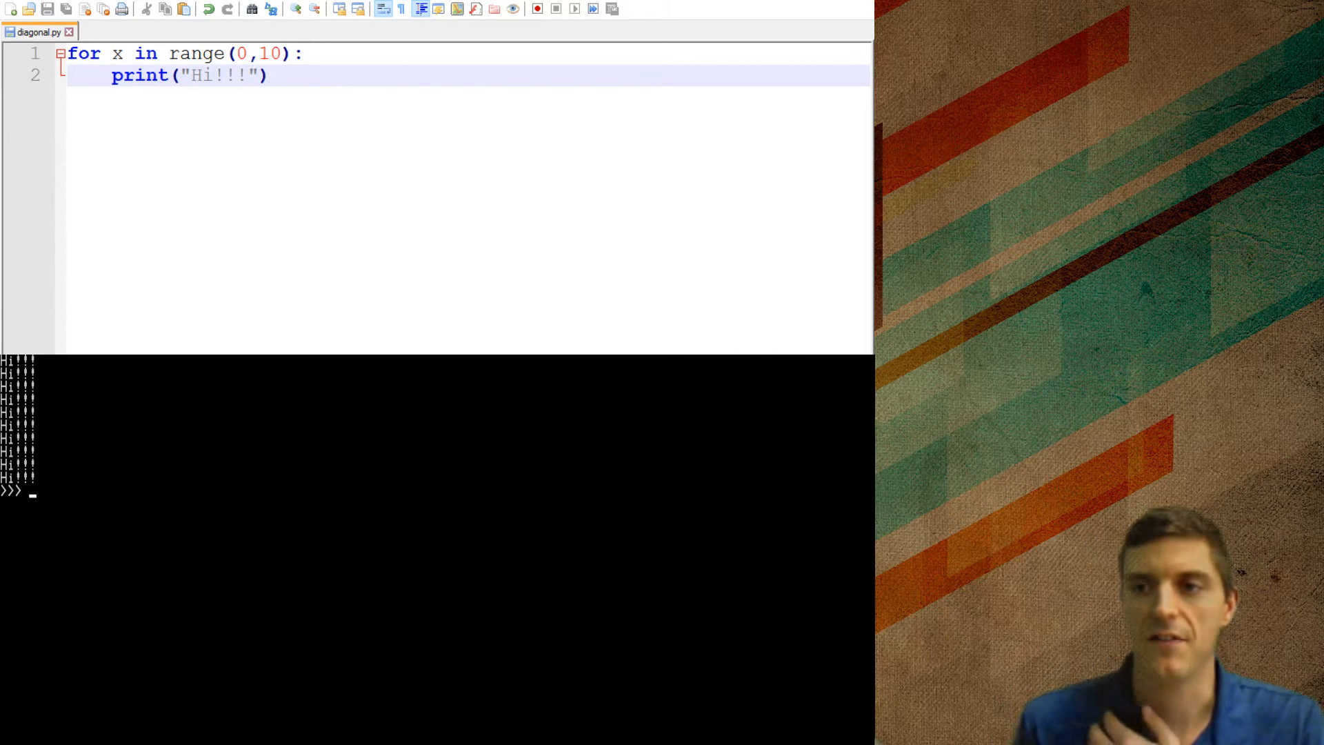
pyautogui.click(302, 54)
pyautogui.write('0')
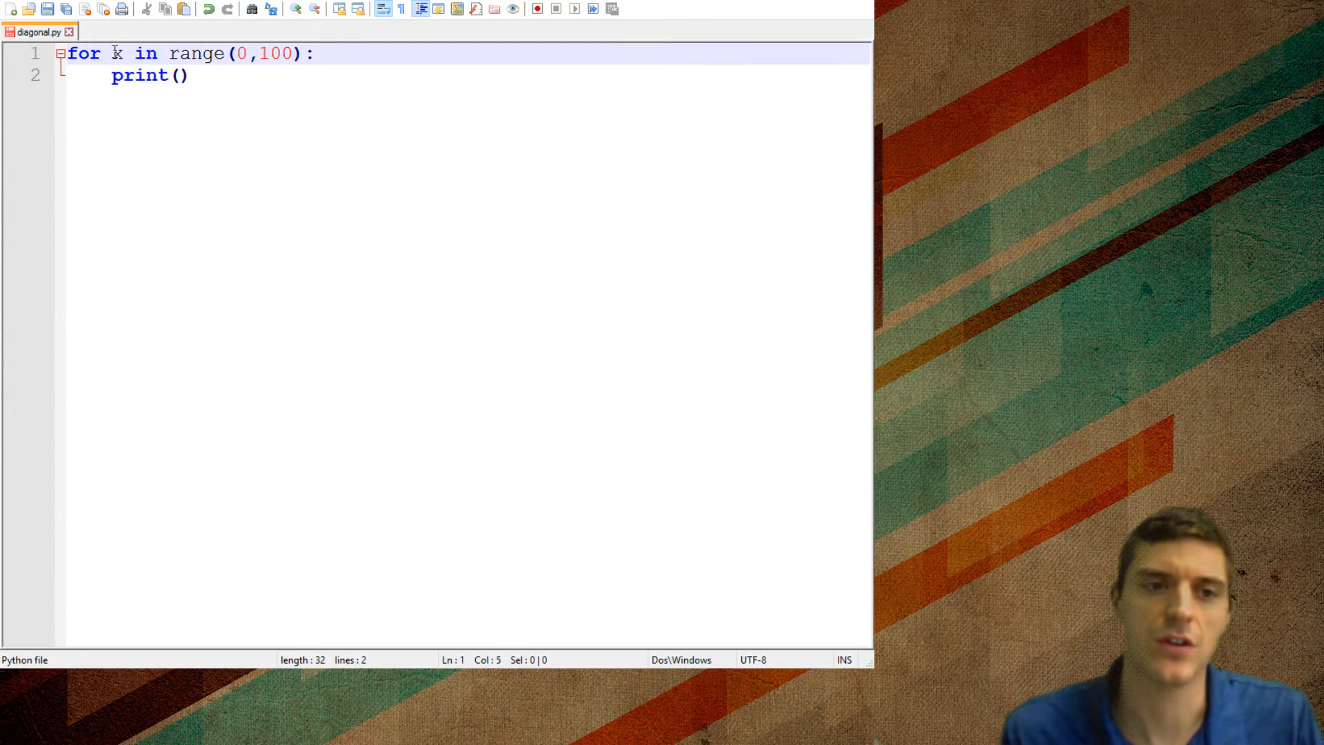
pyautogui.write('x')
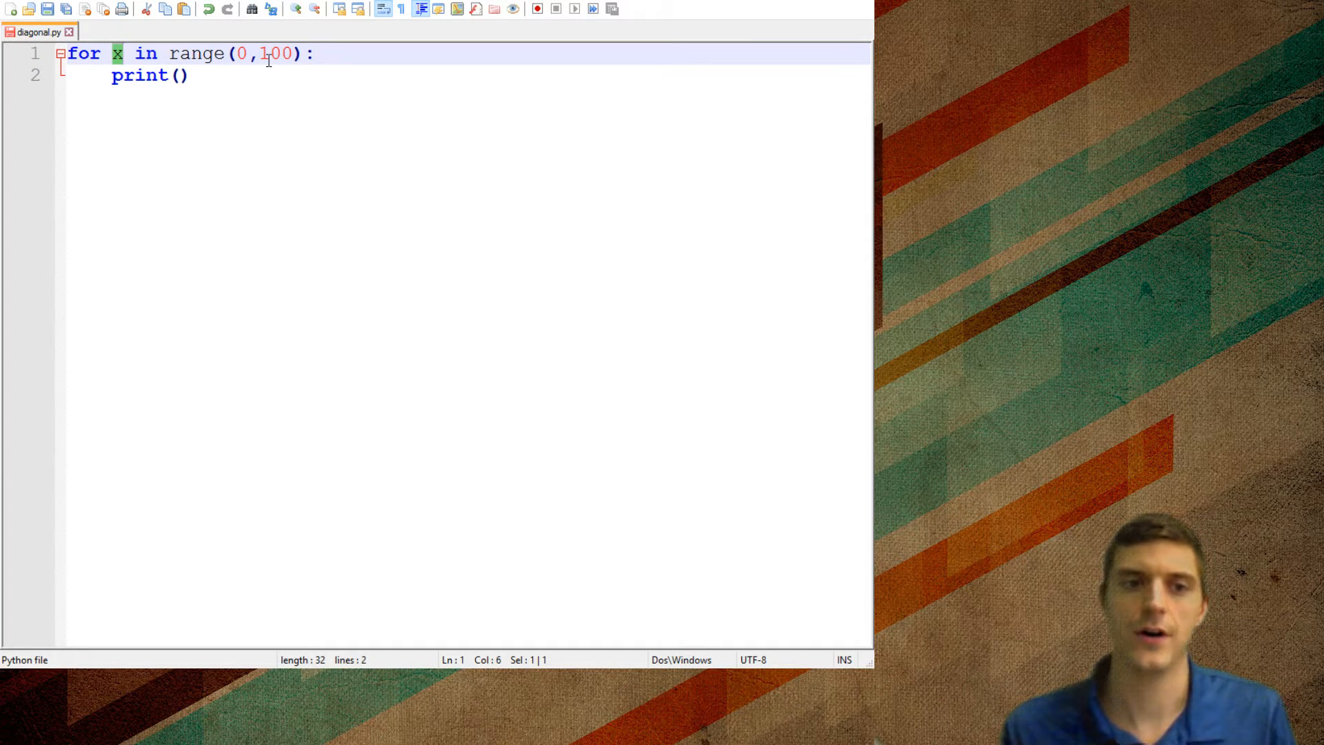
pyautogui.press('Backspace')
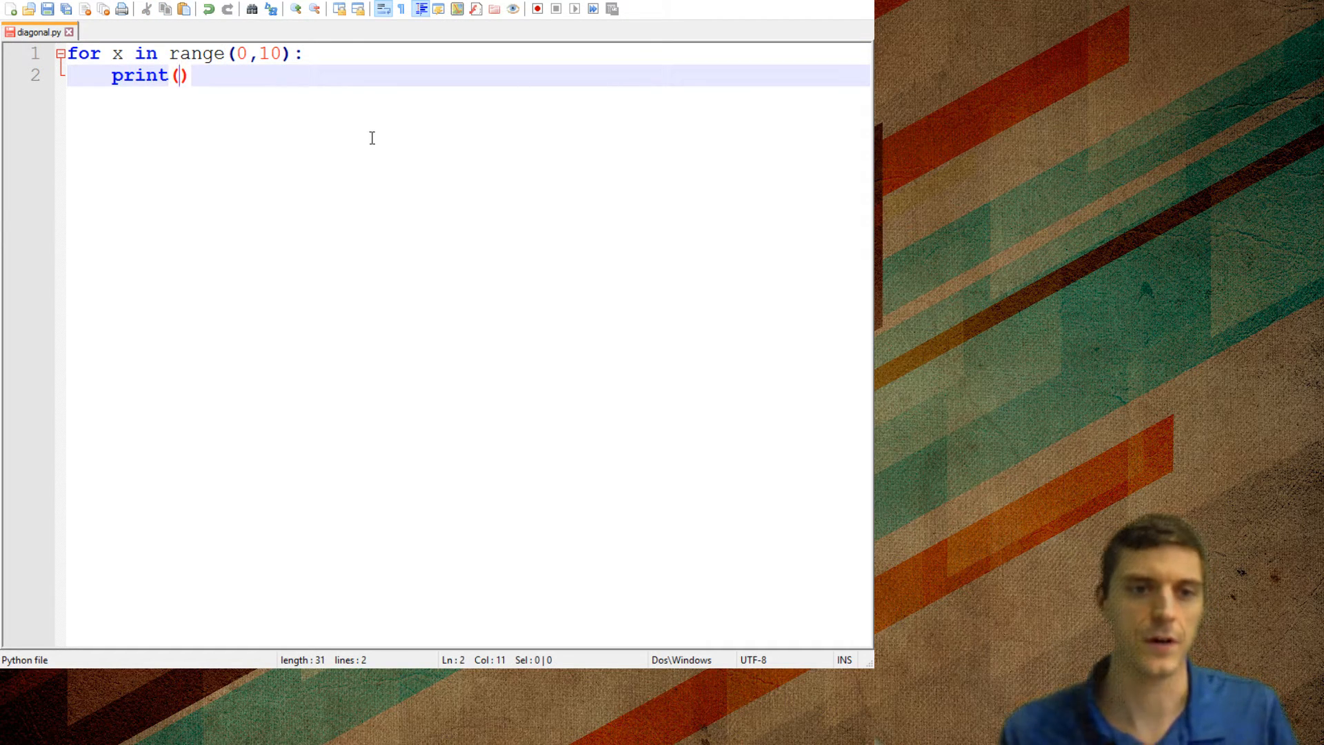
# Step: Put x inside print() so the loop lists the numbers 0 through 9
pyautogui.write('x')
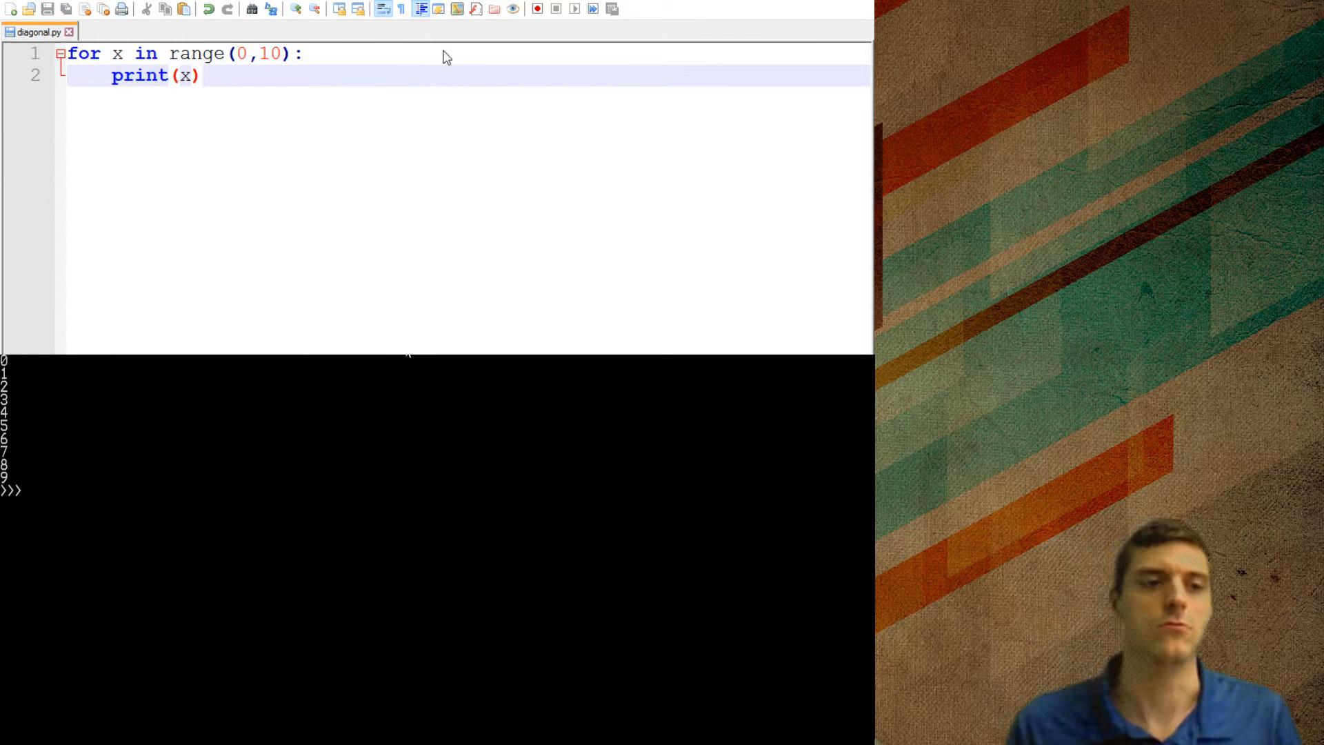
pyautogui.moveTo(528, 101)
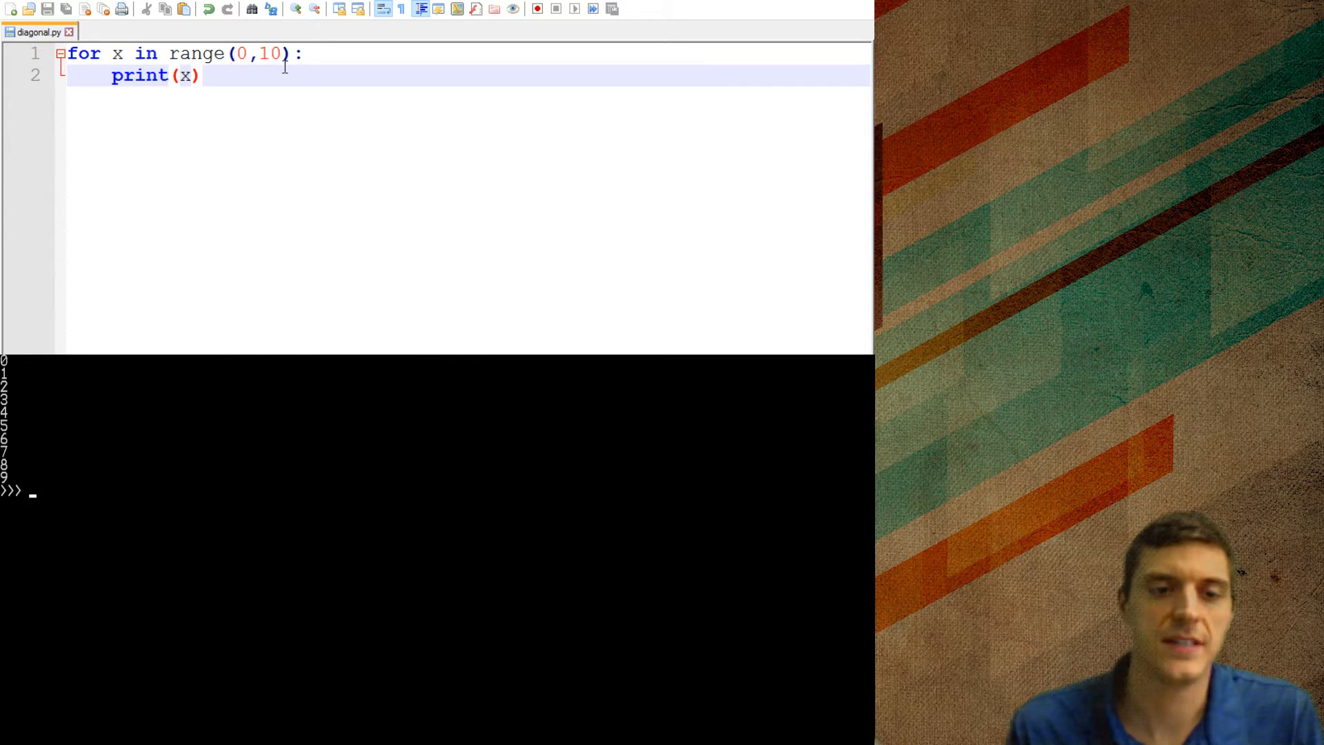
pyautogui.moveTo(121, 116)
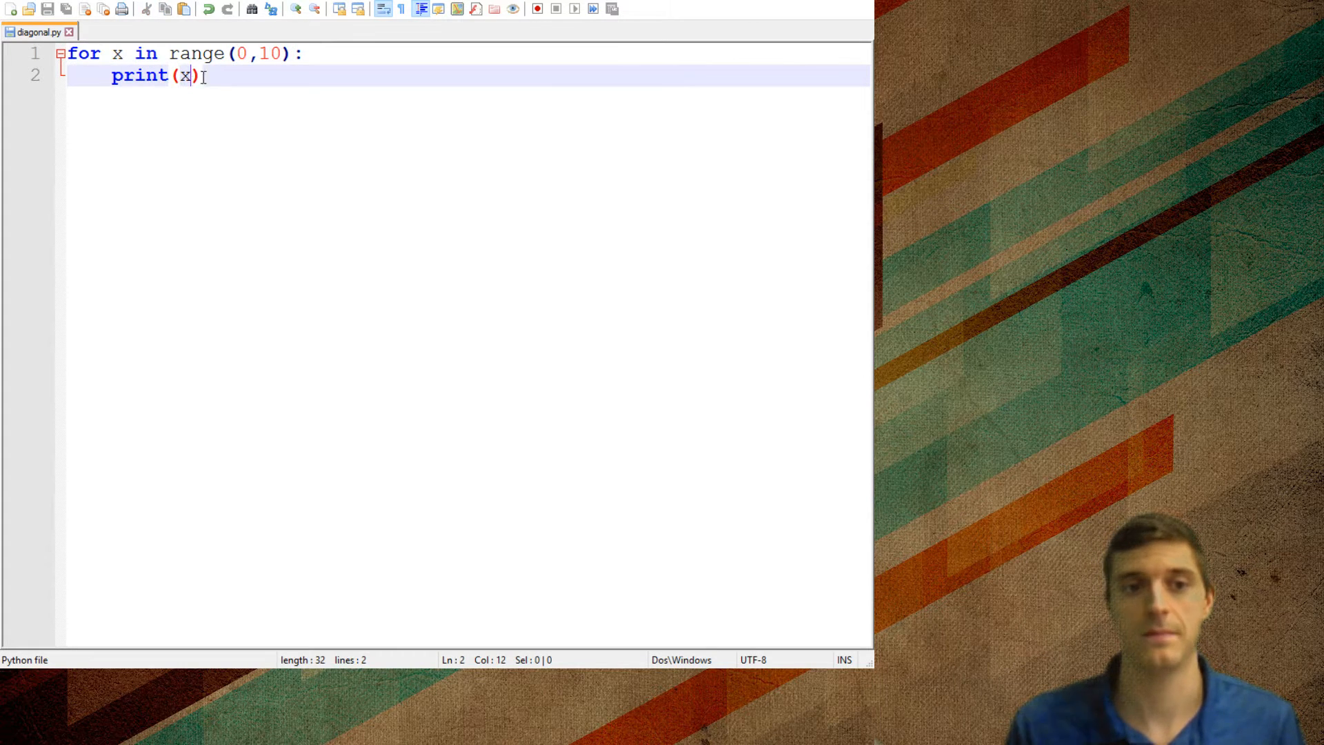
# Step: Change the print expression to 2*x and run it to output even numbers 0 to 18
pyautogui.write('+1')
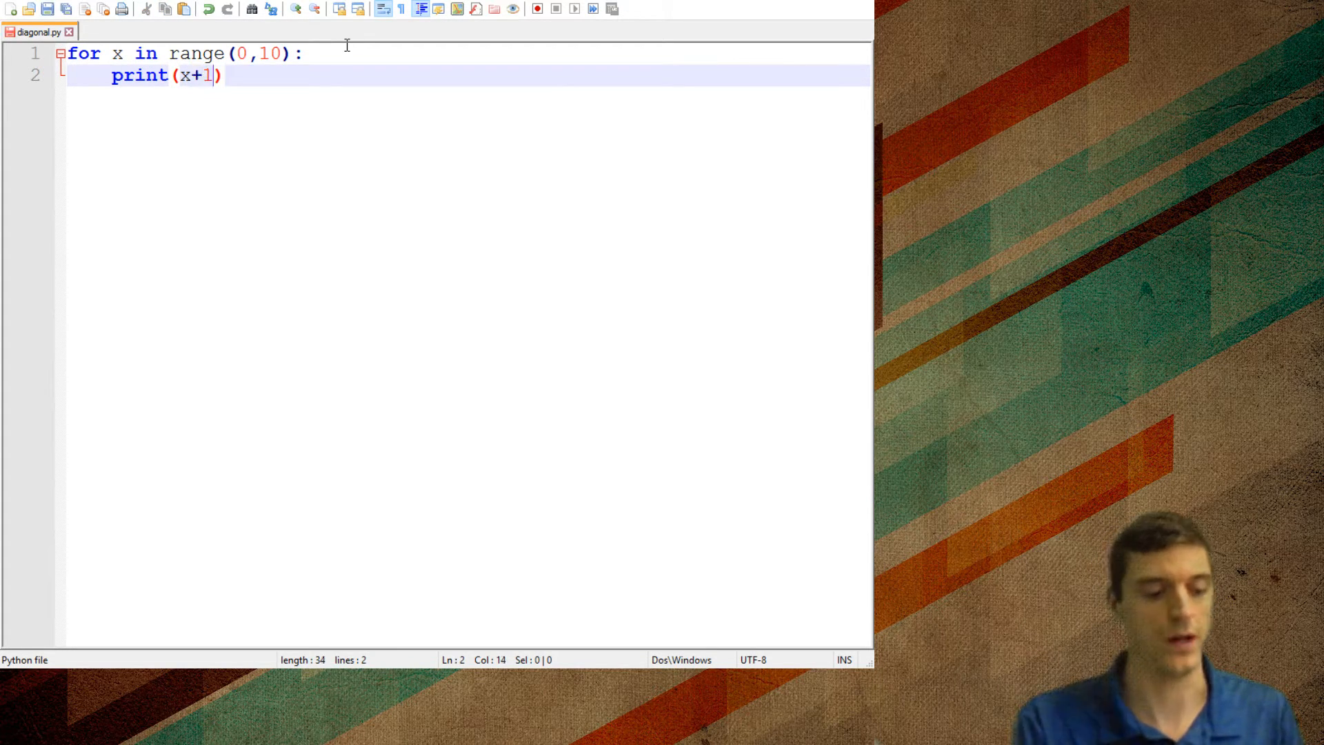
pyautogui.click(535, 8)
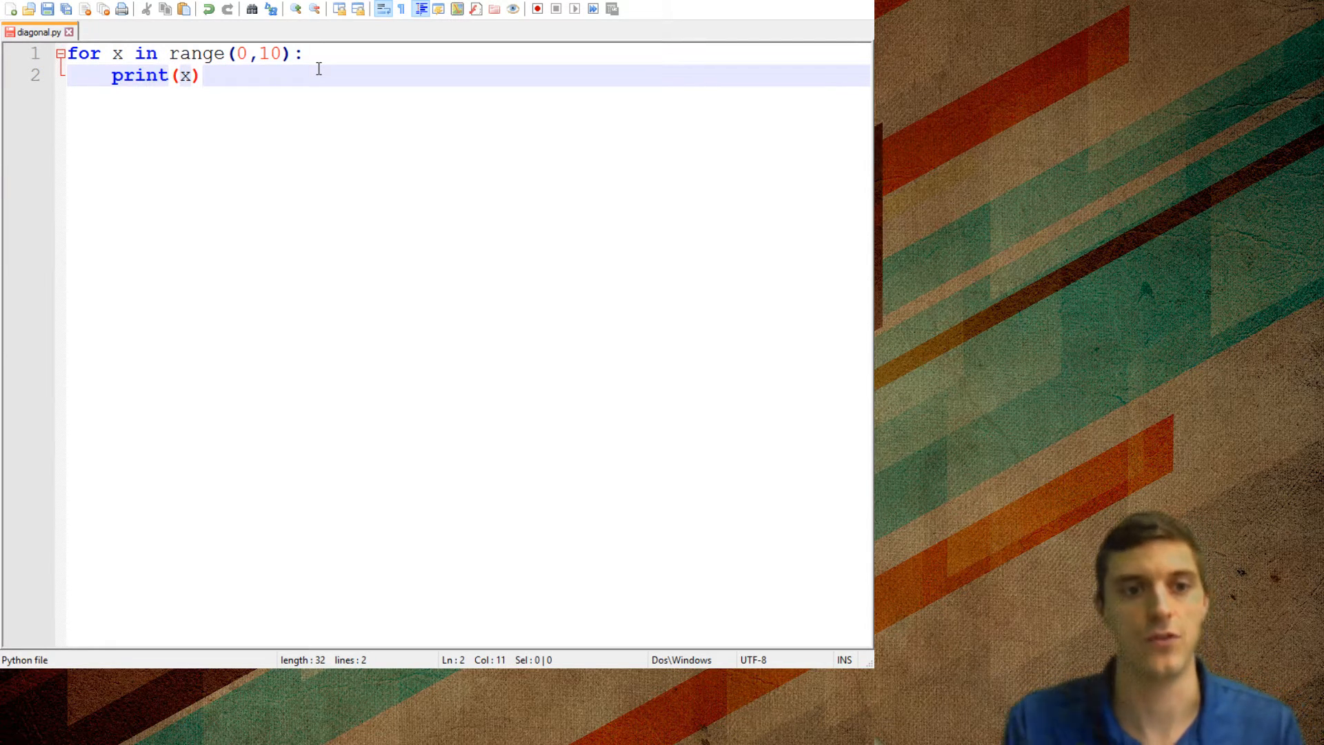
pyautogui.write('2')
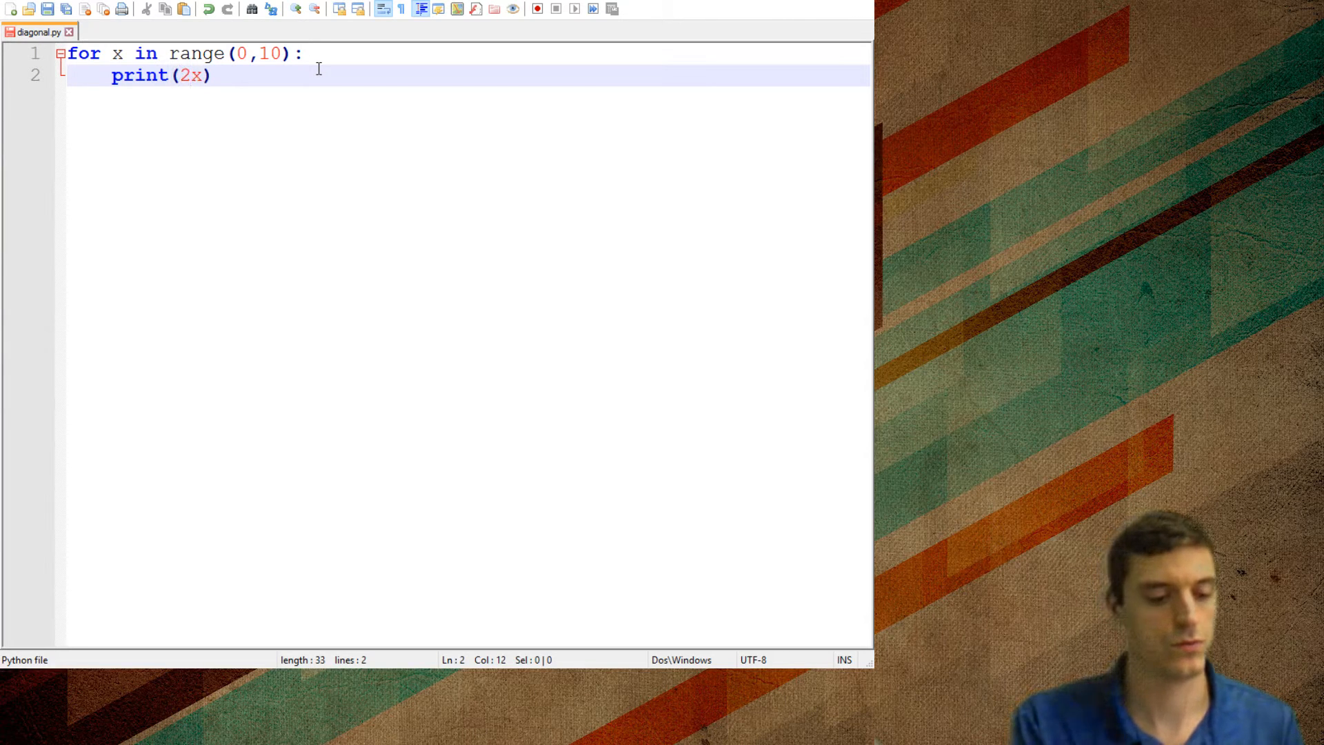
pyautogui.write('*')
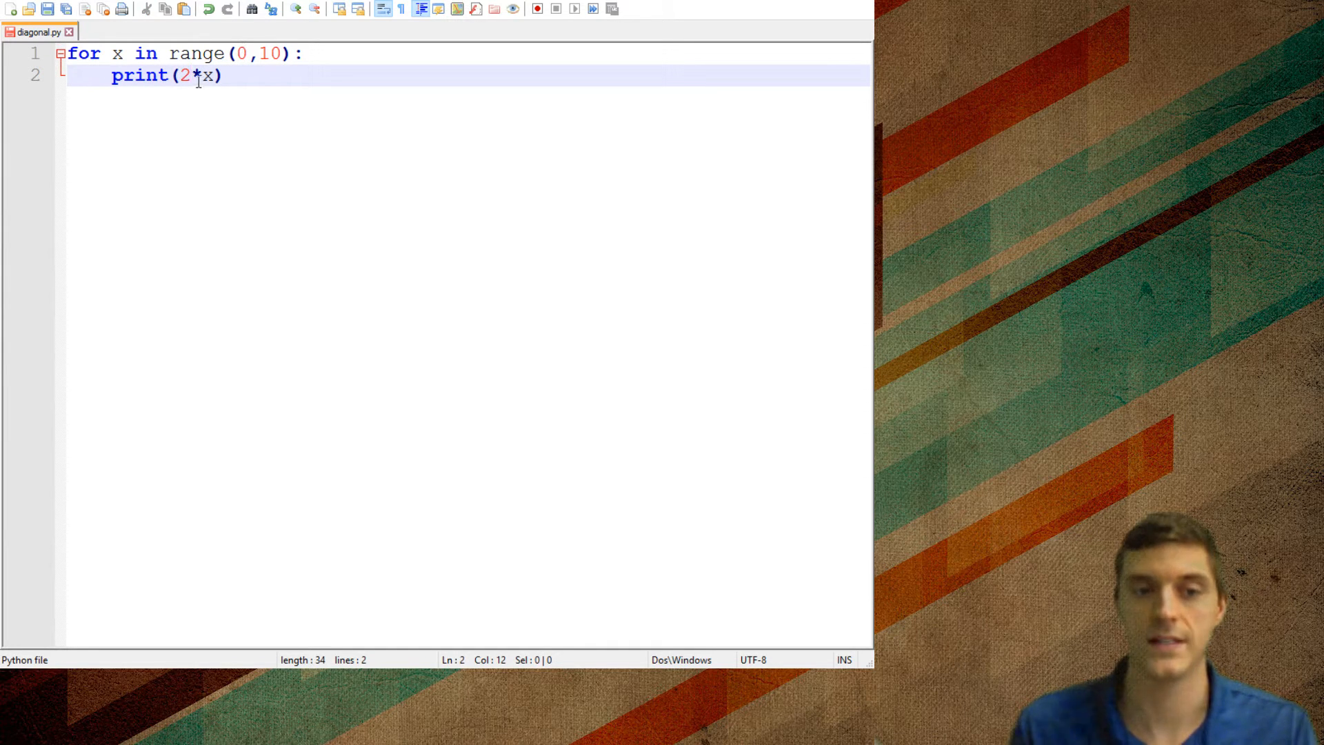
pyautogui.moveTo(272, 74)
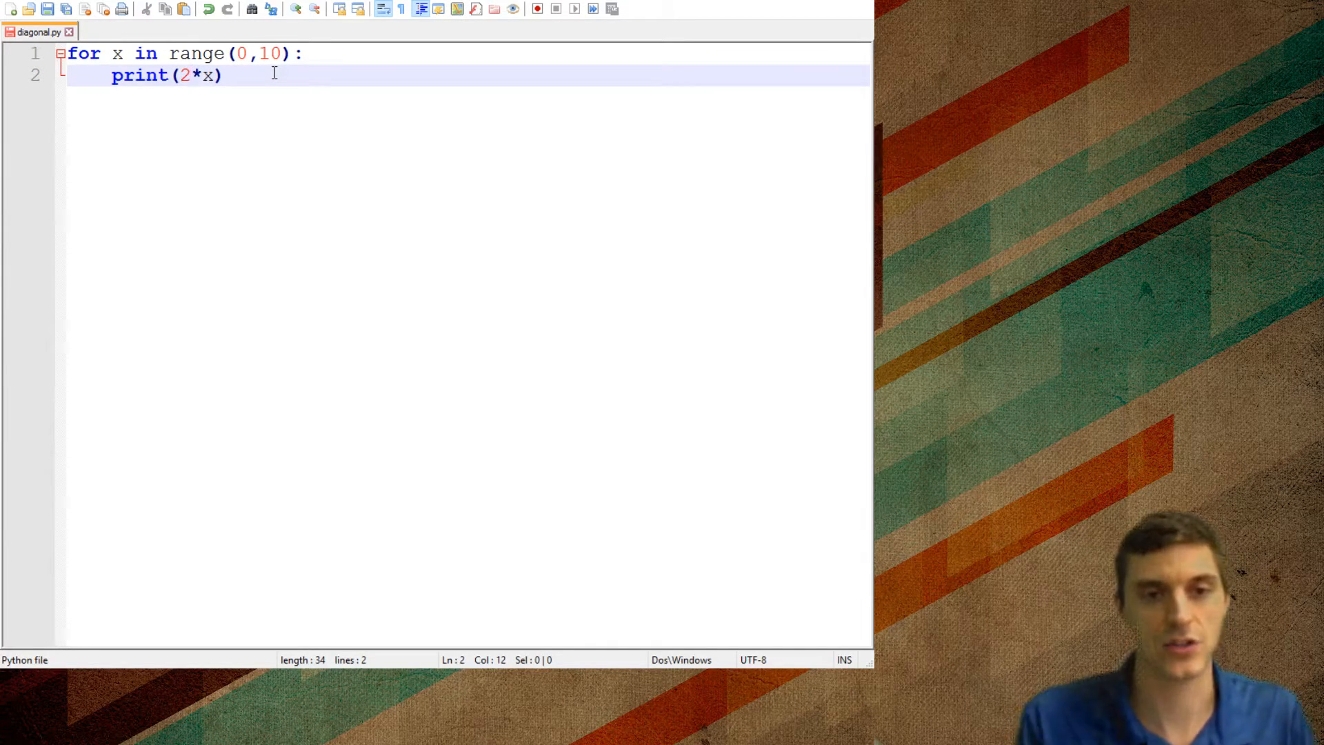
# Step: Select the loop variable x and return the caret to the end of the print line
pyautogui.doubleClick(272, 53)
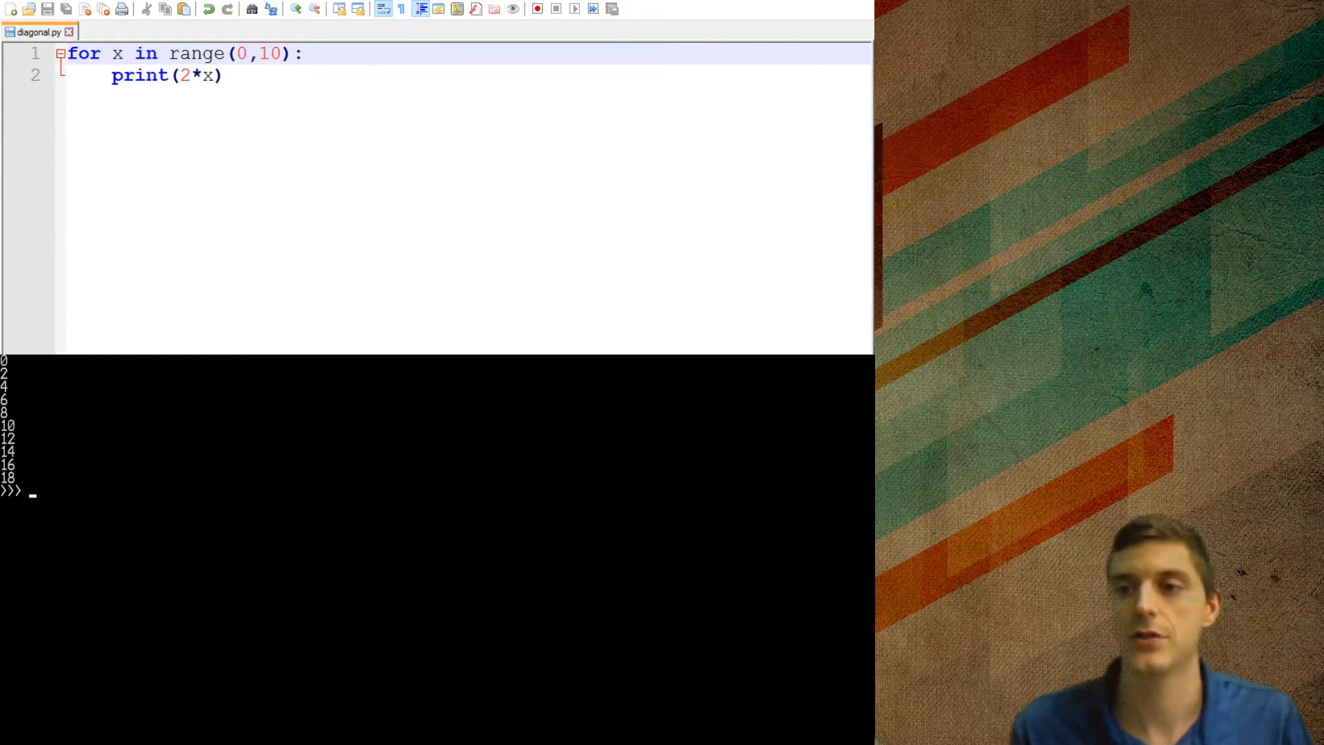
pyautogui.doubleClick(117, 54)
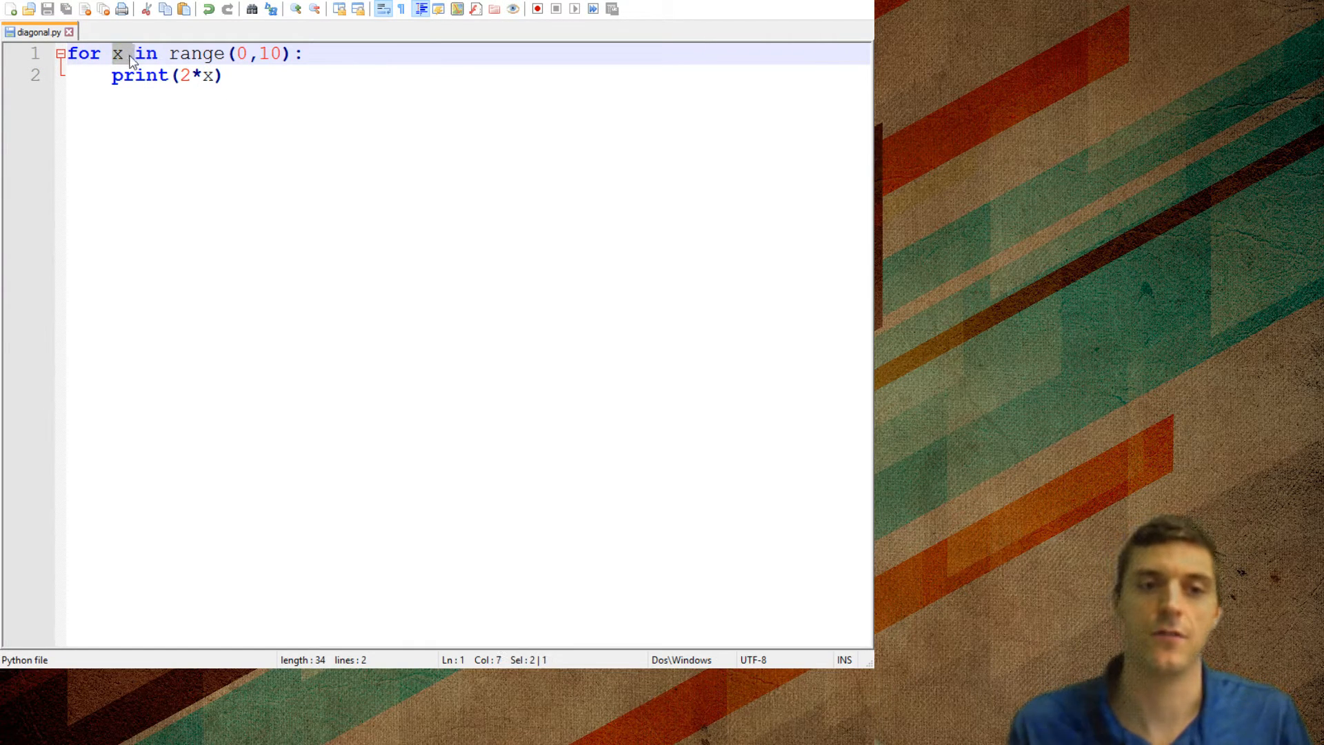
pyautogui.click(228, 74)
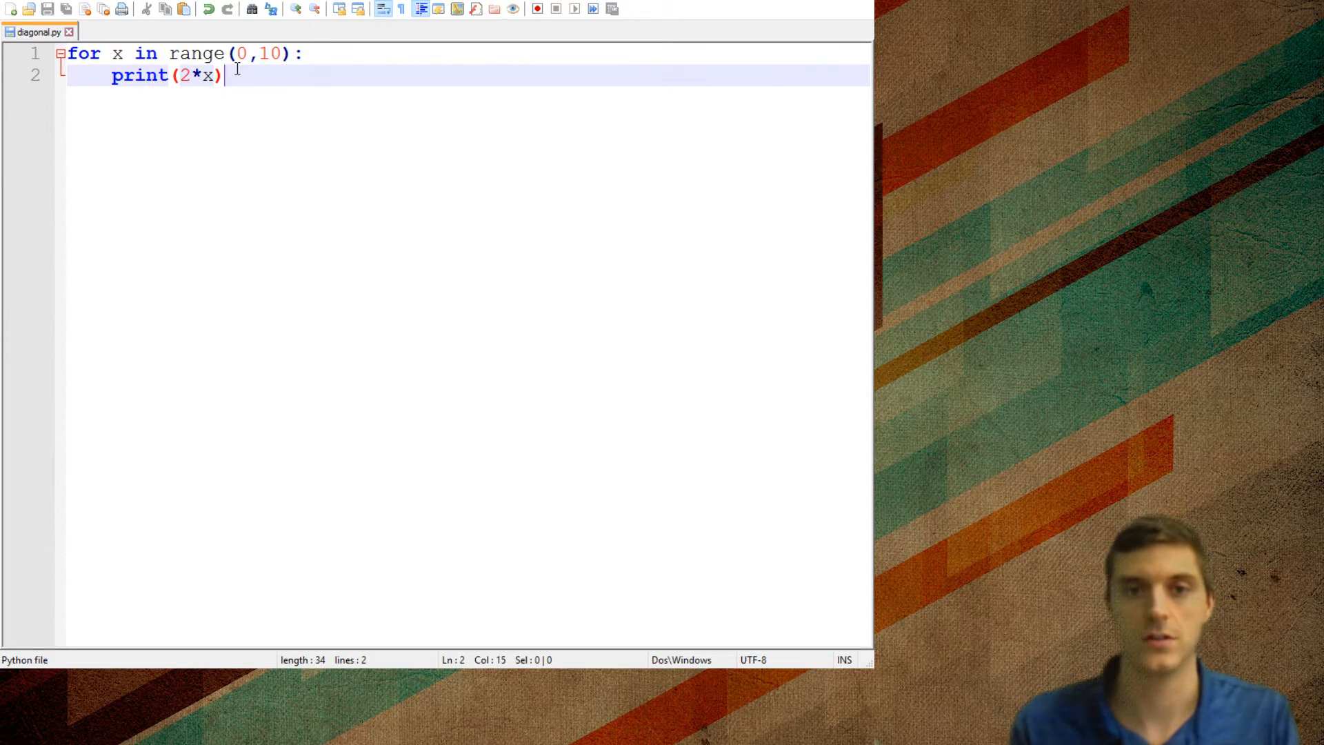
# Step: Add a counter line above the loop and change the body to print(counter)
pyautogui.press('Enter')
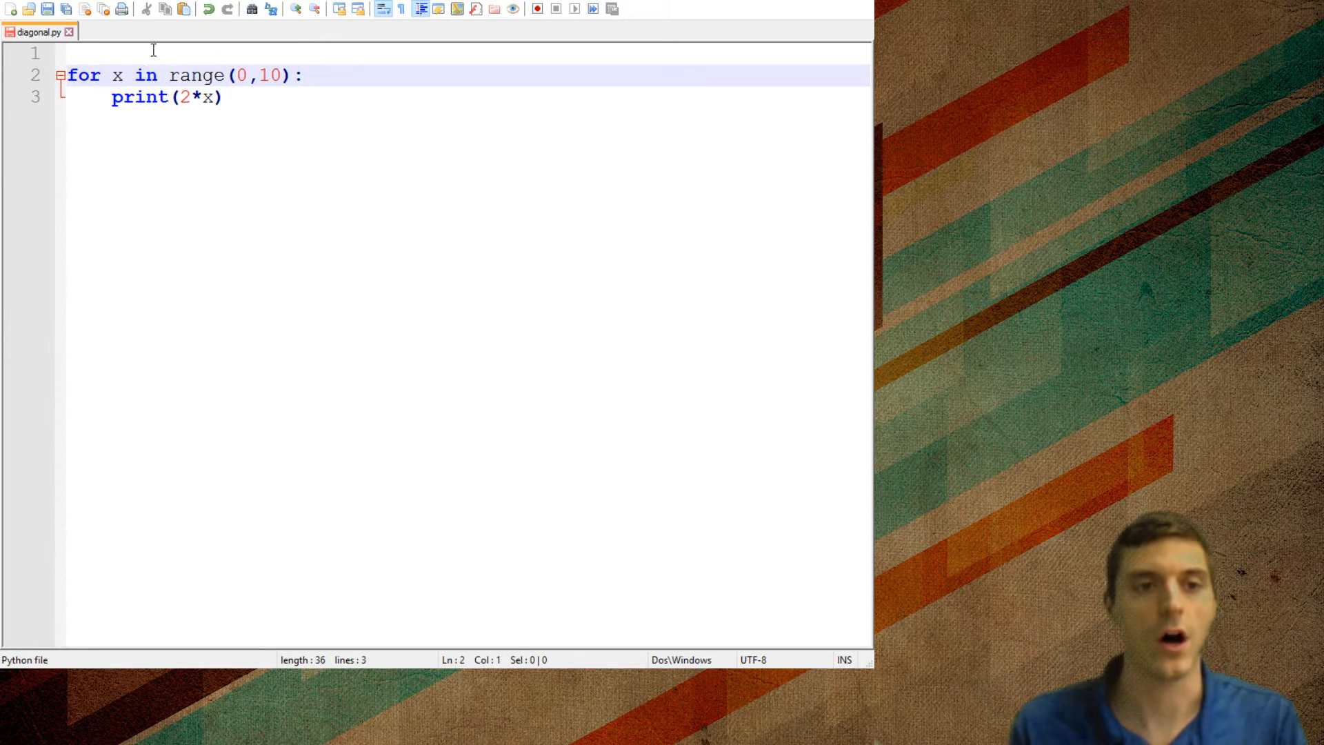
pyautogui.write('counter')
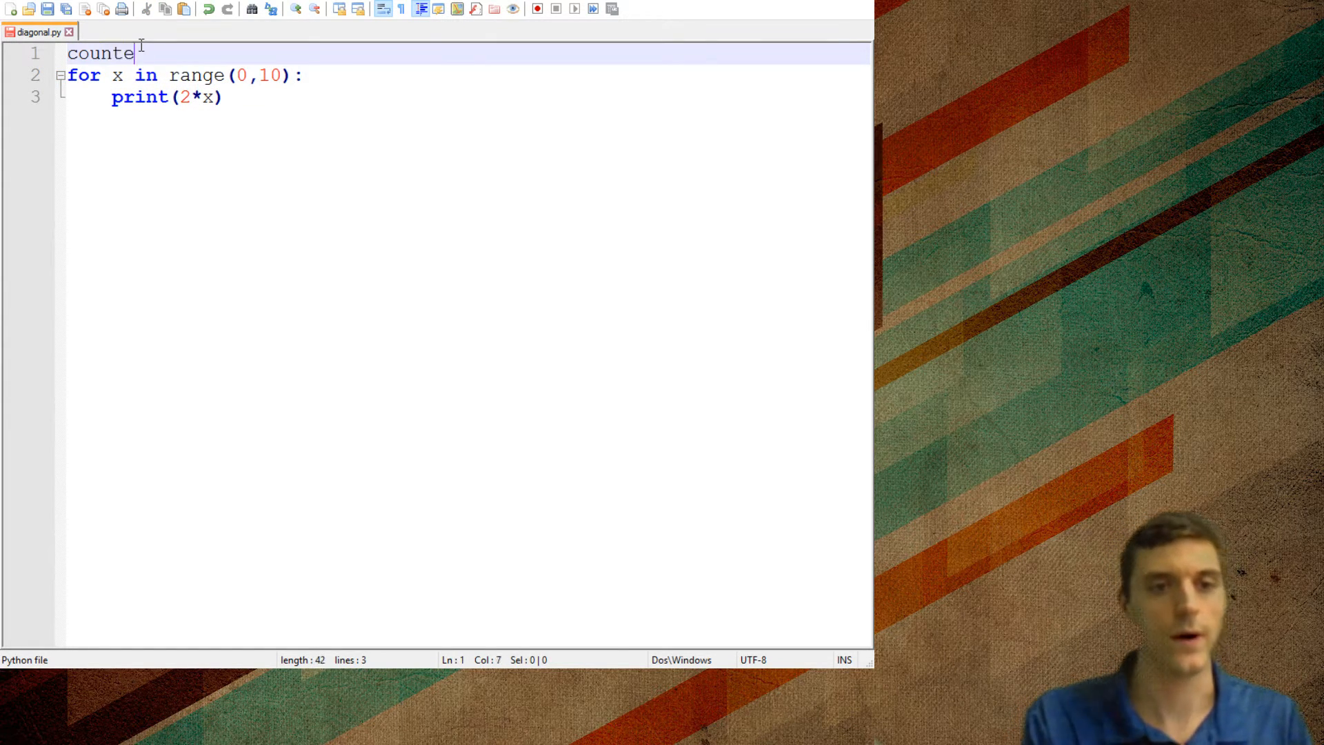
pyautogui.write('r = 0')
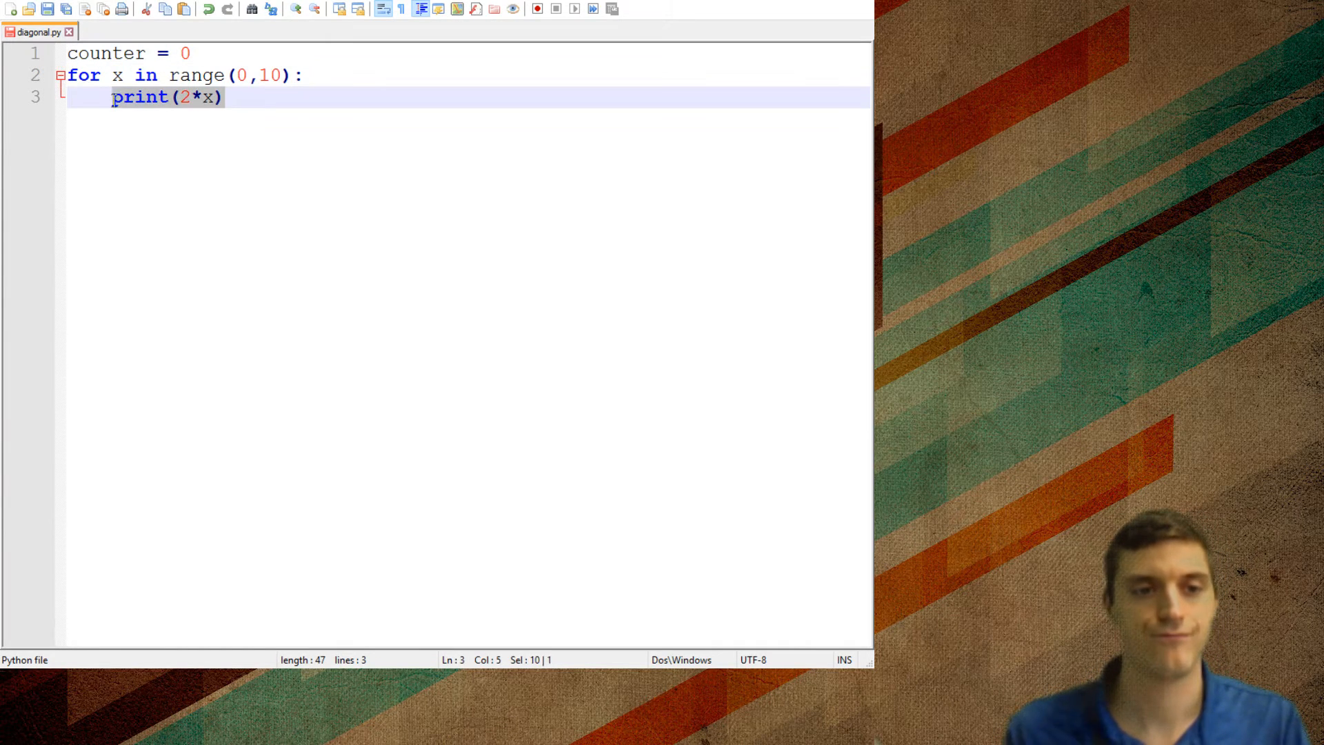
pyautogui.press('Delete')
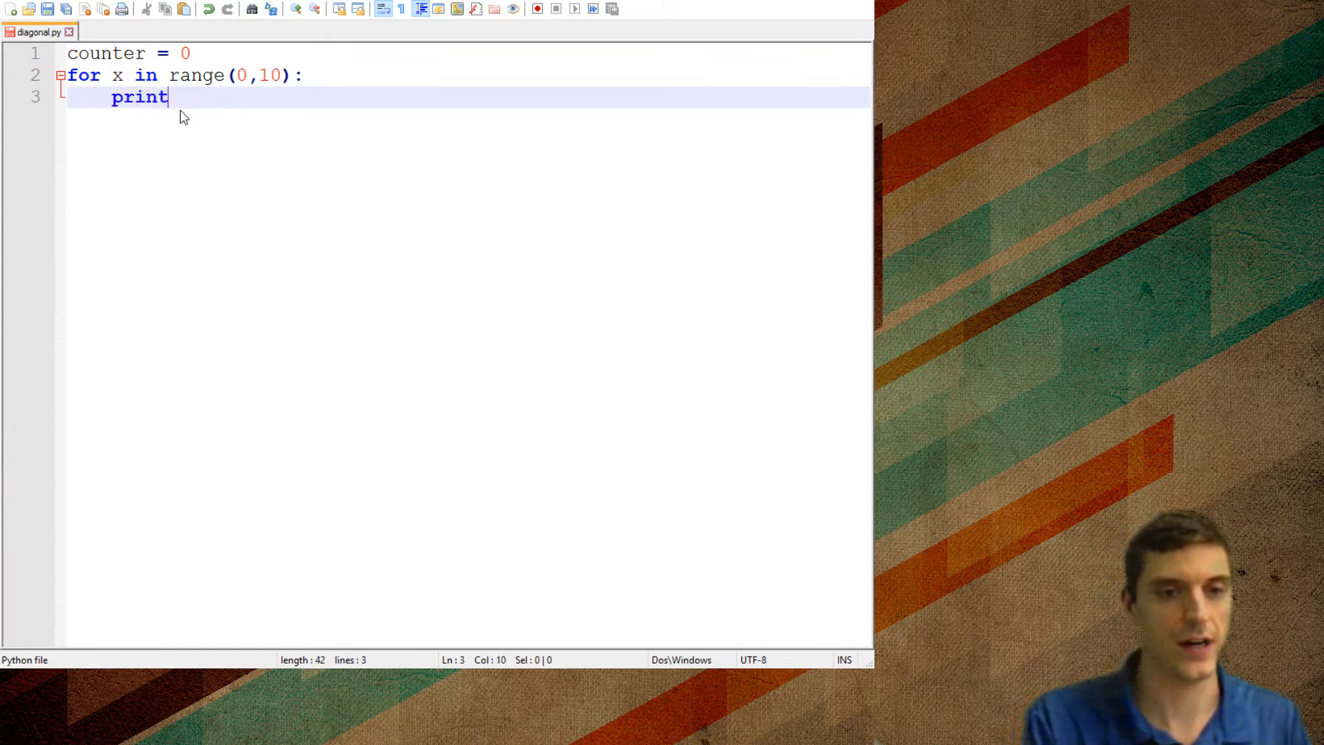
pyautogui.write('(counter)')
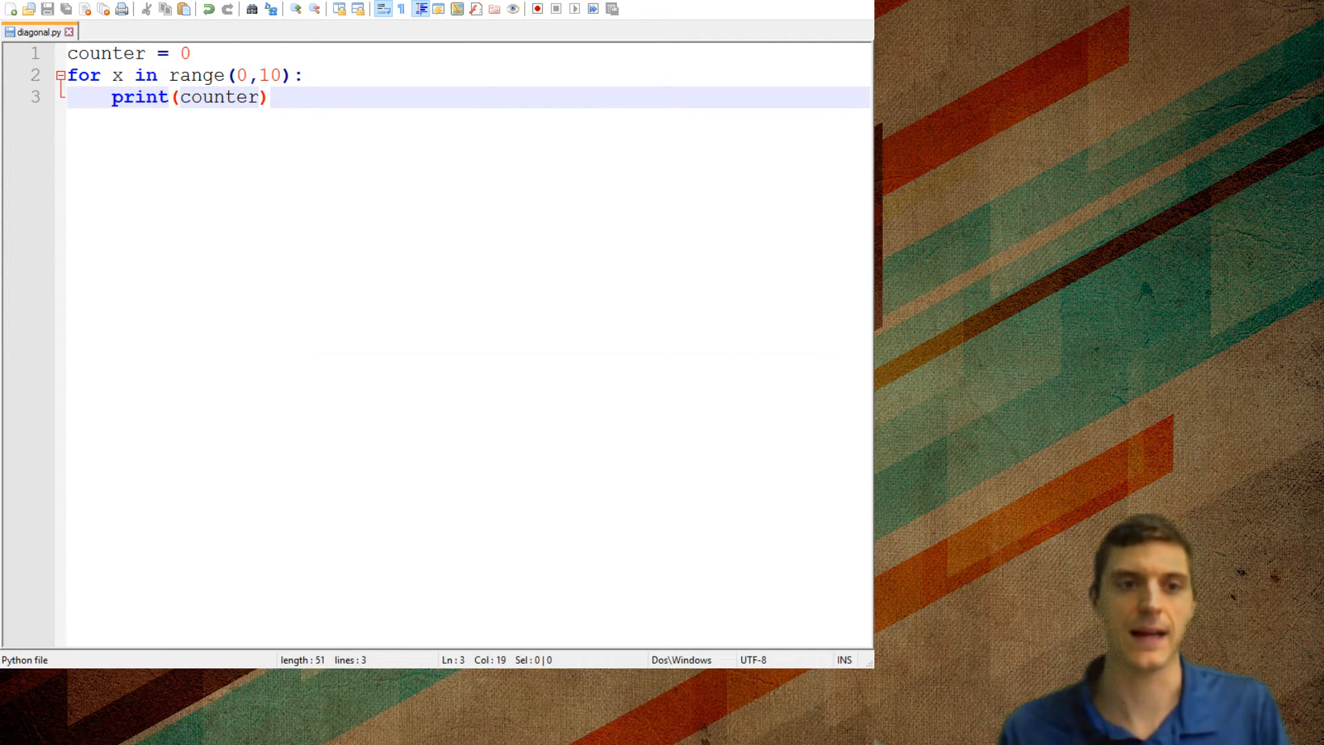
# Step: Add 'counter = counter * 2' inside the loop and start the counter at 1
pyautogui.press('Enter')
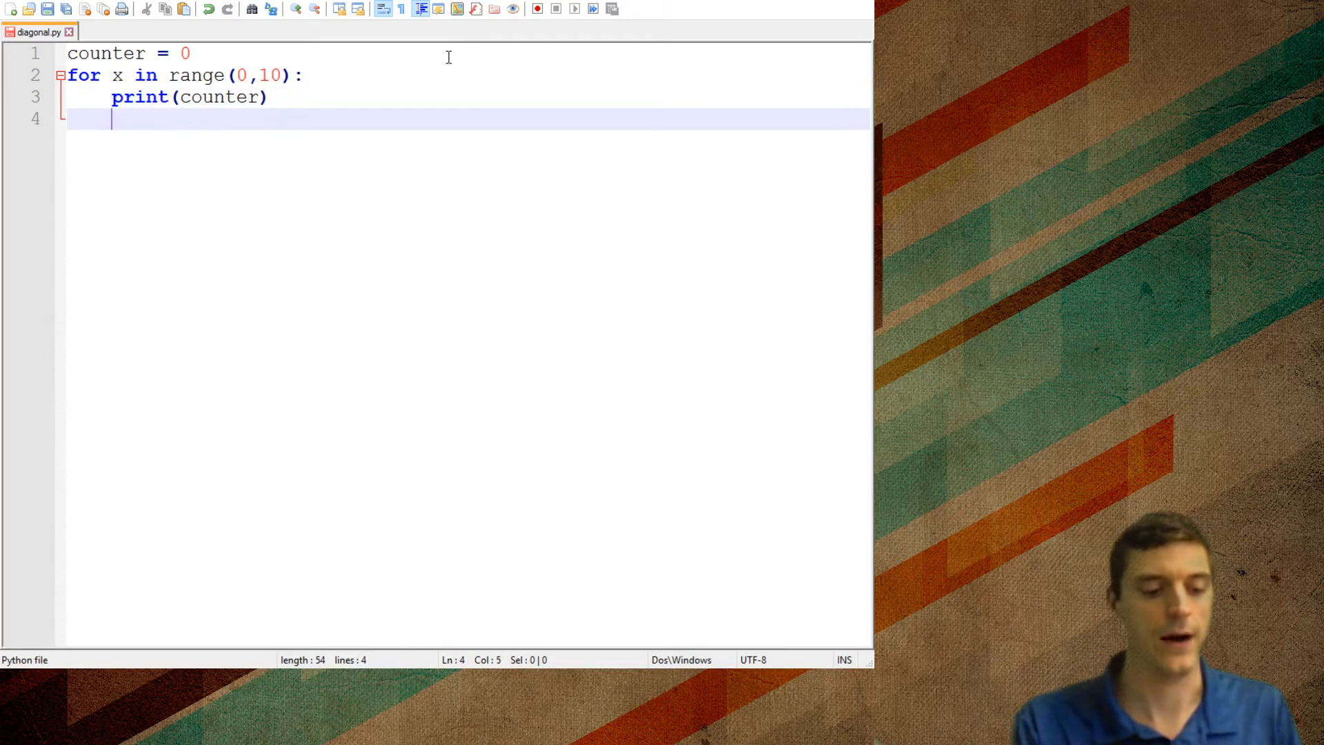
pyautogui.write('counter =')
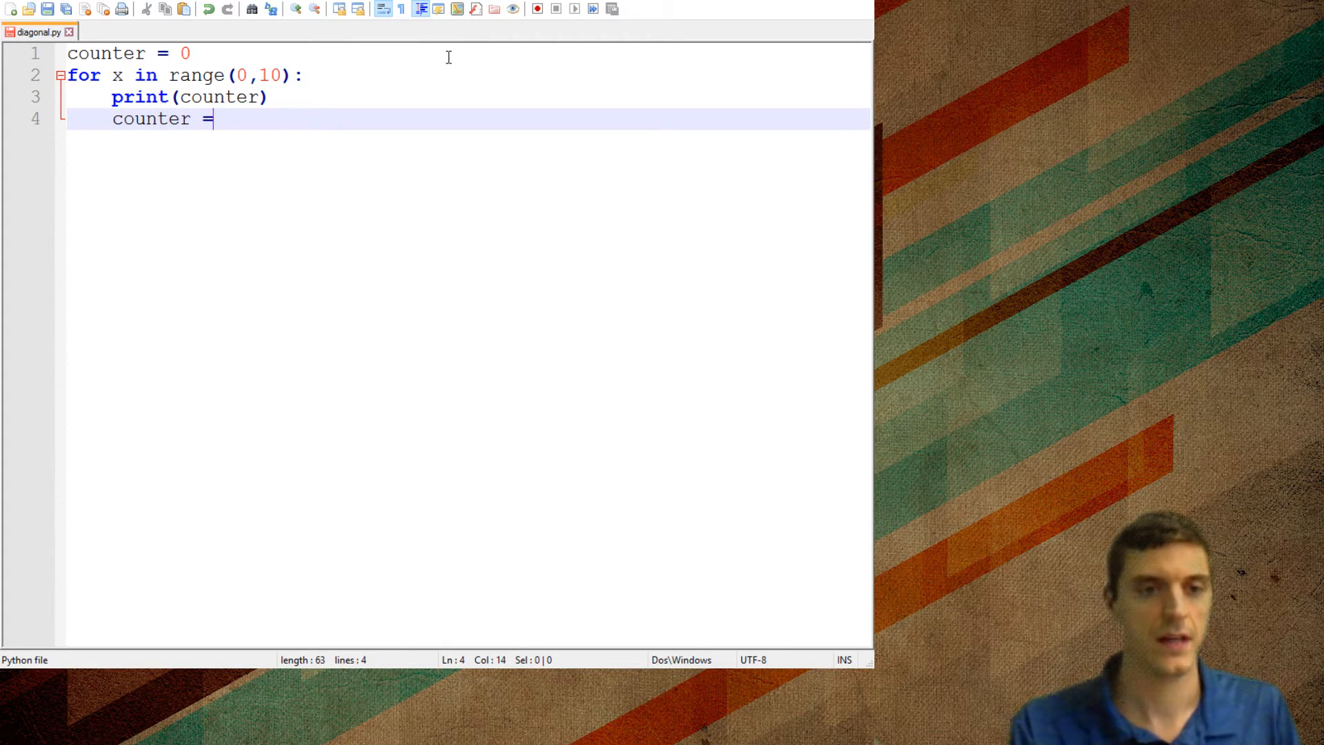
pyautogui.write('c')
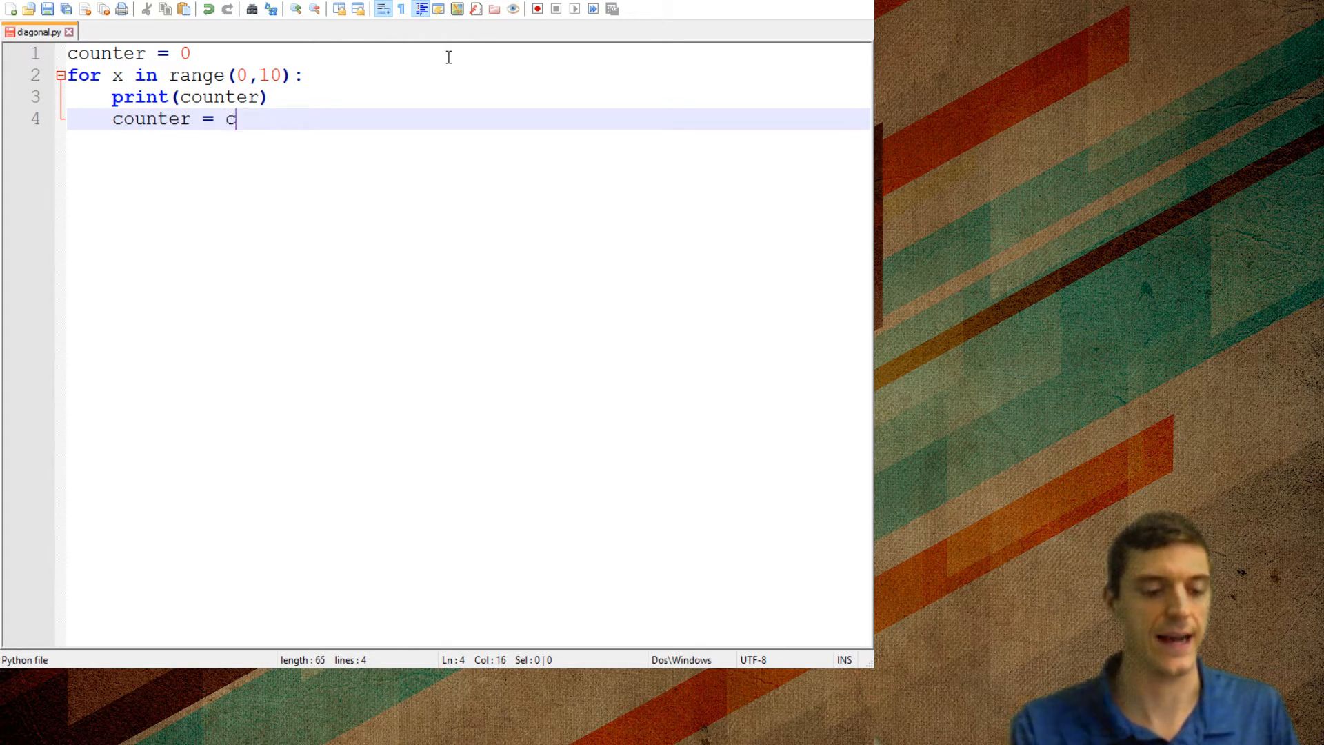
pyautogui.write('ounter')
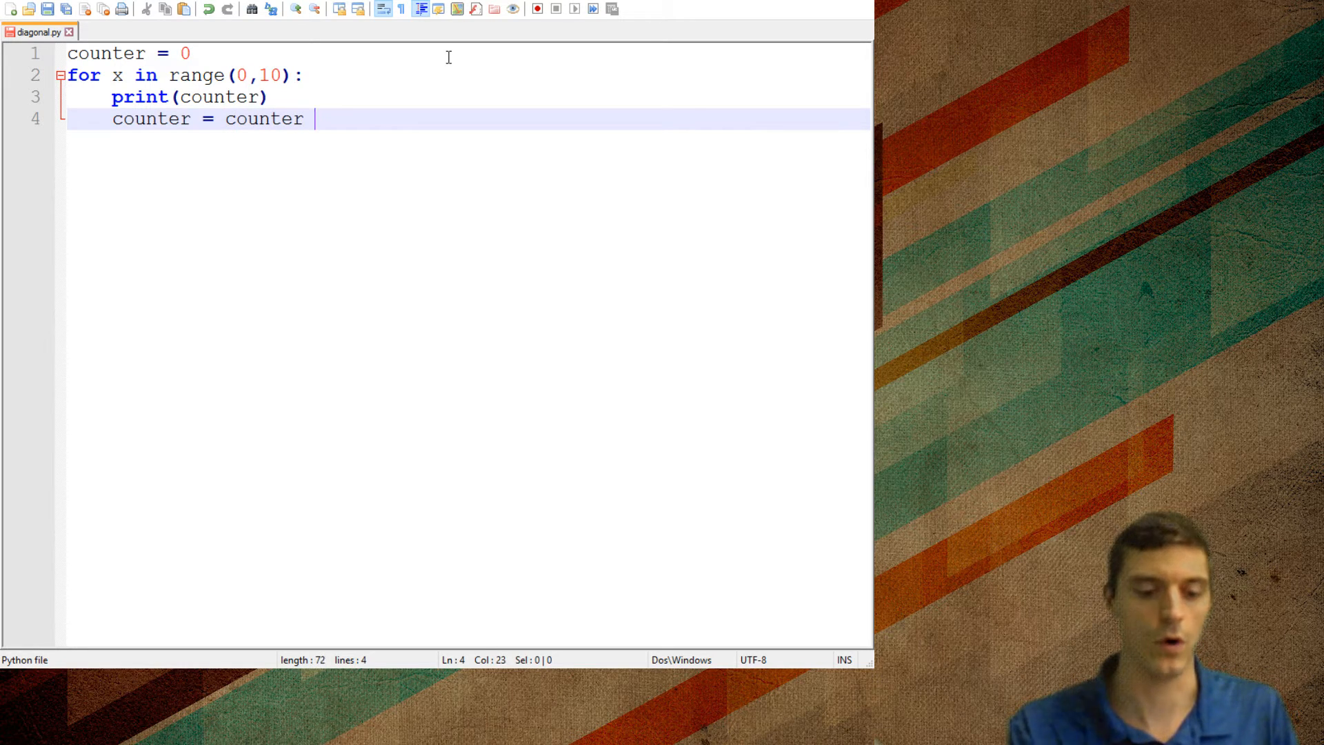
pyautogui.write('+ 1')
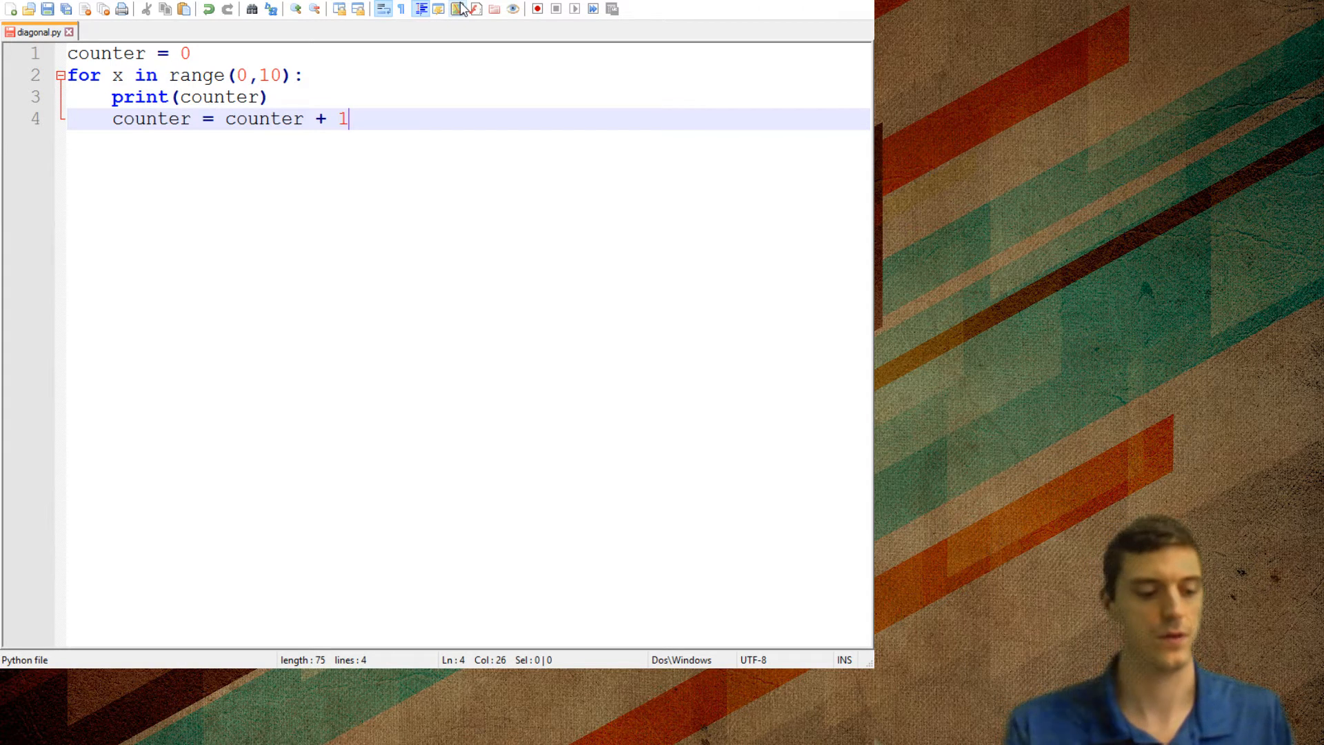
pyautogui.click(537, 8)
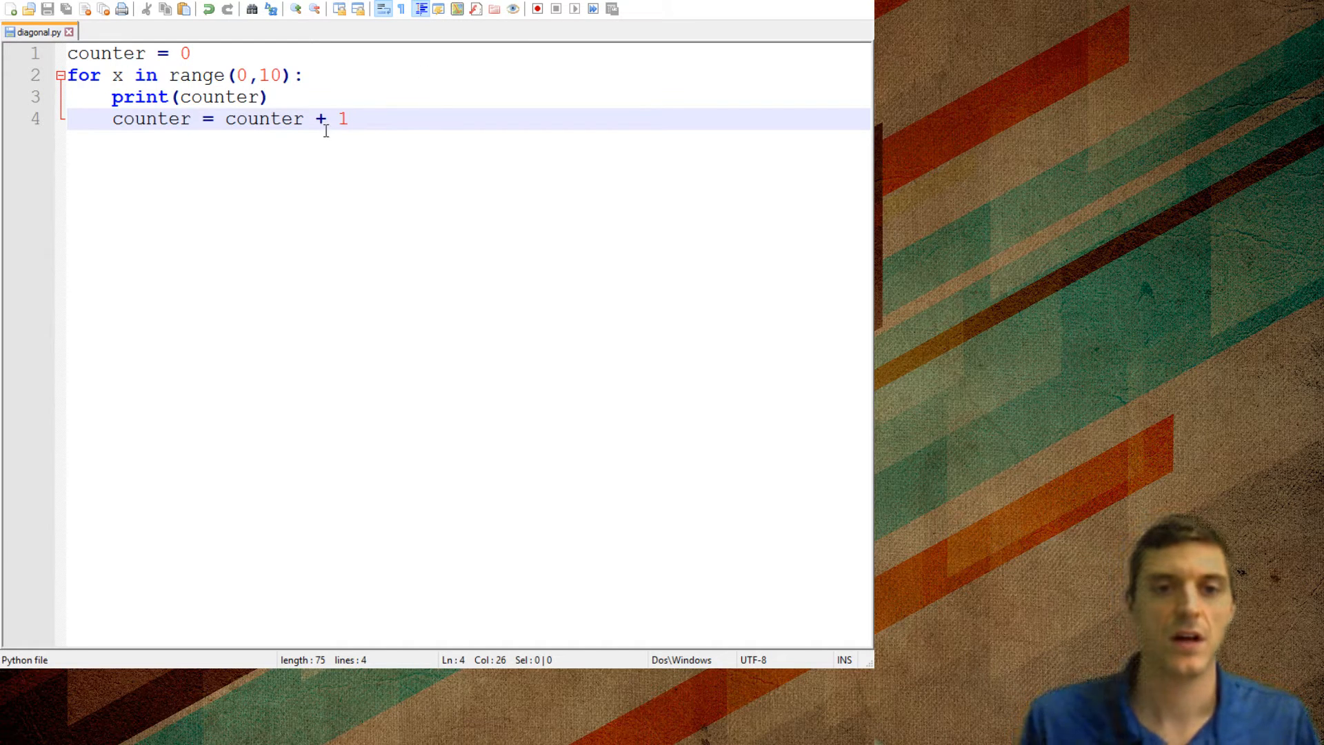
pyautogui.write('*')
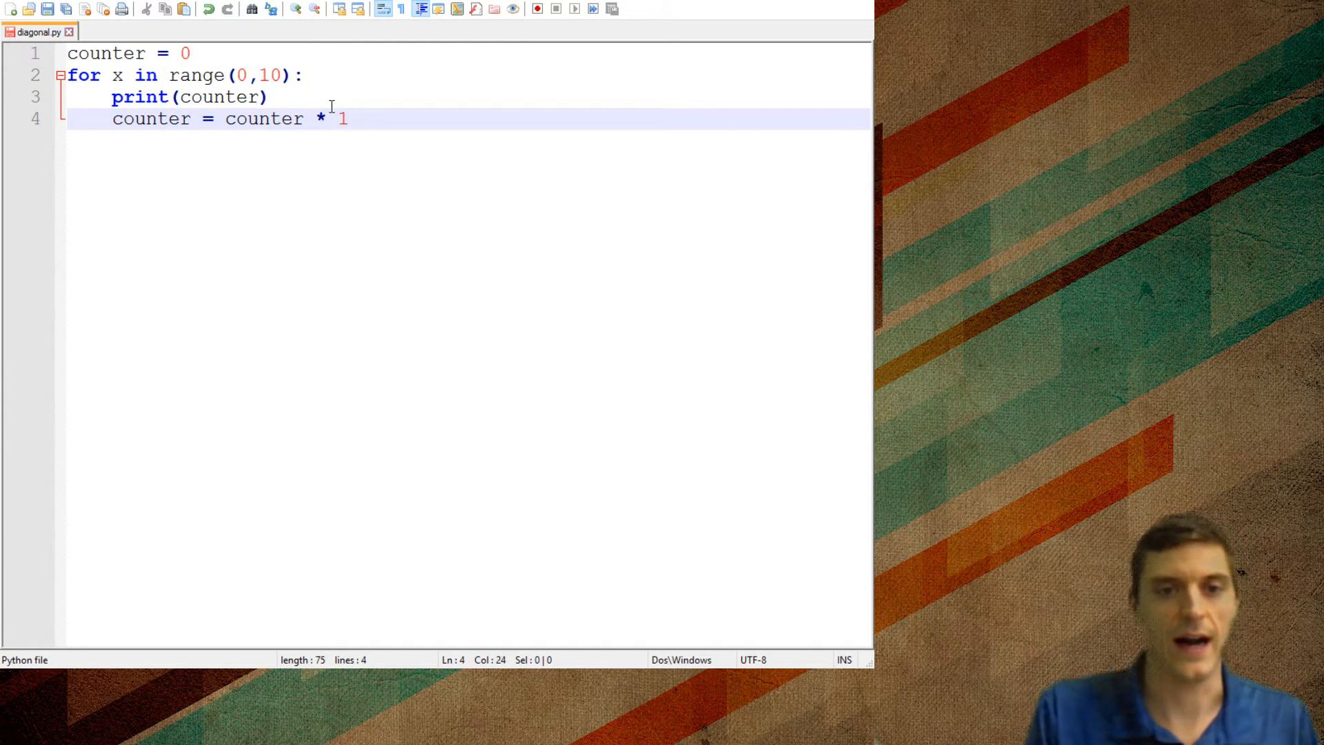
pyautogui.write('2')
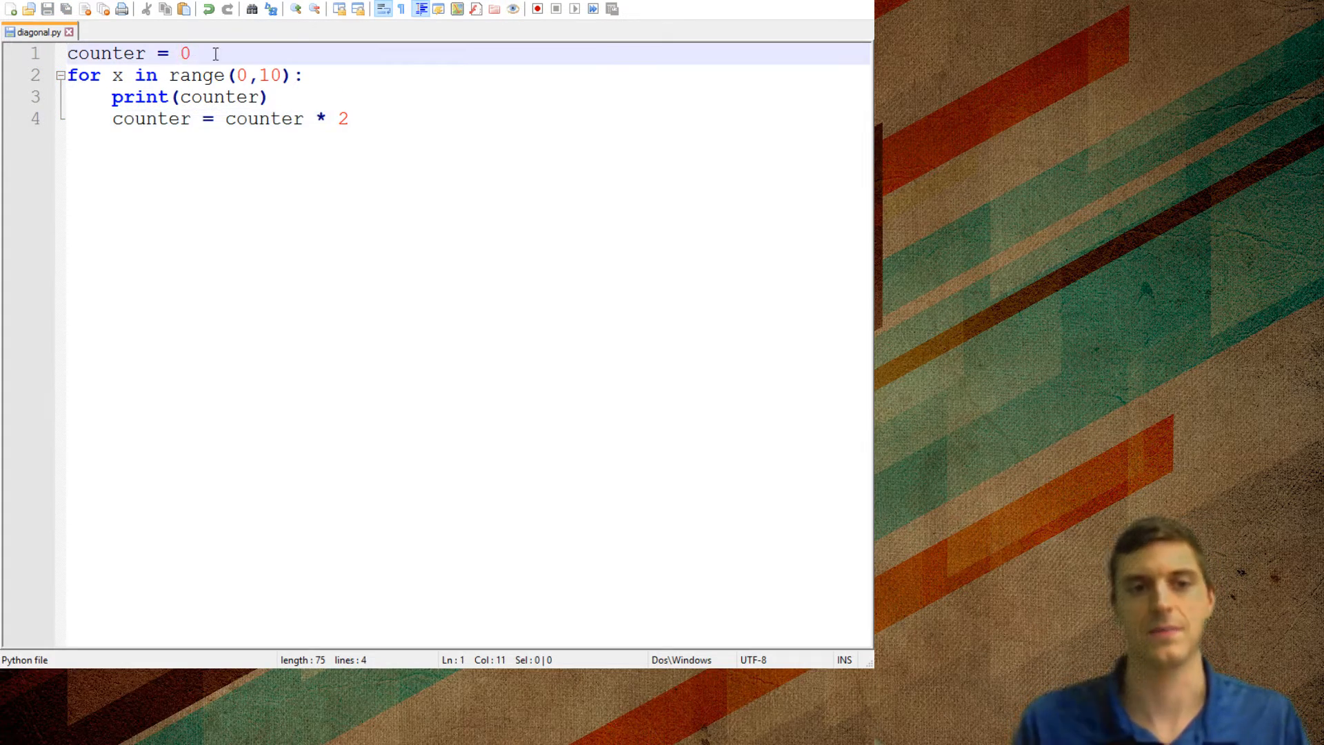
pyautogui.write('1')
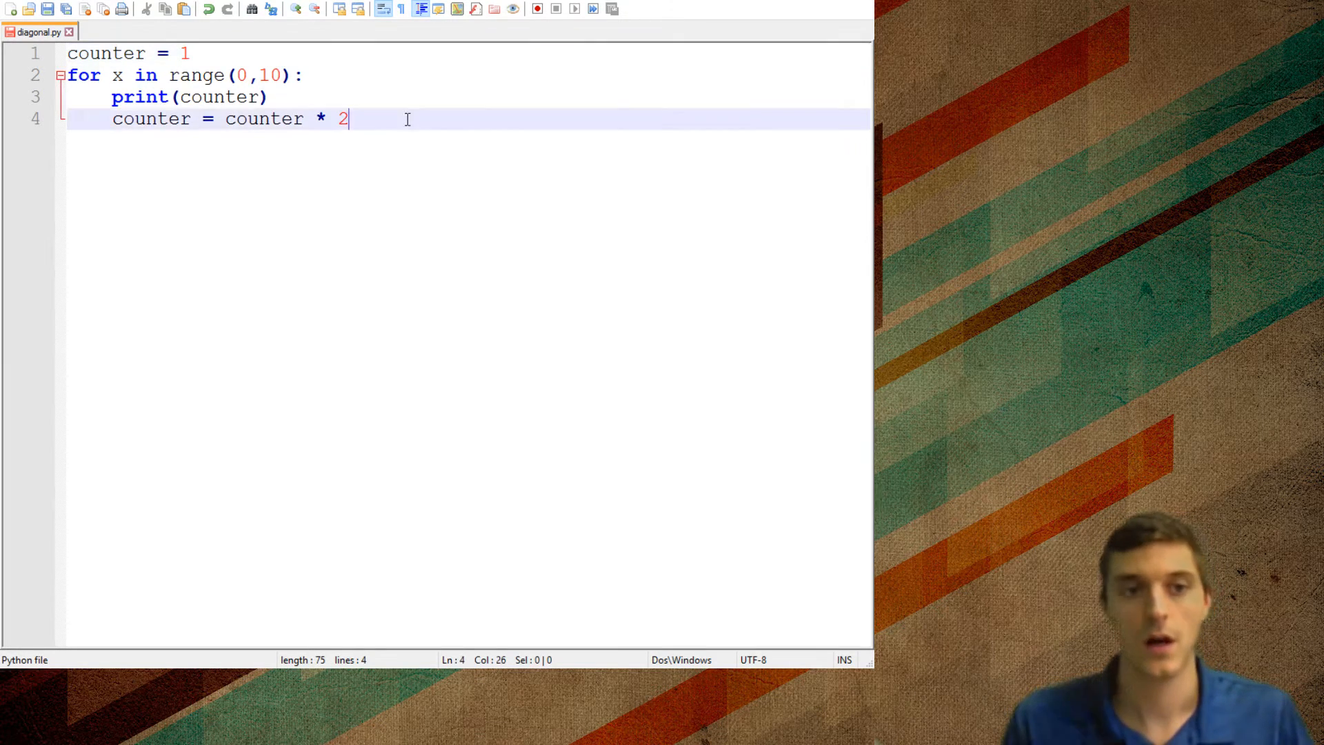
pyautogui.press('F5')
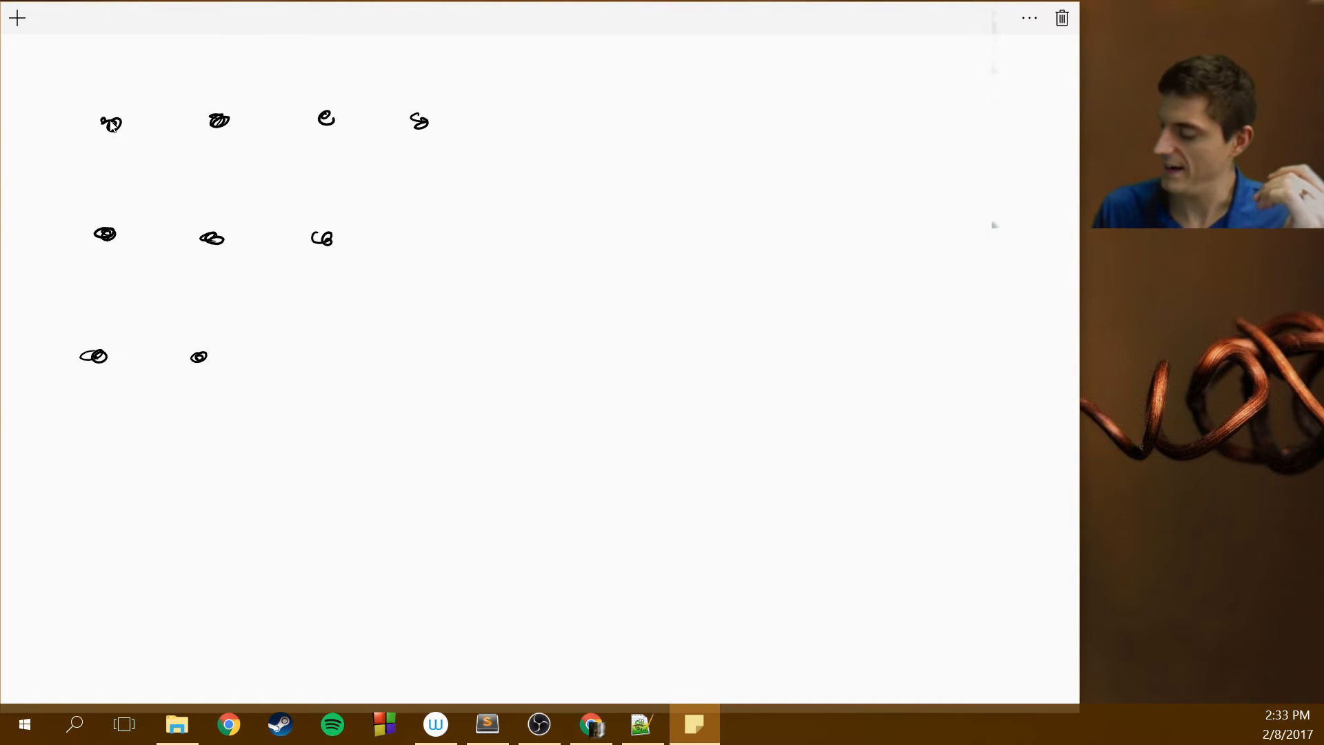
# Step: Sketch the dot rows, write 4 at the top and draw arrows between the rows
pyautogui.click(84, 474)
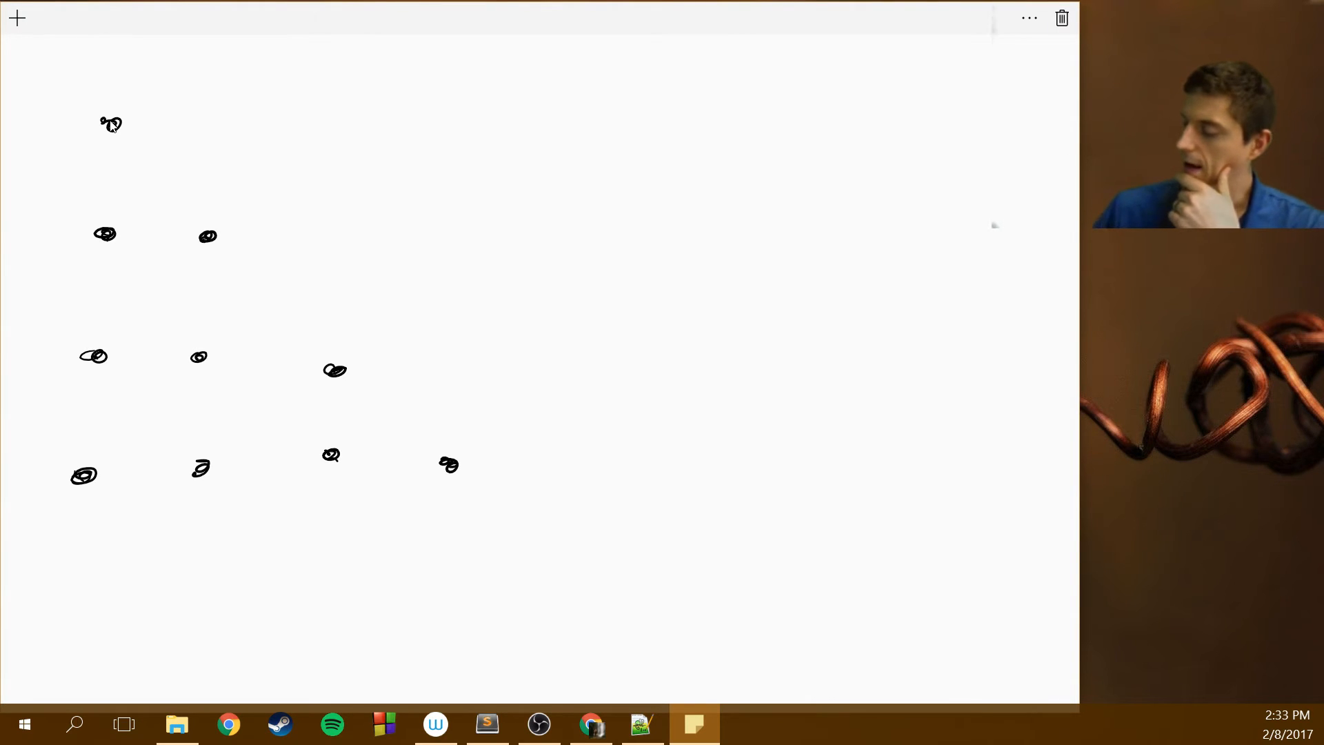
pyautogui.moveTo(592, 67); pyautogui.dragTo(625, 127)
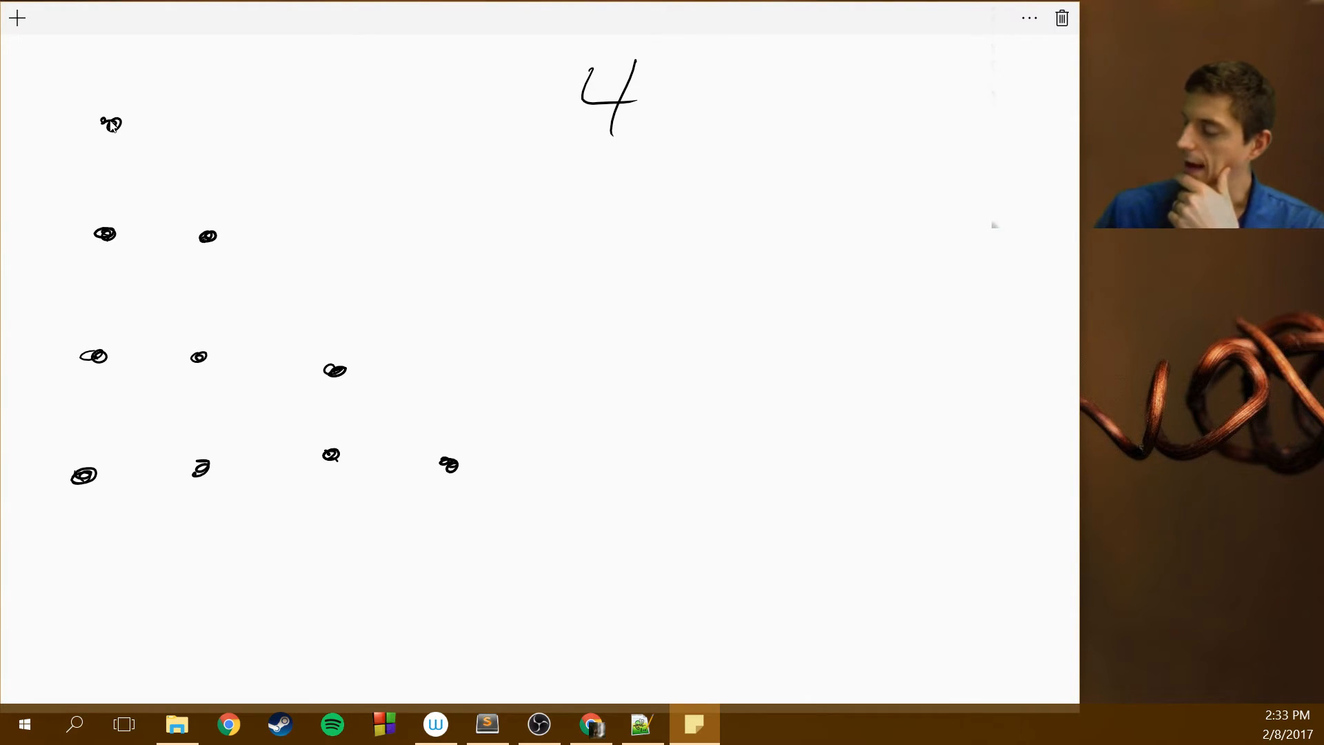
pyautogui.moveTo(59, 127); pyautogui.dragTo(33, 211)
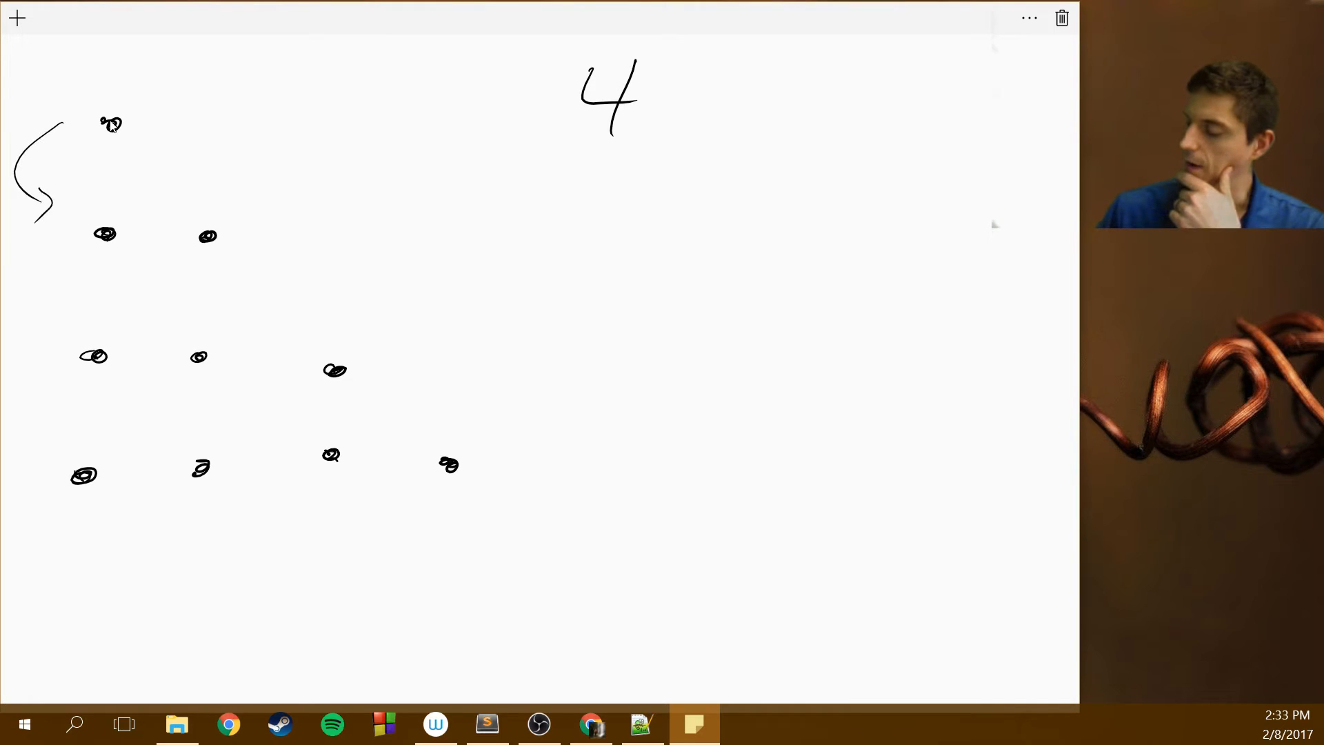
pyautogui.moveTo(33, 246); pyautogui.dragTo(39, 338)
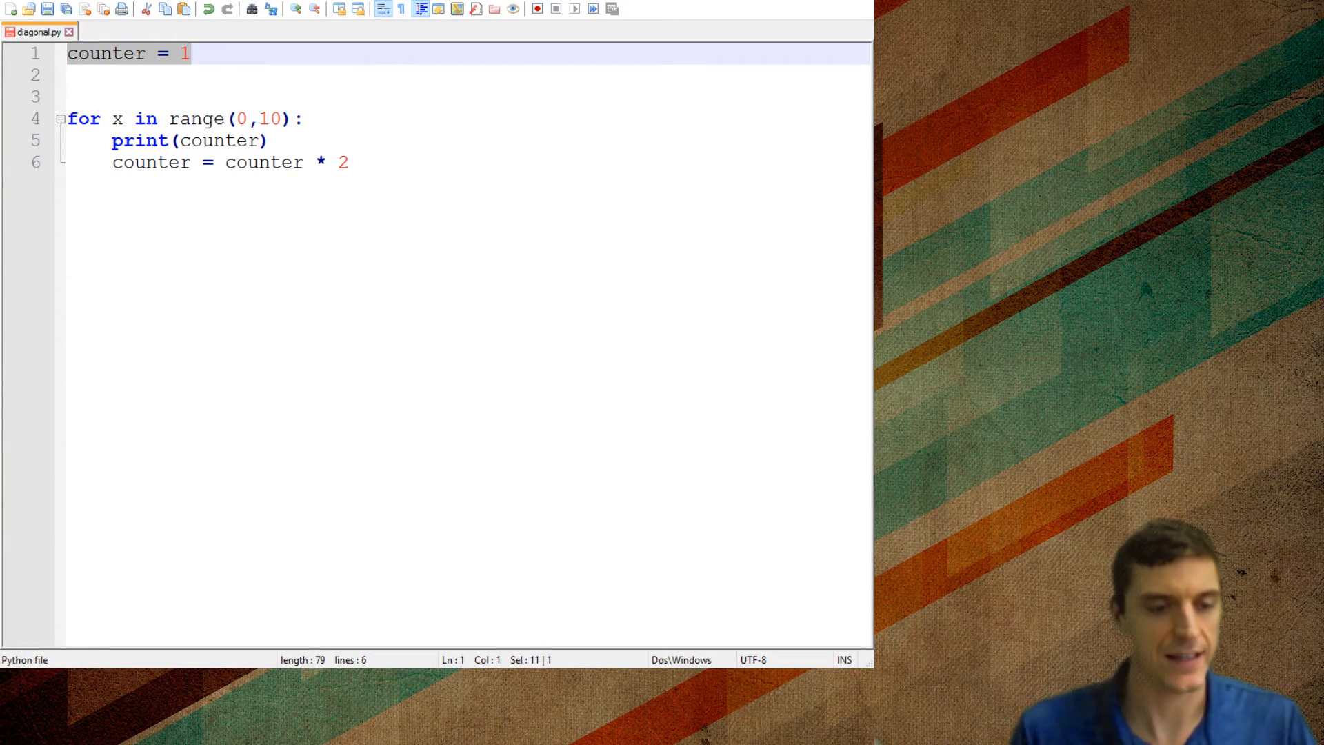
# Step: Write 'rows = int(input("How many rows? "' on the first line
pyautogui.write('hei')
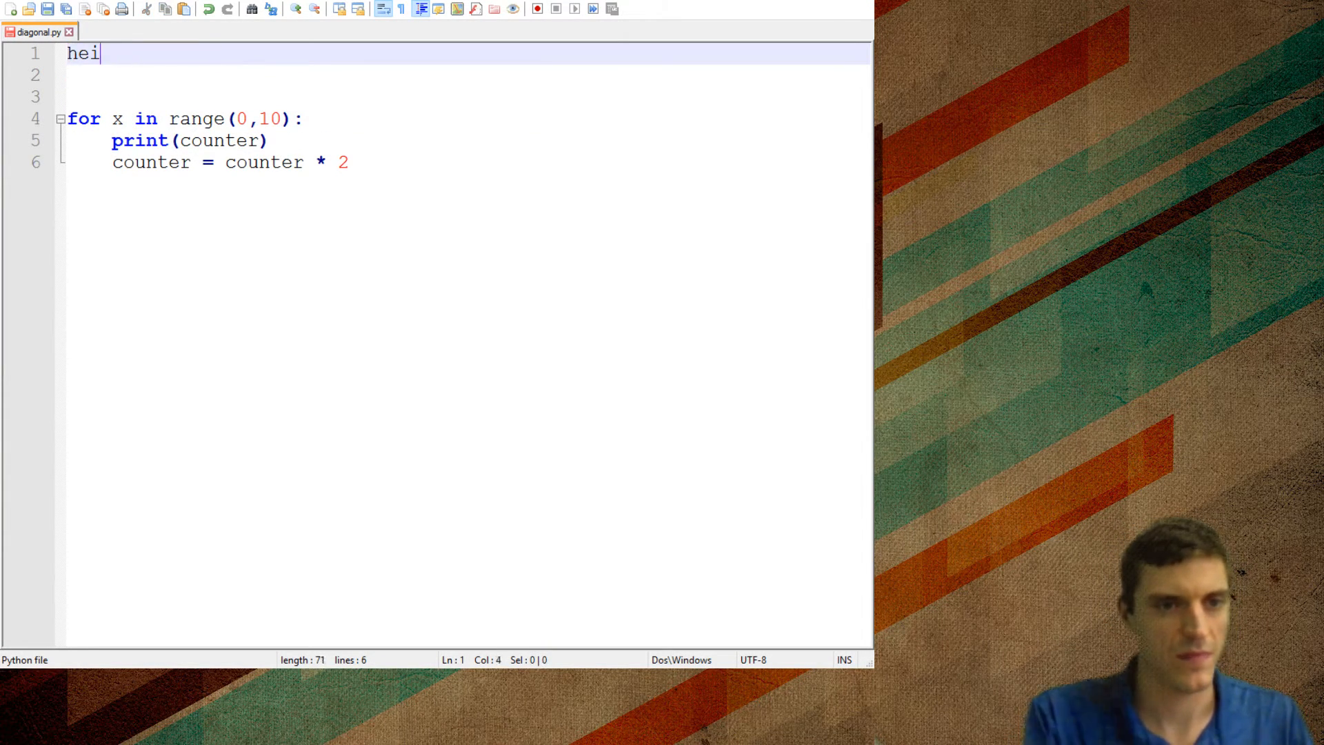
pyautogui.write('rows')
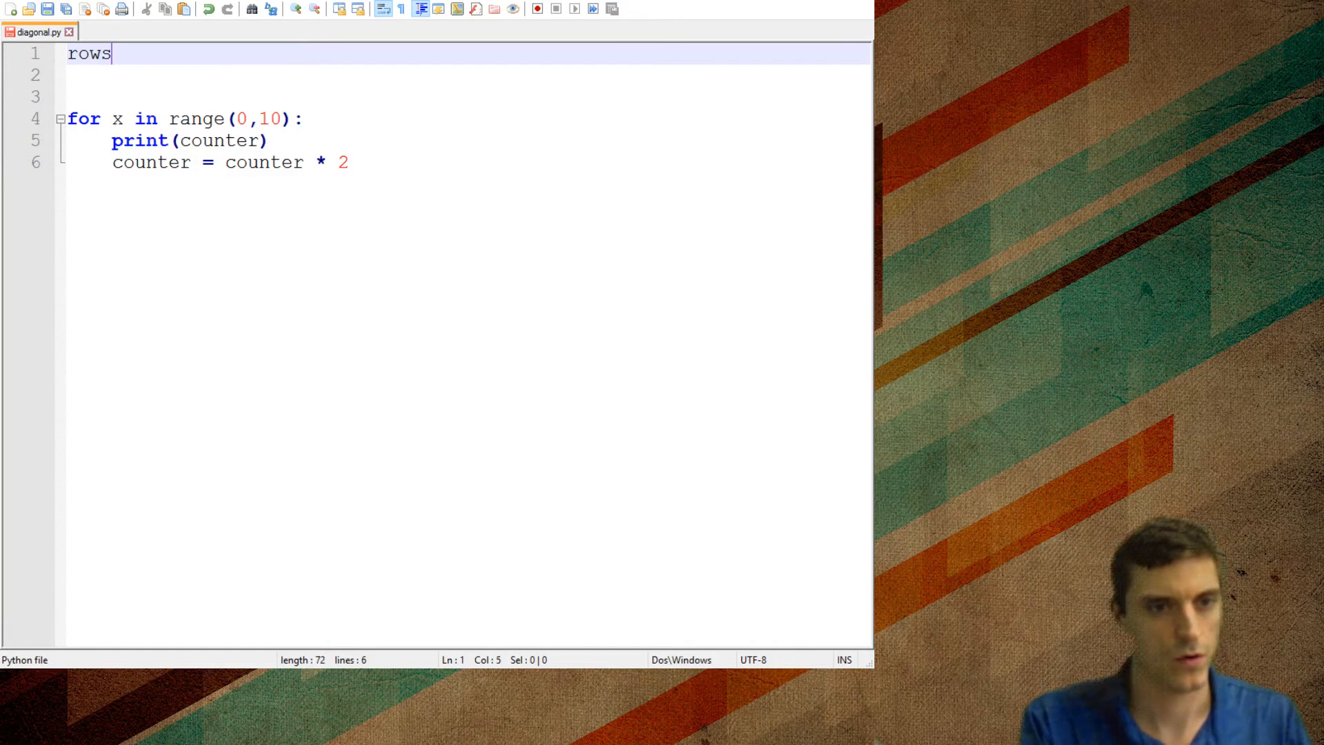
pyautogui.write('= int')
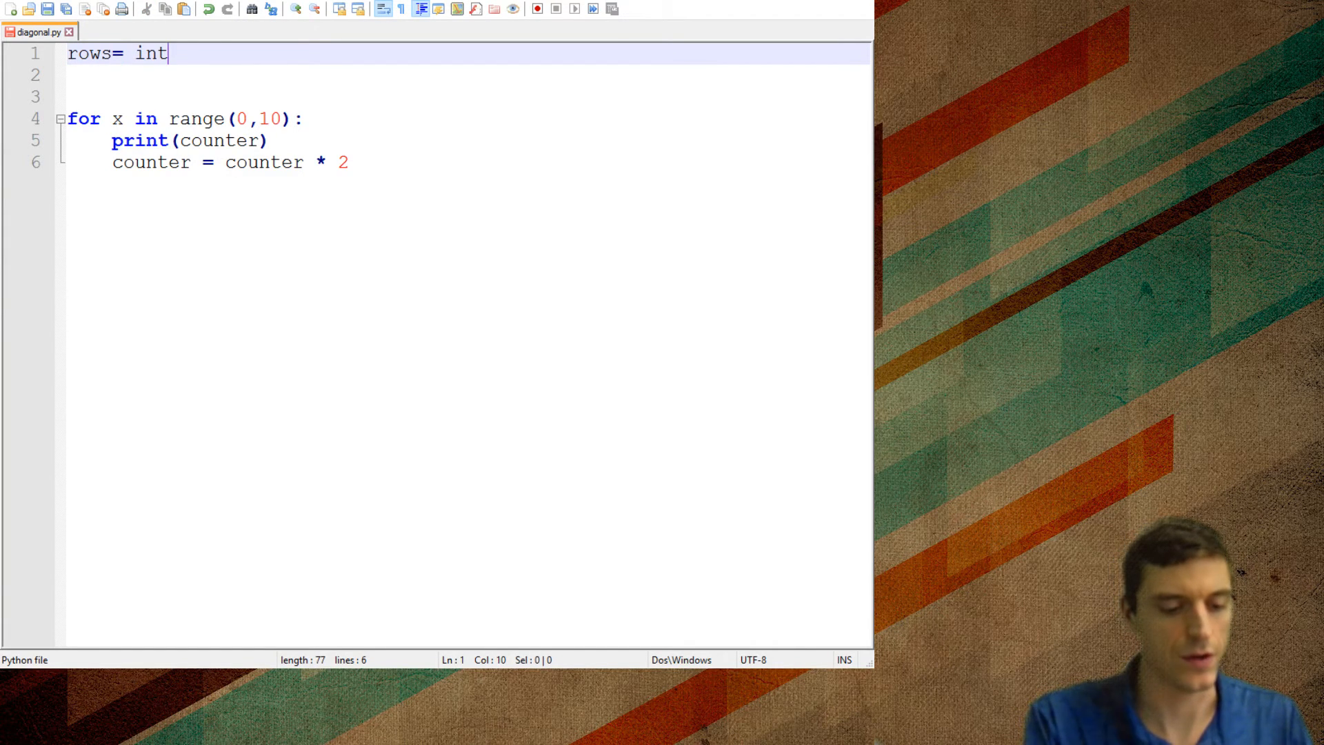
pyautogui.write('(input)')
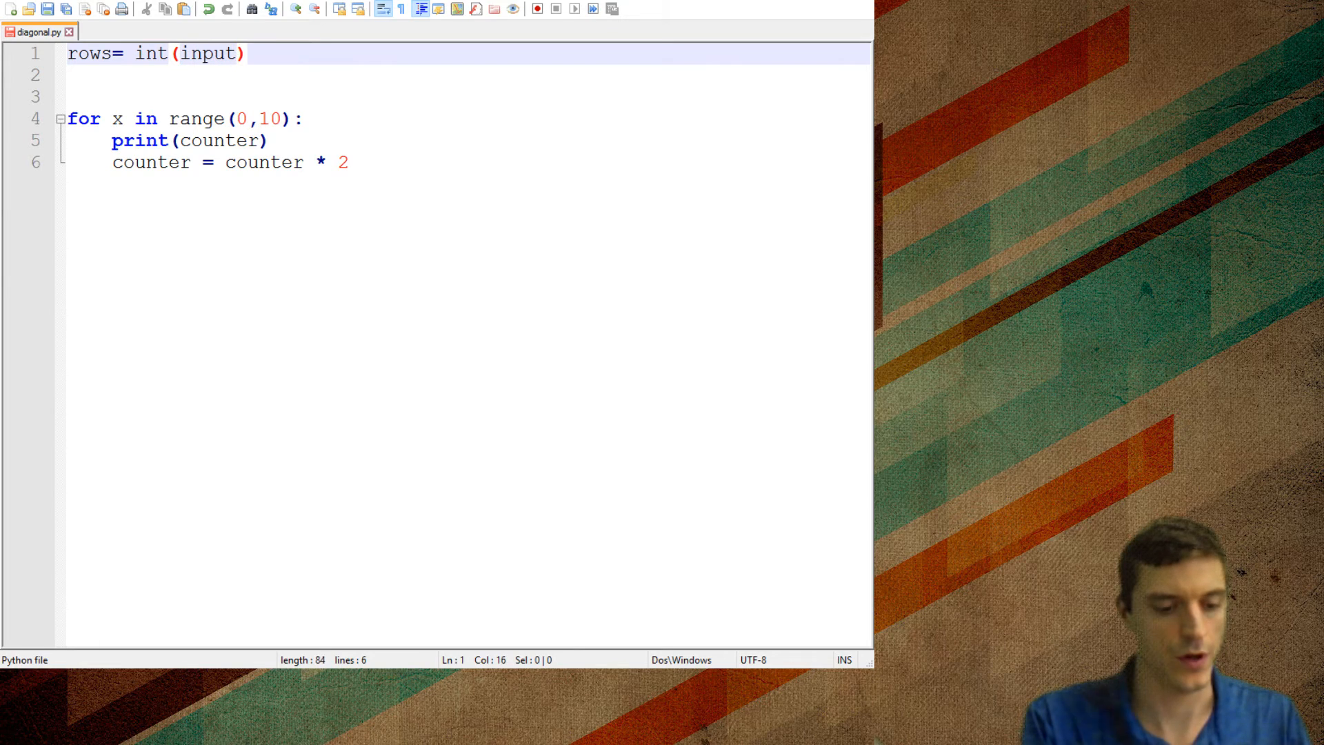
pyautogui.write('"How m')
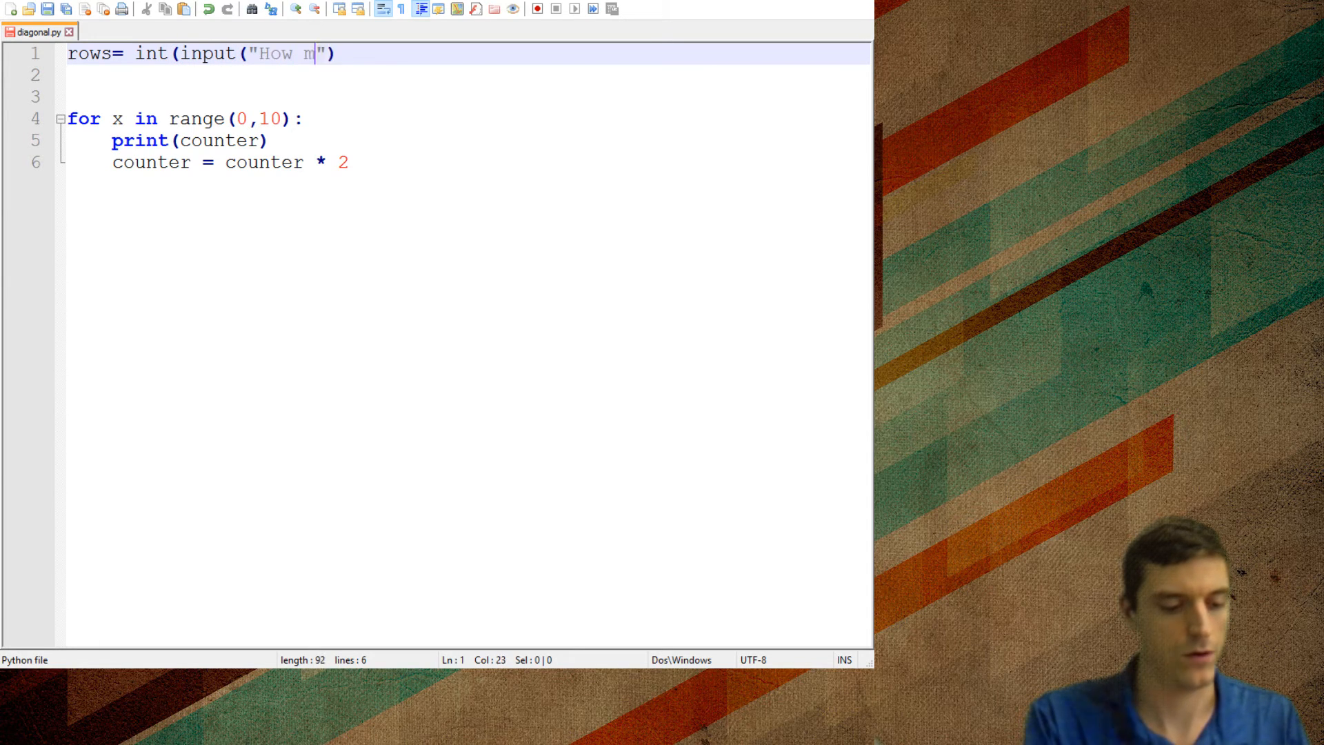
pyautogui.write('any rows?')
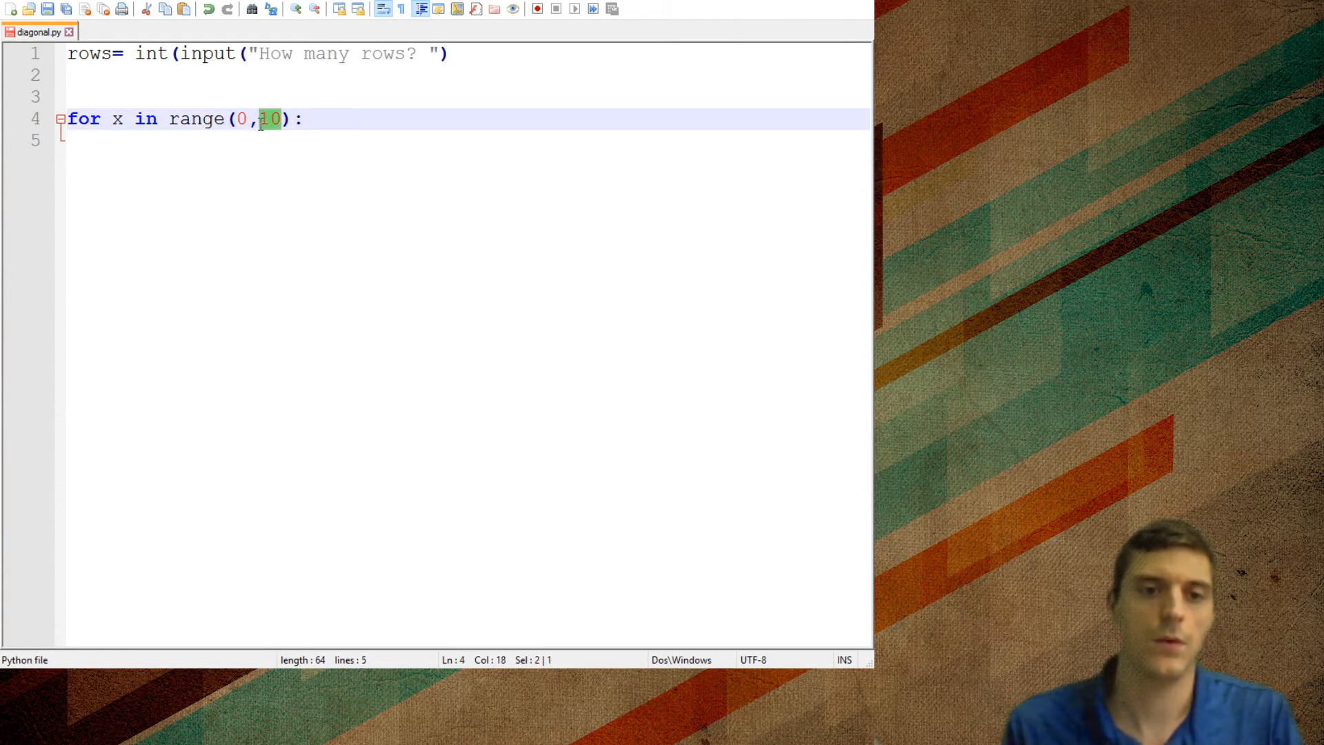
# Step: Change the range upper bound to row and start an empty print()
pyautogui.write('row')
pyautogui.click(469, 141)
pyautogui.write('print')
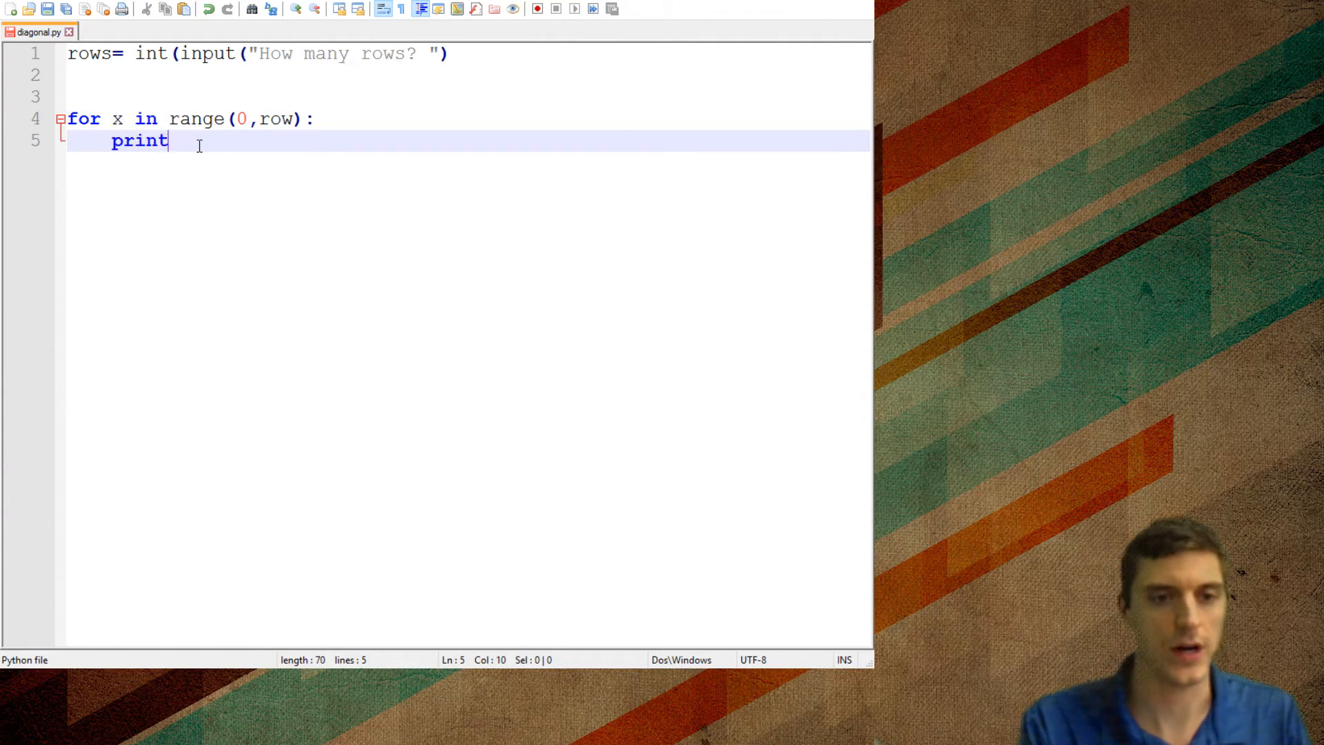
pyautogui.write('()')
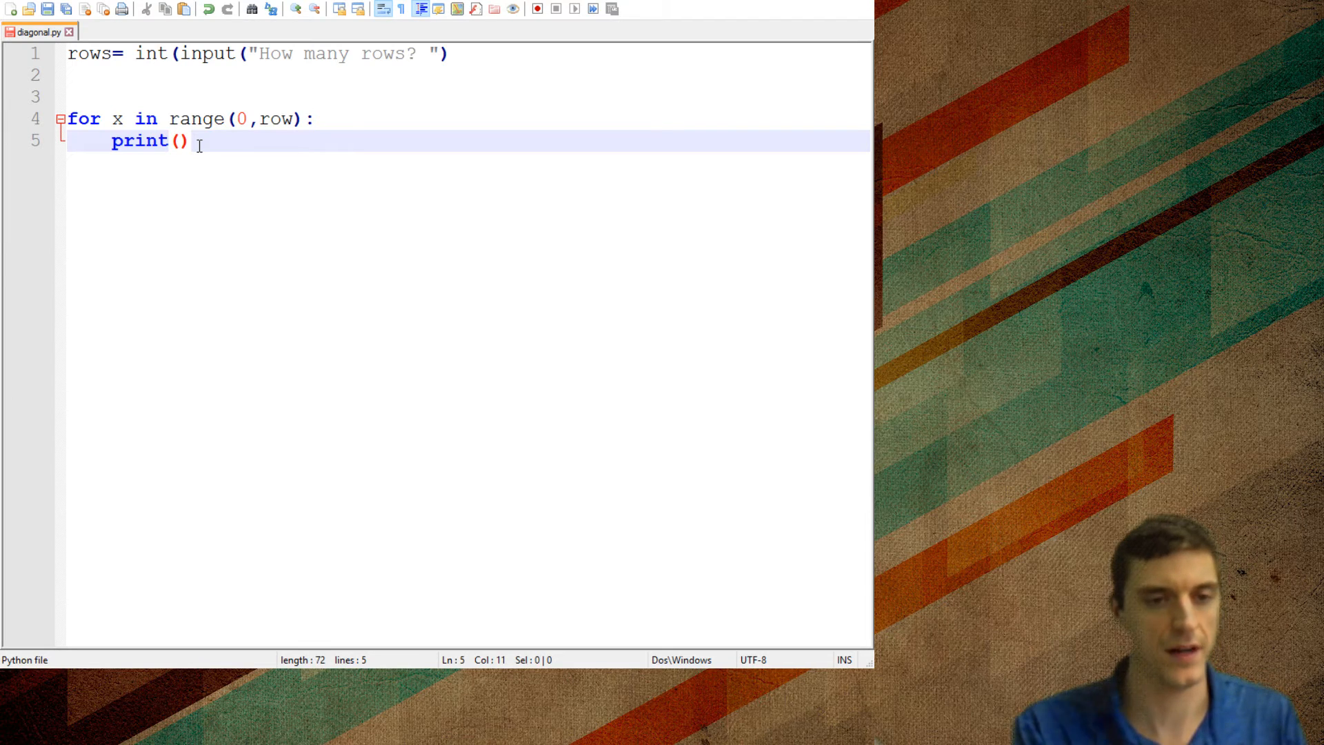
# Step: Print "Test" in the loop and close the missing parenthesis on the input line
pyautogui.write('"Test"')
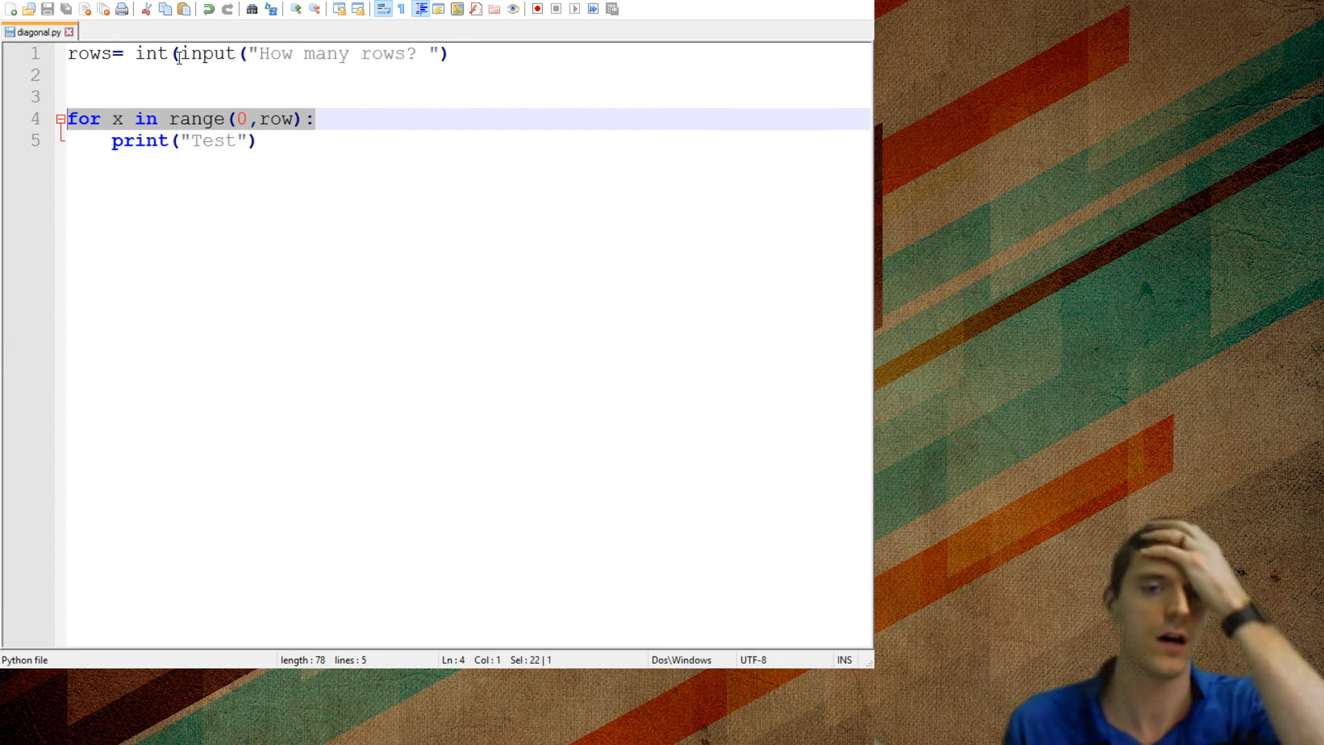
pyautogui.click(465, 54)
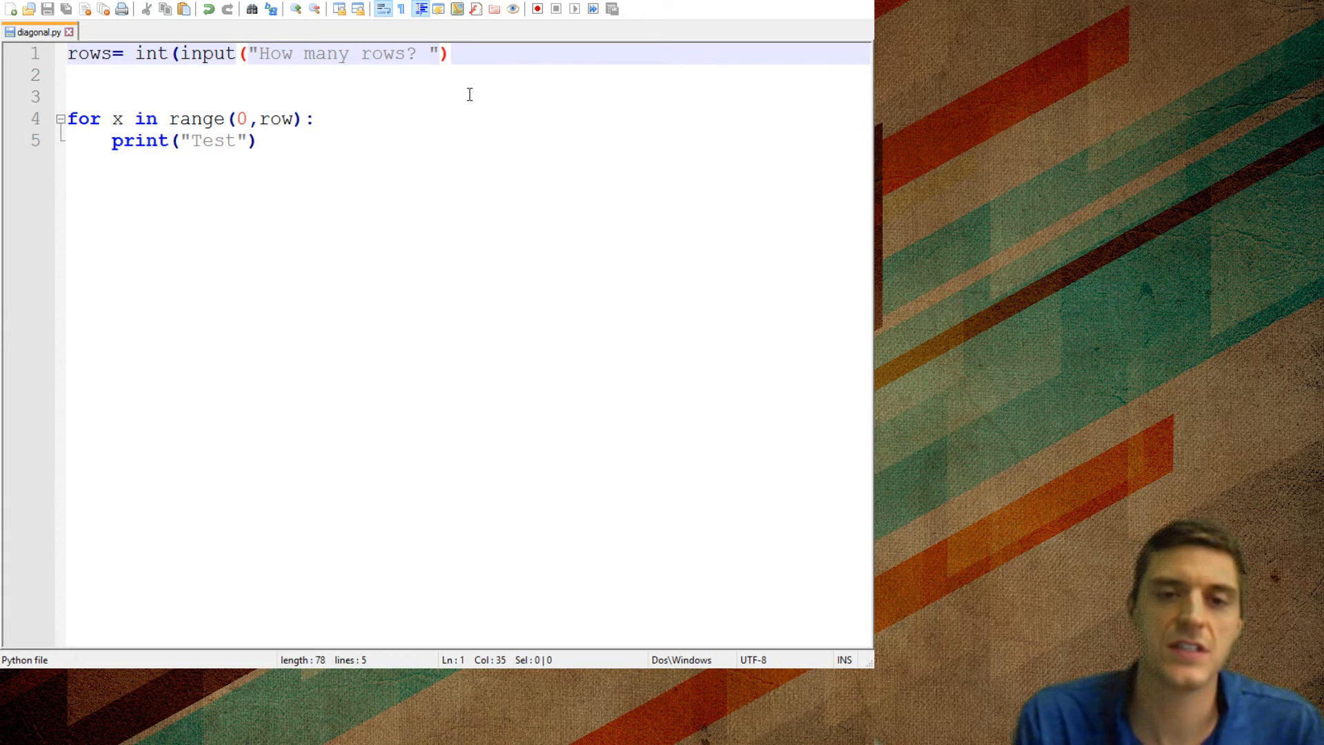
pyautogui.write(')')
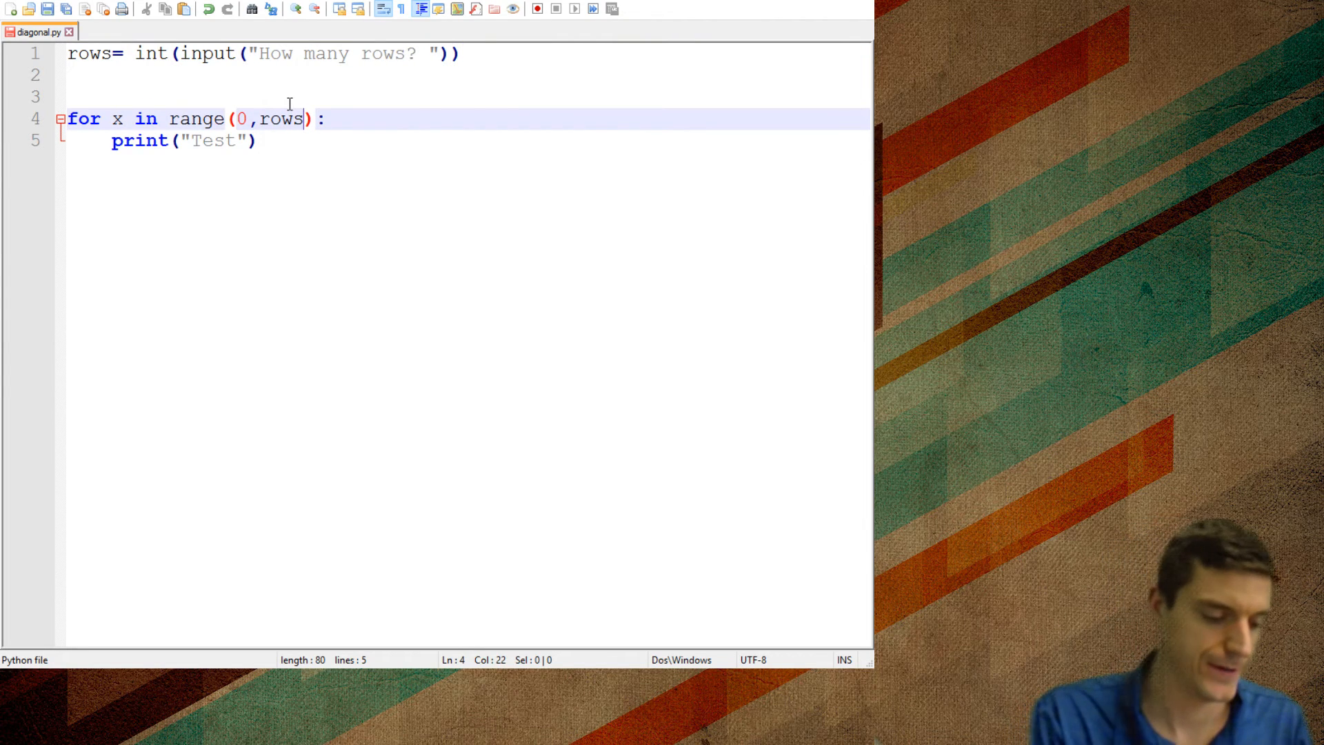
pyautogui.click(537, 10)
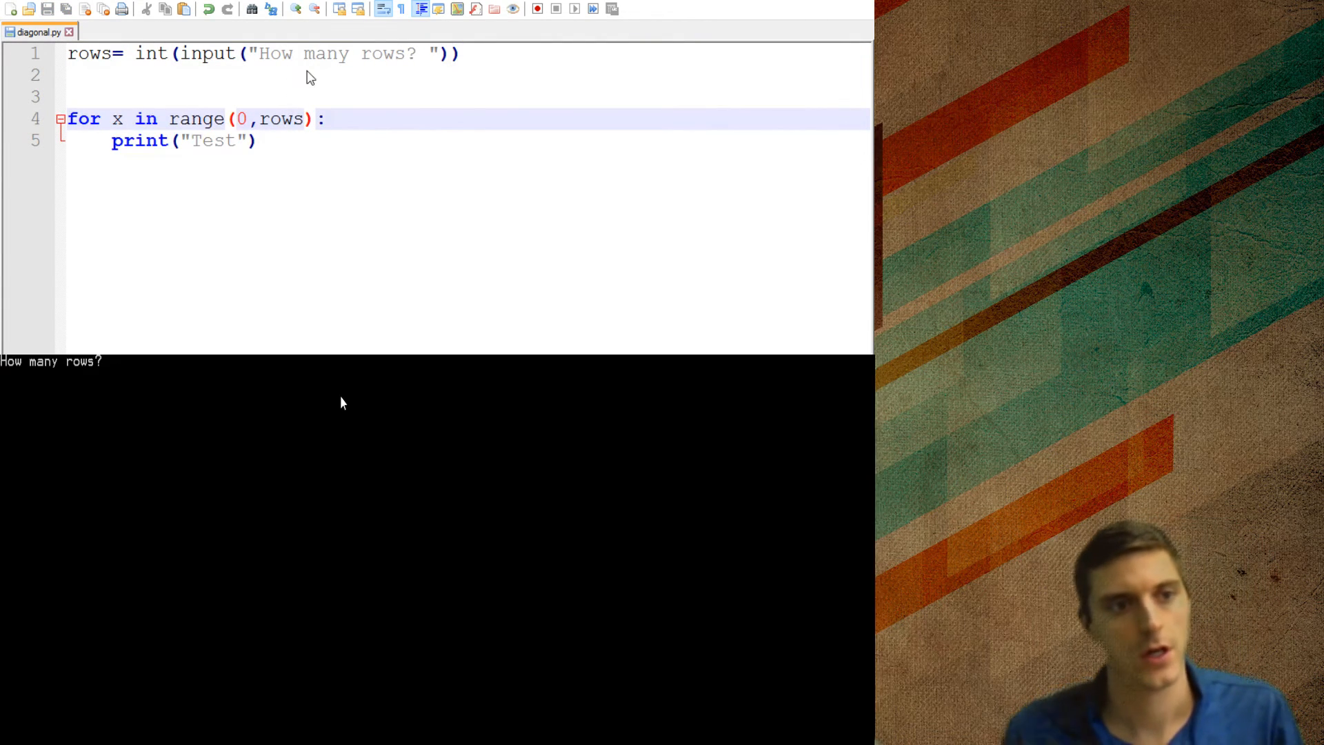
pyautogui.write('6')
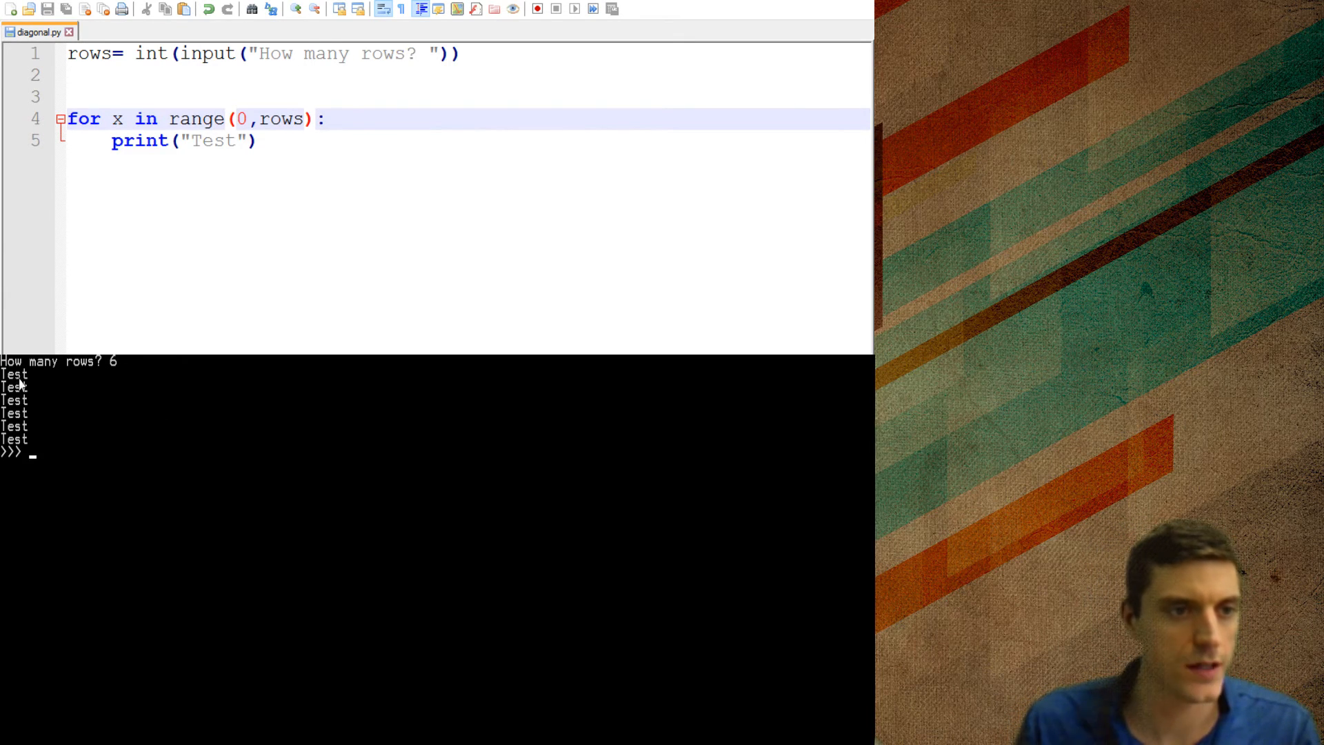
pyautogui.moveTo(676, 382)
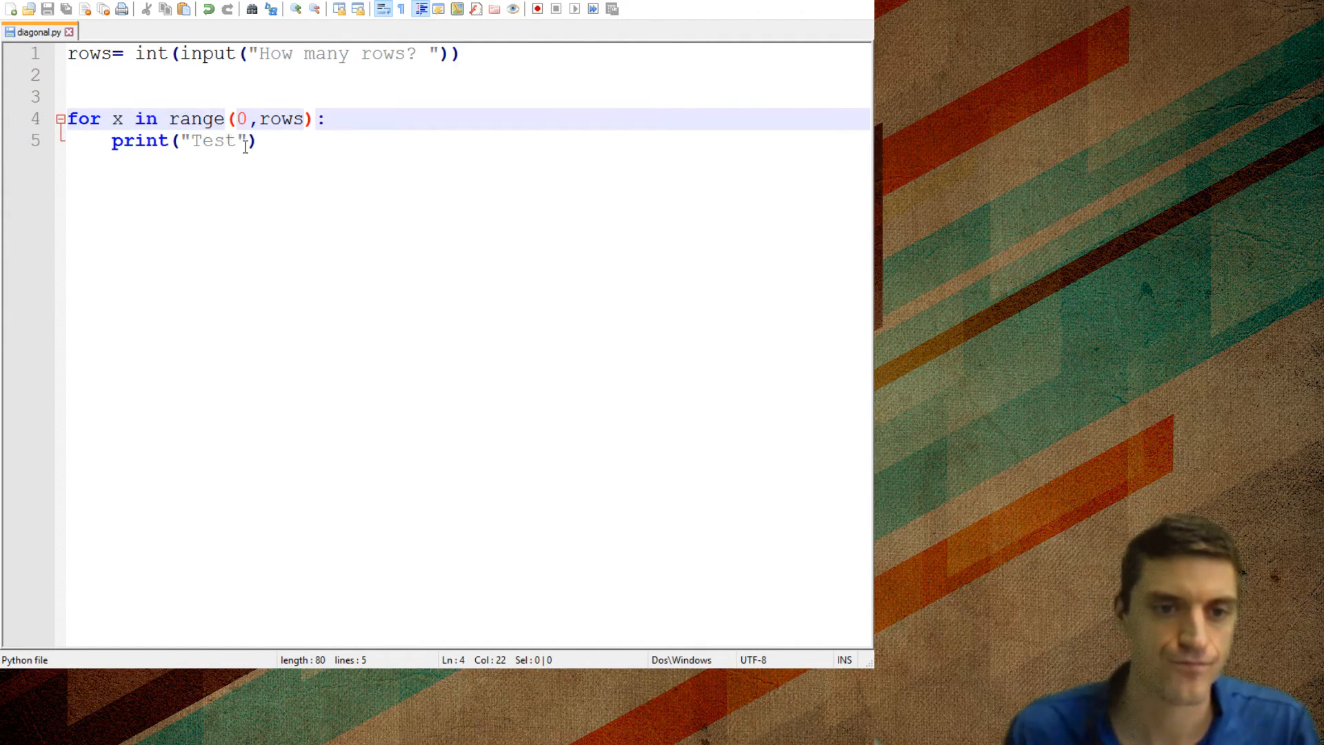
# Step: Set counter to 1 and make the loop print a single "*"
pyautogui.press('Delete')
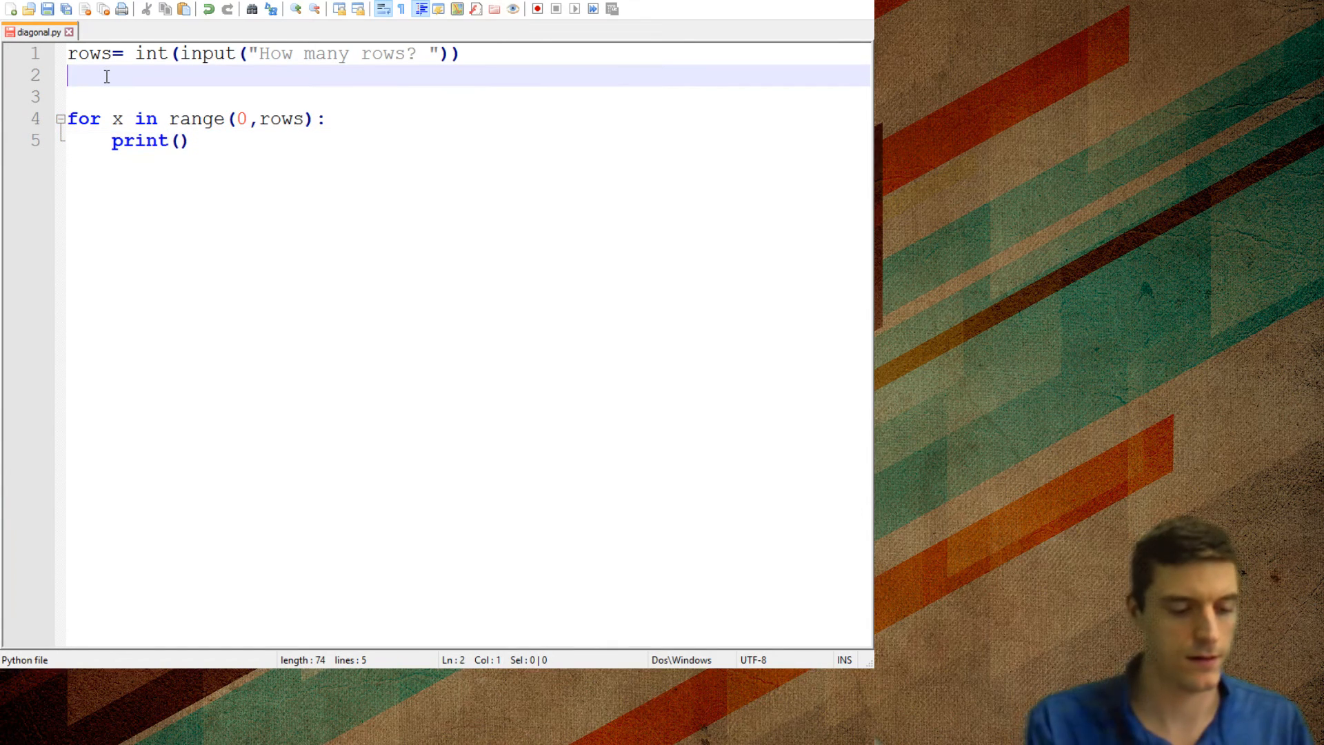
pyautogui.write('counter =')
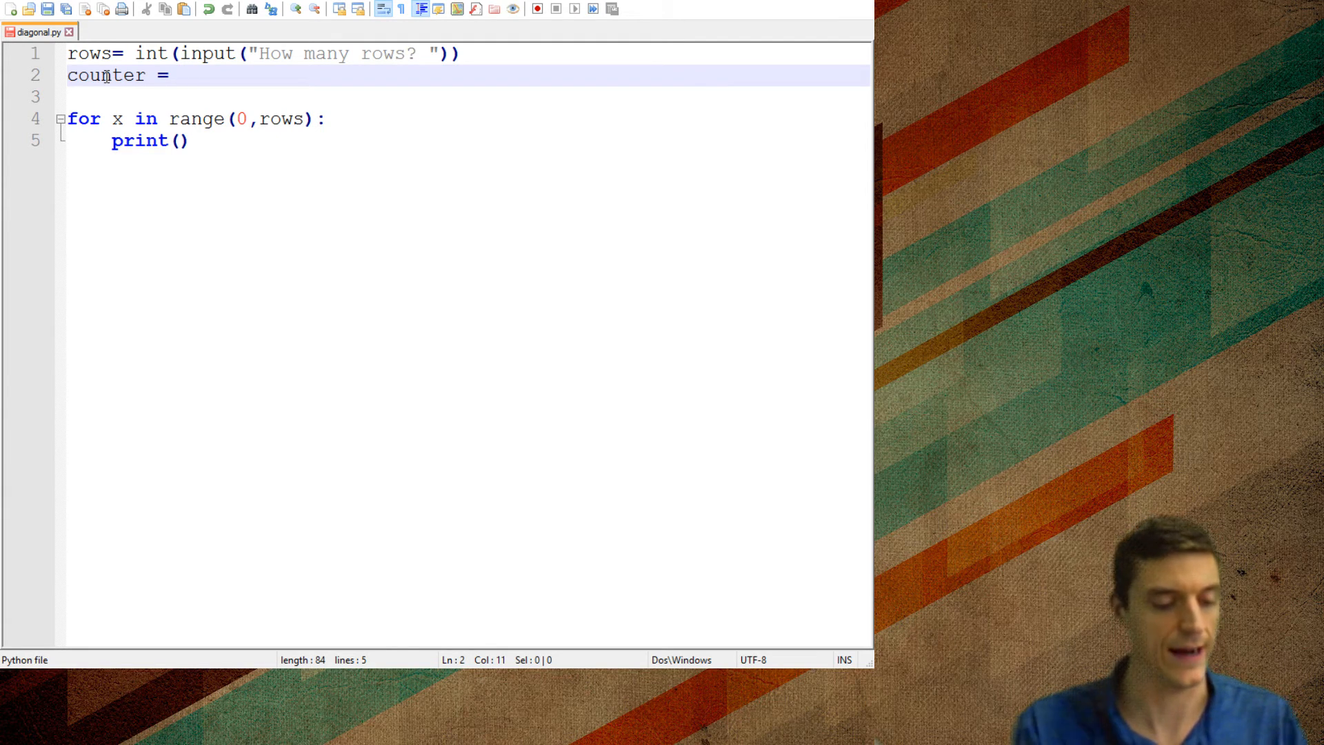
pyautogui.write('1')
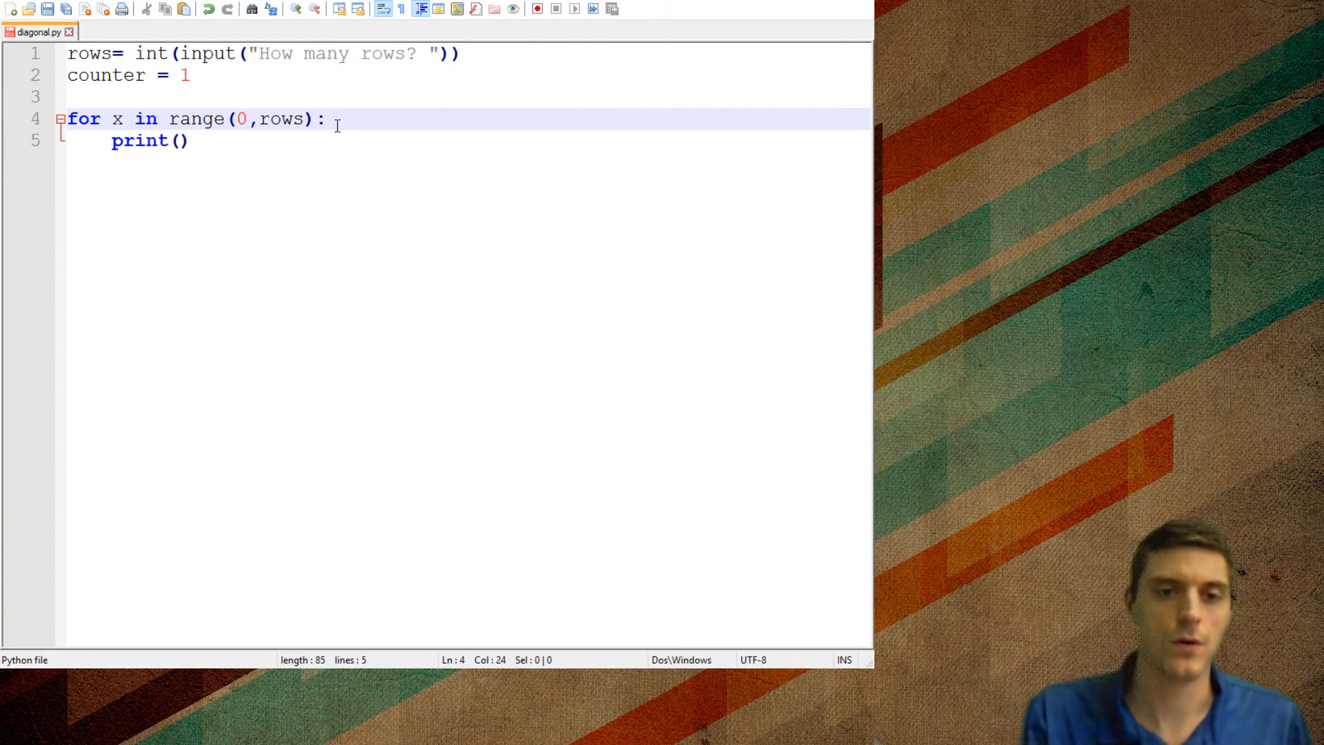
pyautogui.write('*')
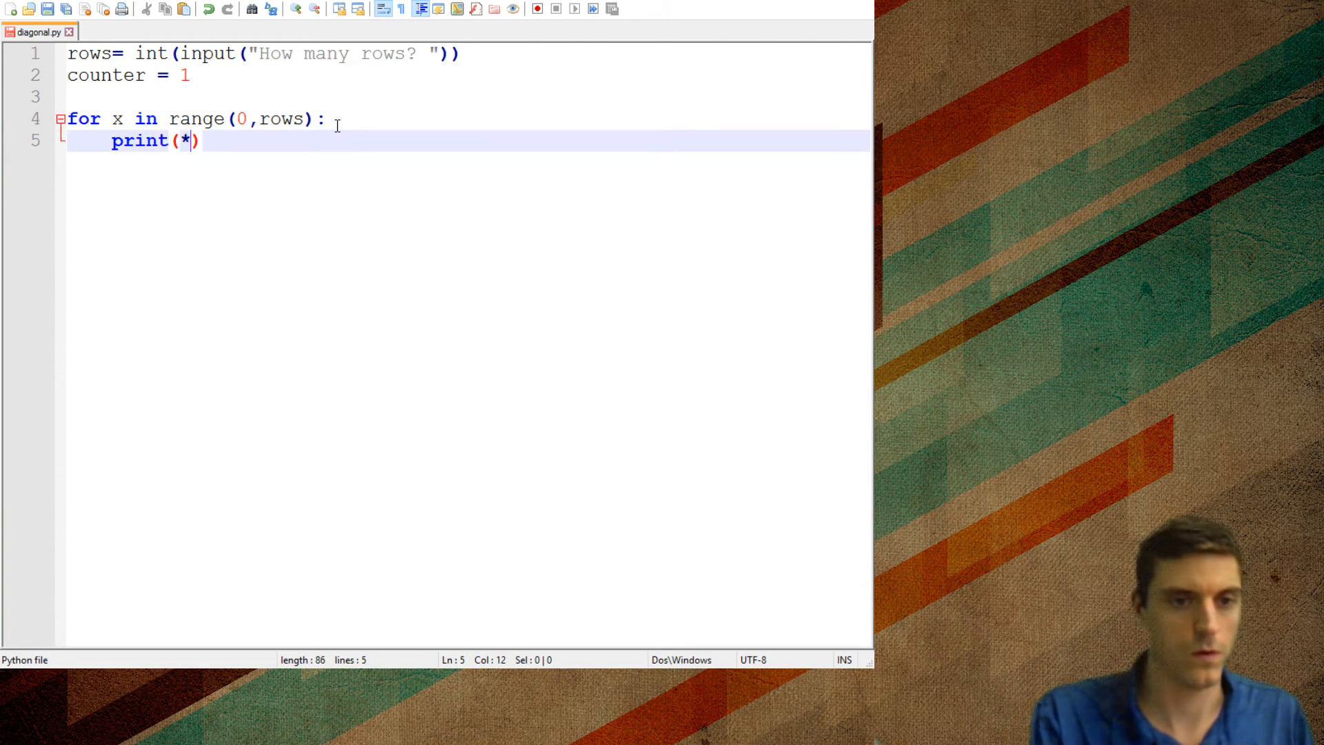
pyautogui.write('"')
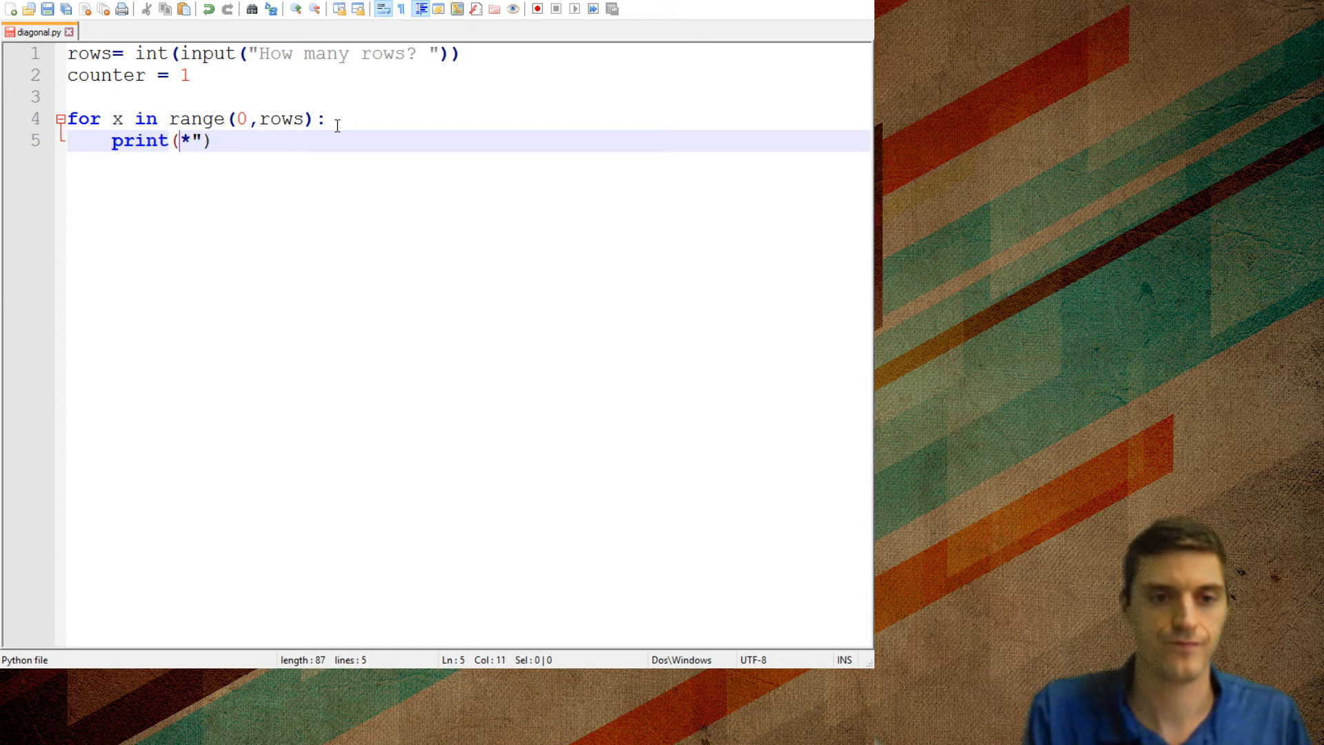
pyautogui.write('"')
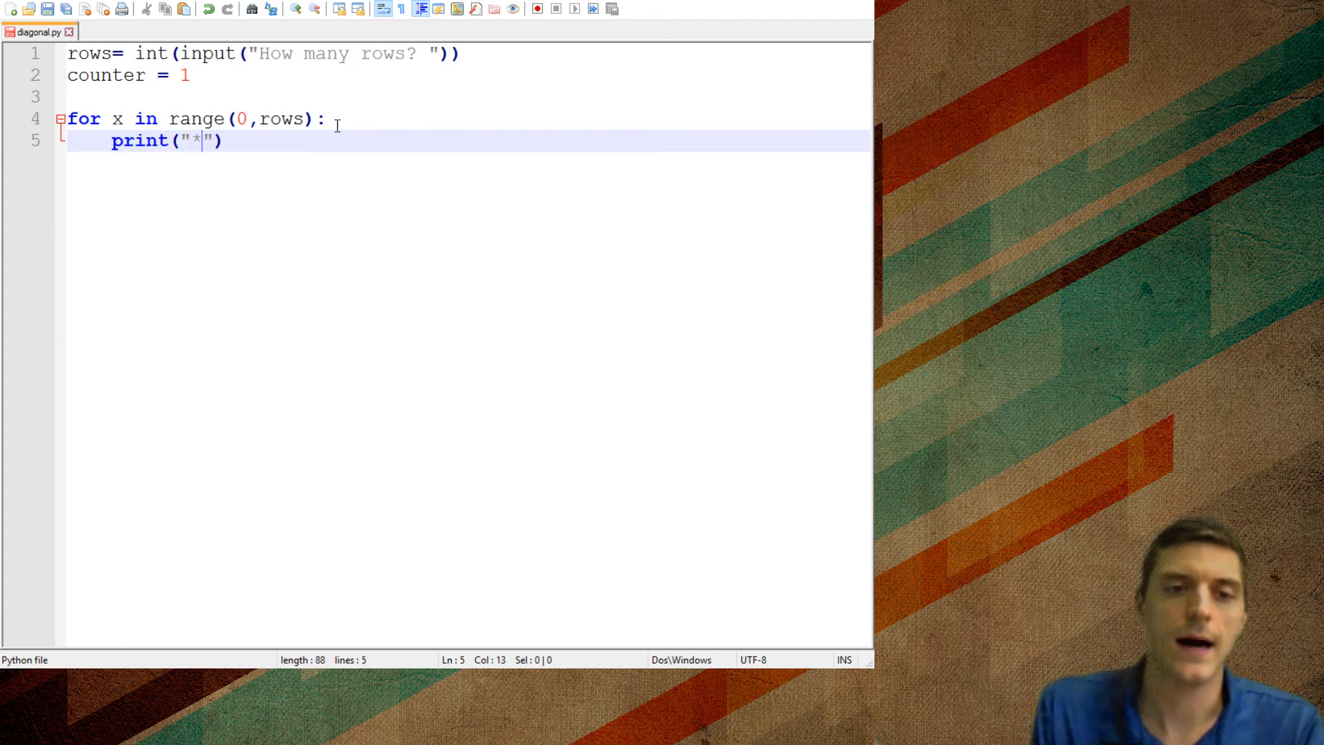
# Step: Add 'counter = counter+1' inside the loop after the print
pyautogui.write('coun')
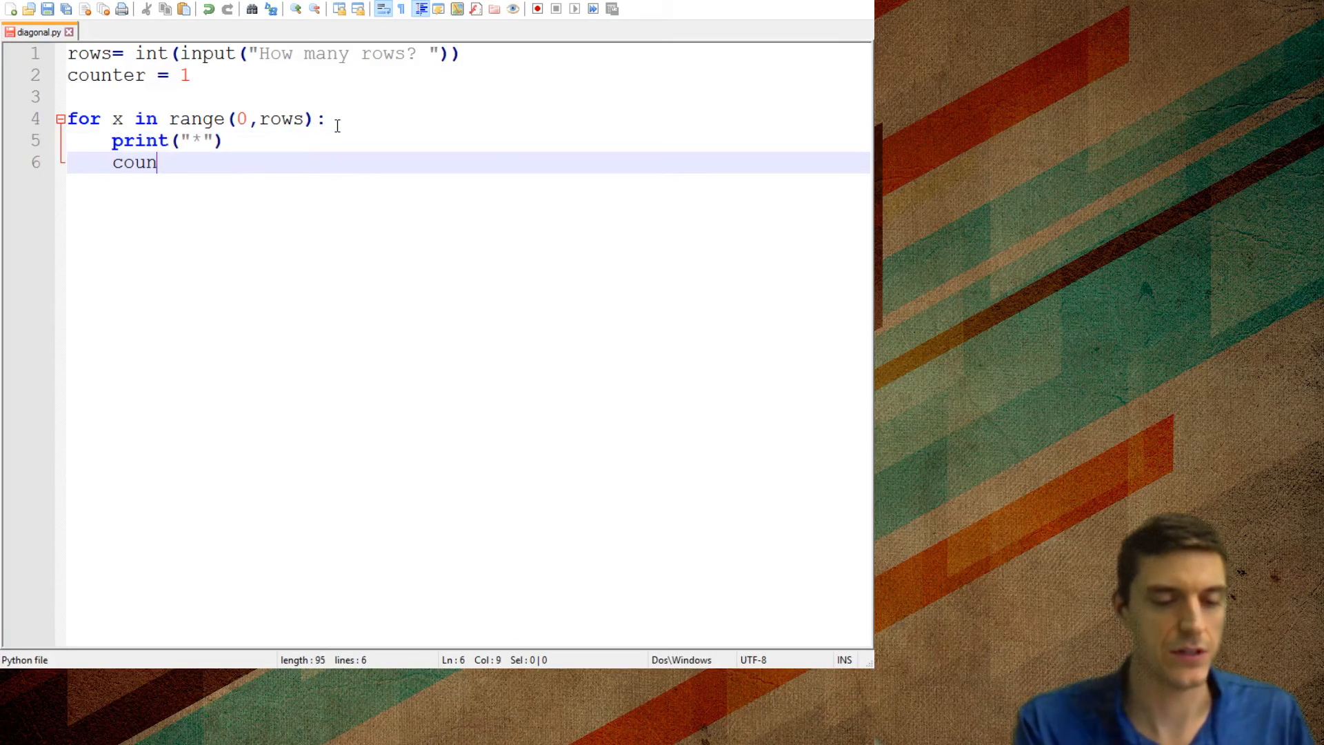
pyautogui.write('ter = c')
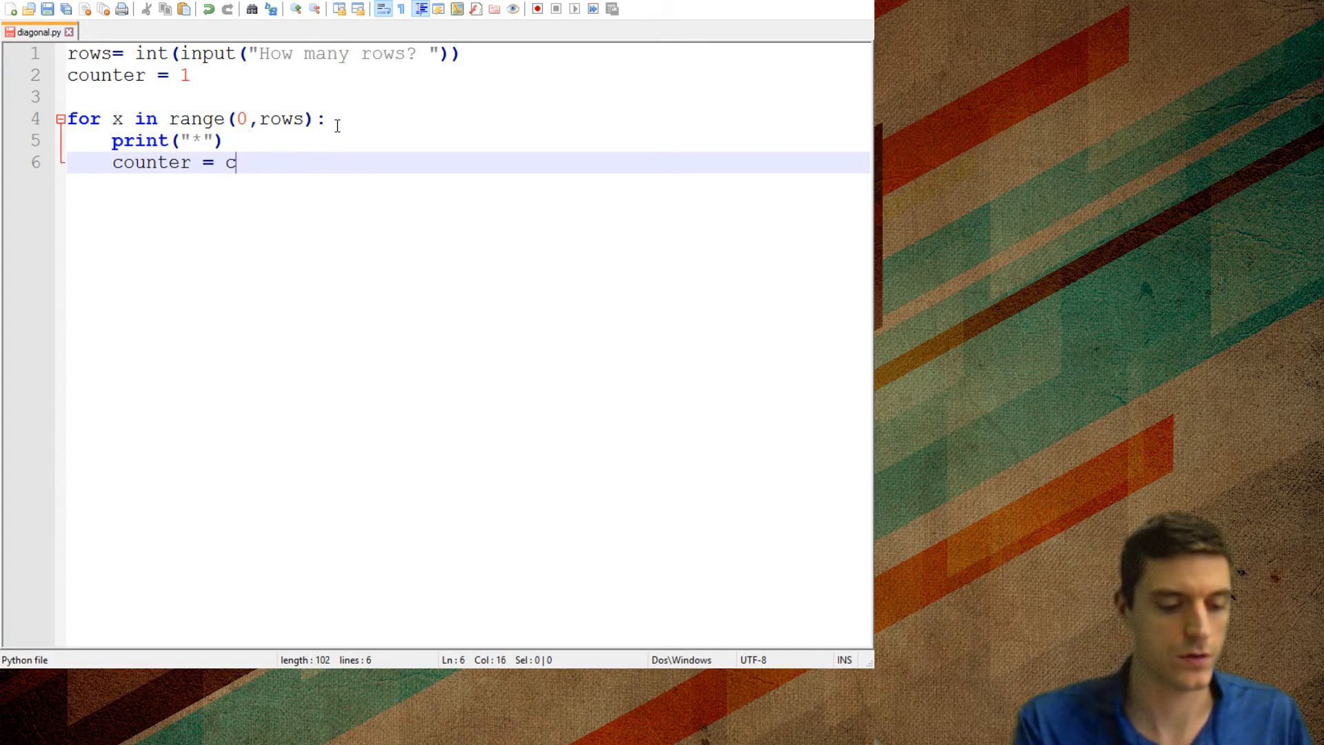
pyautogui.write('ounter+')
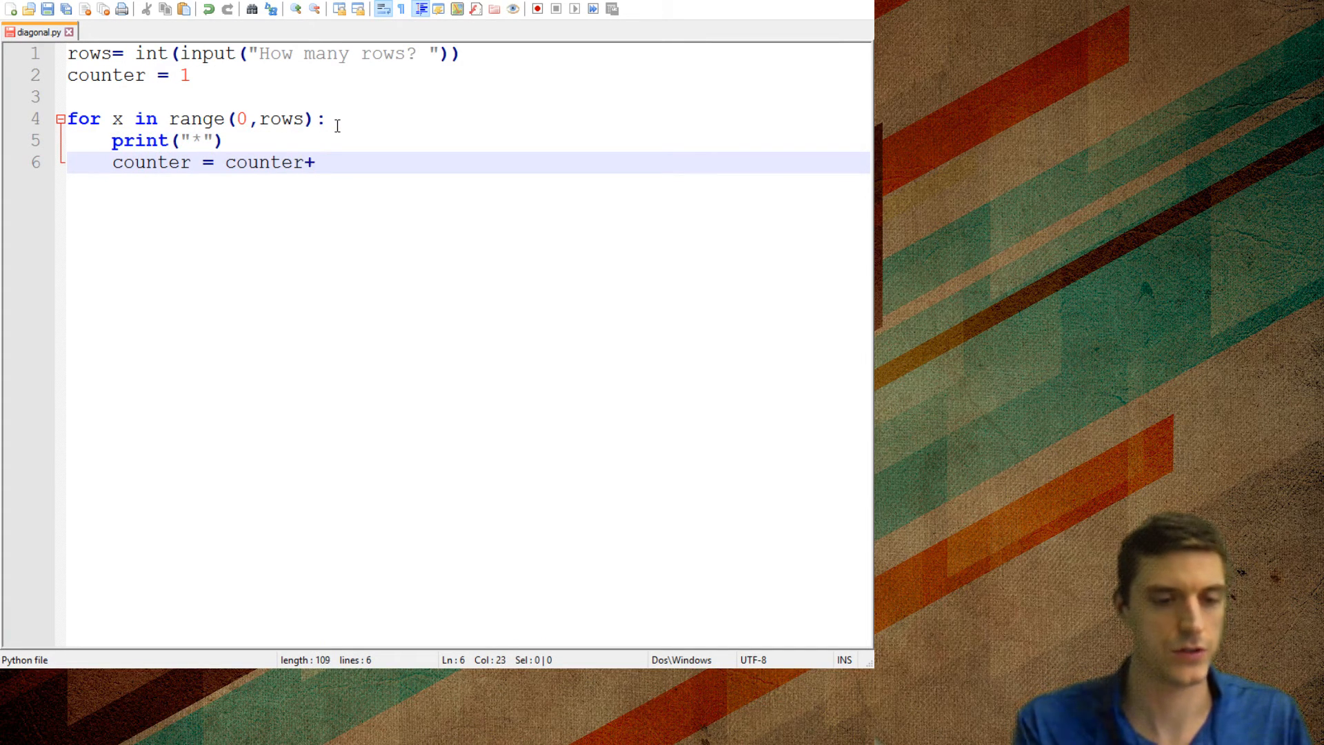
pyautogui.write('1')
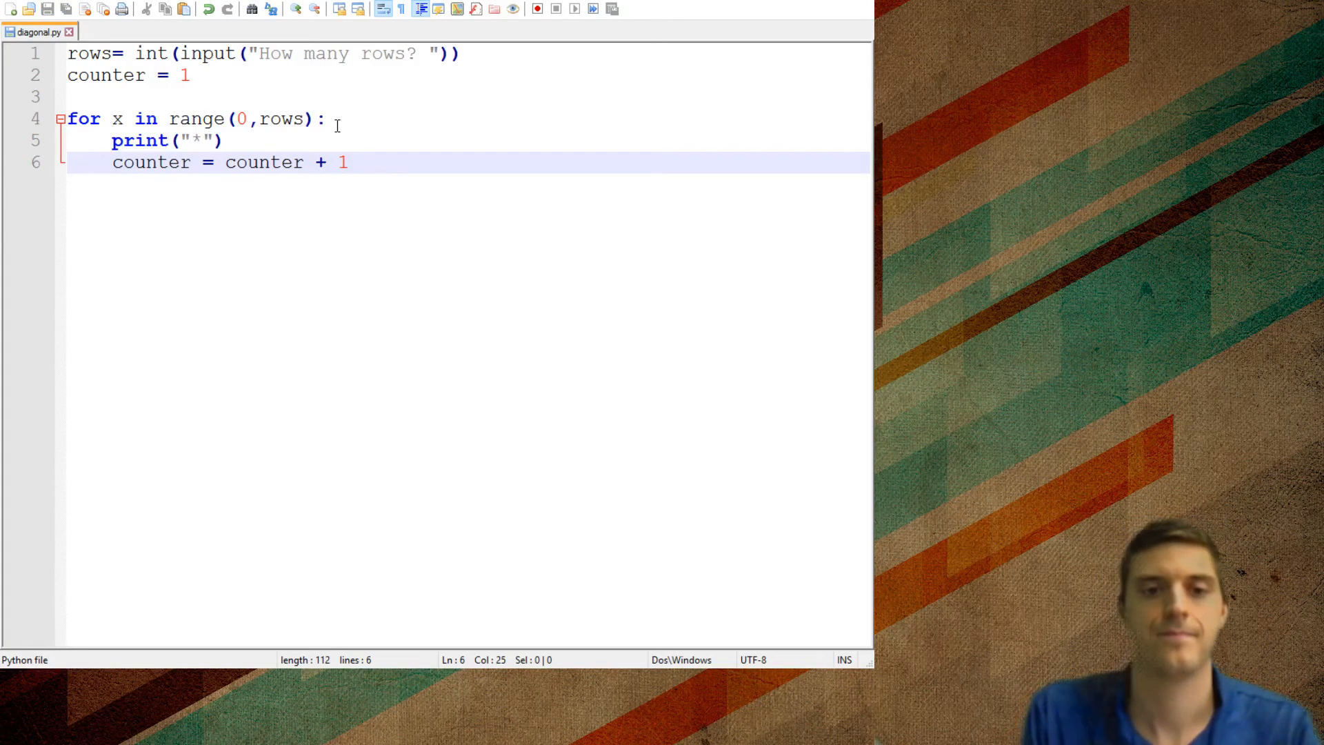
pyautogui.click(346, 163)
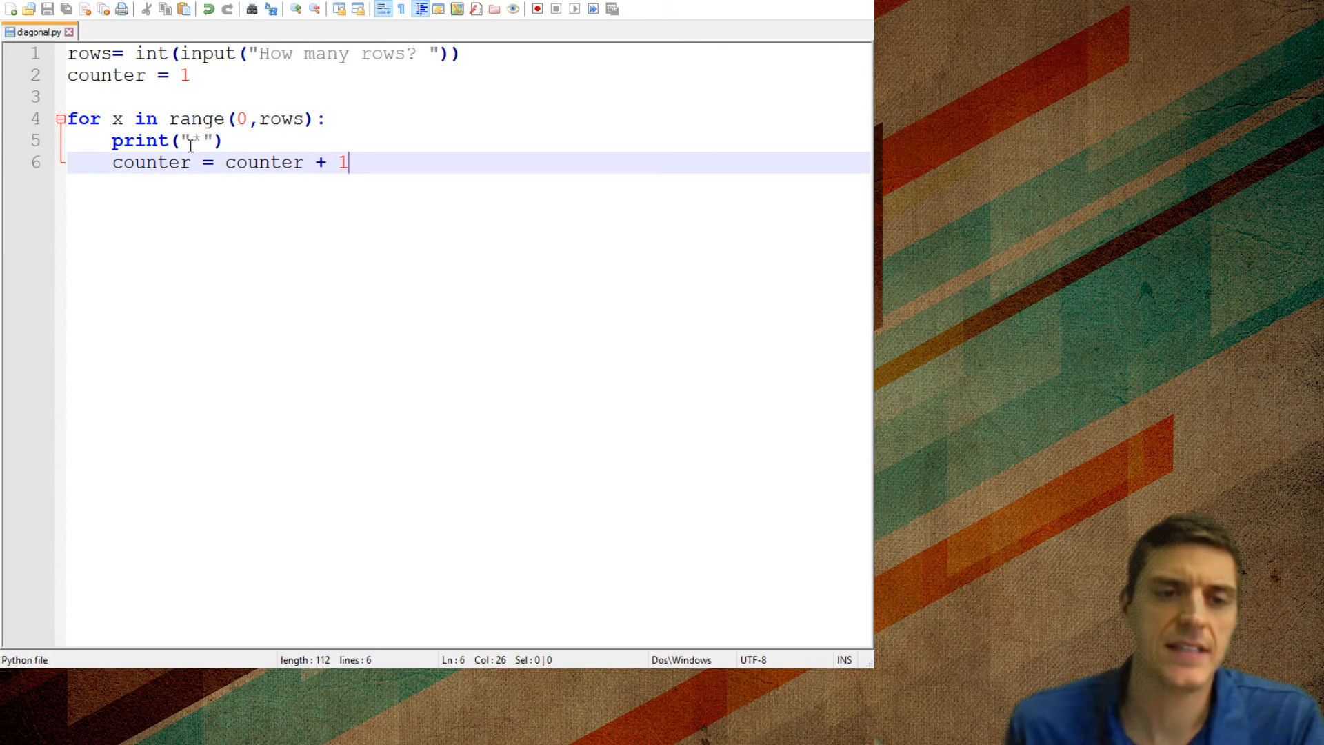
# Step: Change the print call to "*"*counter so the asterisks repeat counter times
pyautogui.doubleClick(191, 141)
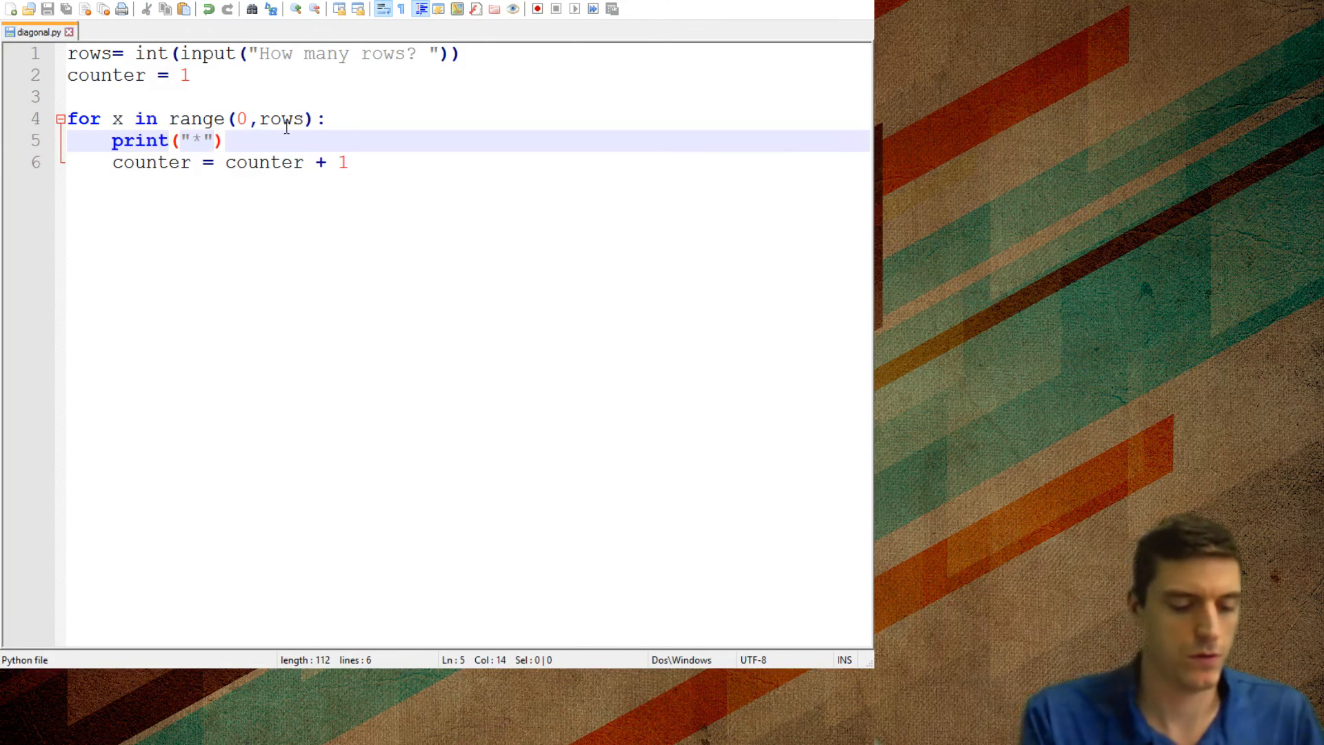
pyautogui.write('*count')
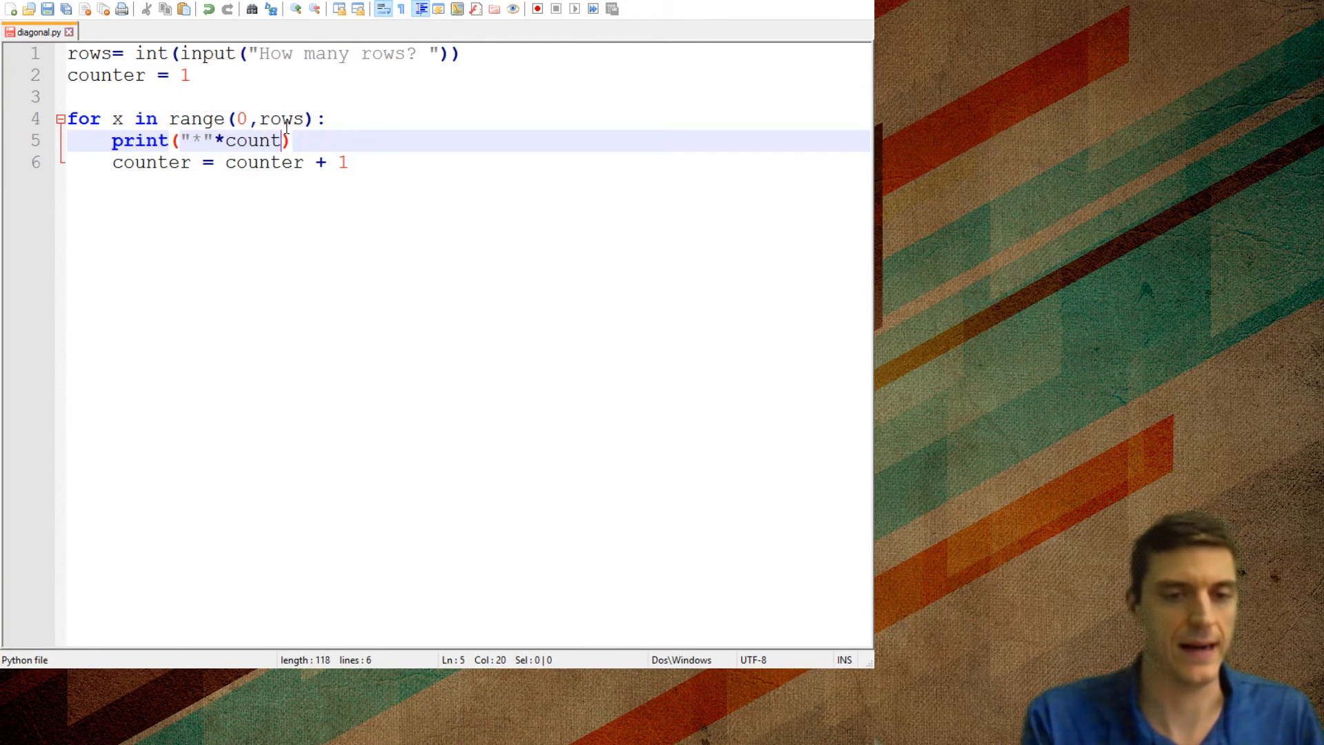
pyautogui.write('er')
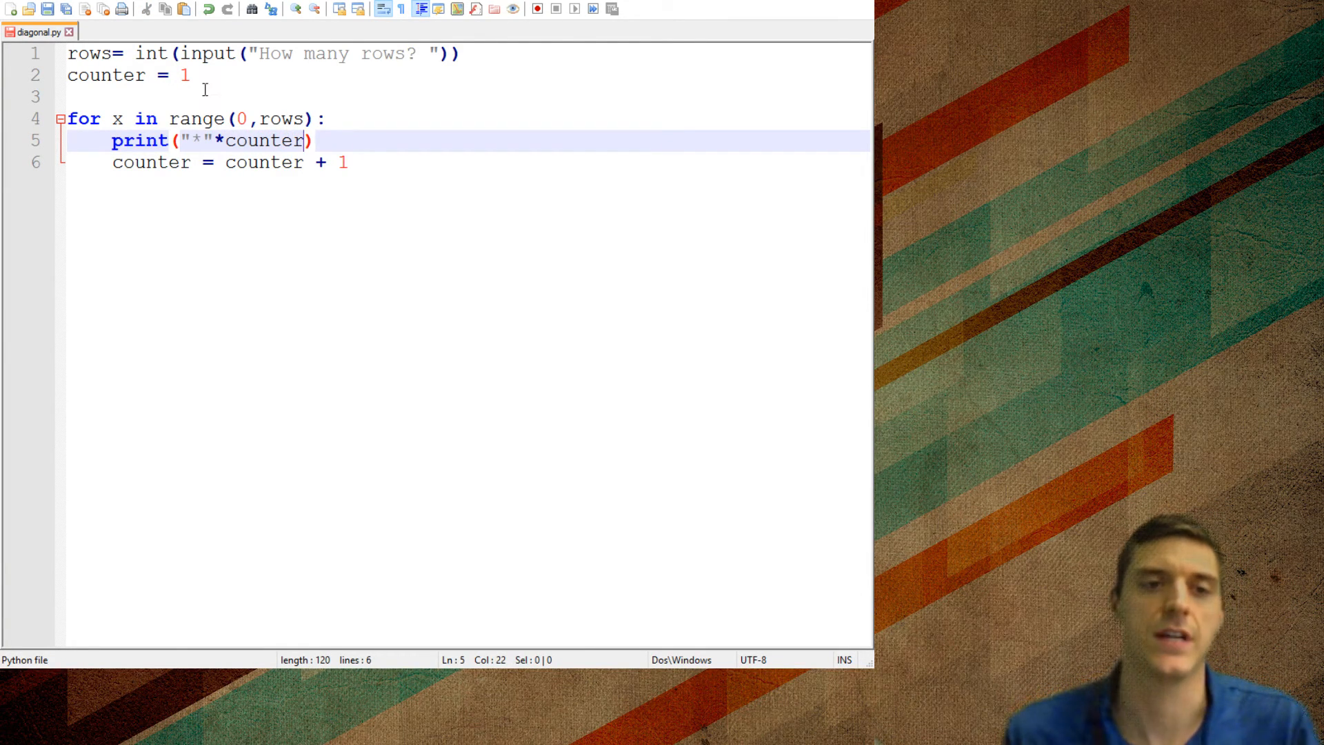
pyautogui.click(87, 75)
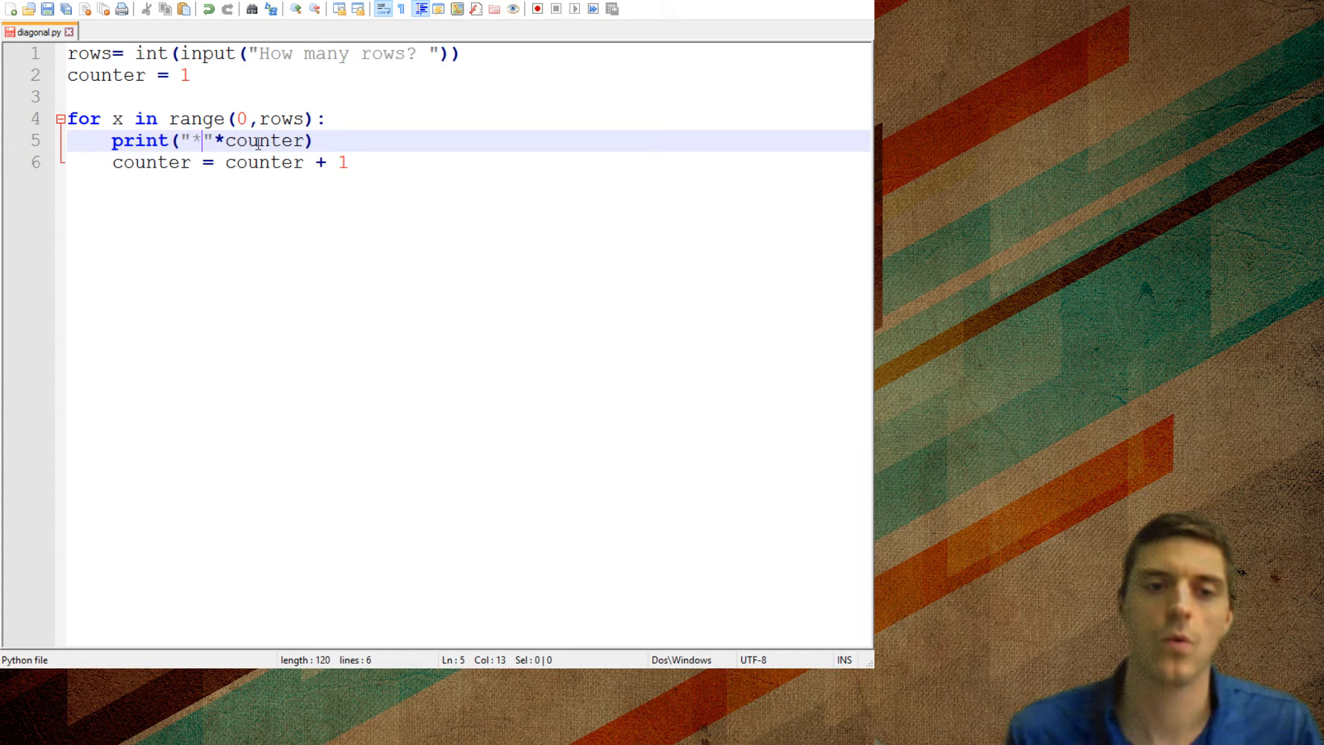
# Step: Insert two blank lines between counter = 1 and the for loop
pyautogui.click(175, 162)
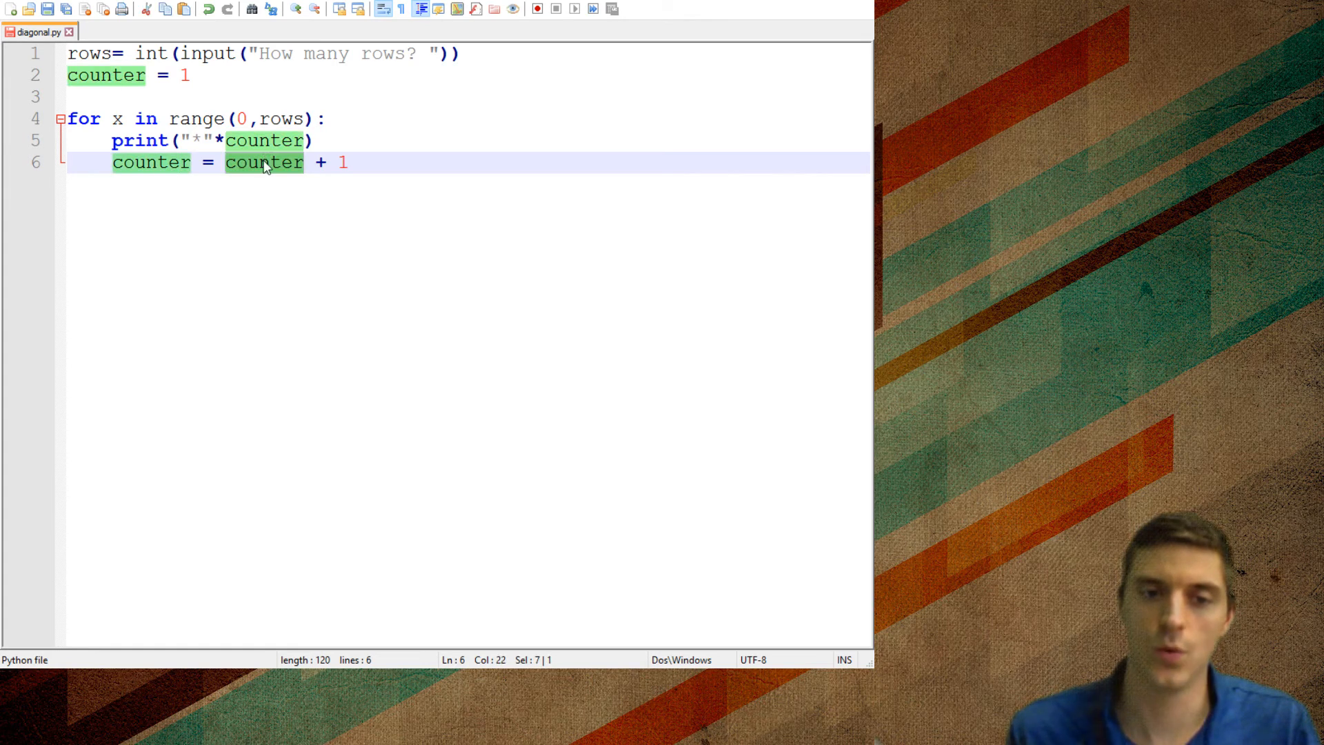
pyautogui.click(151, 163)
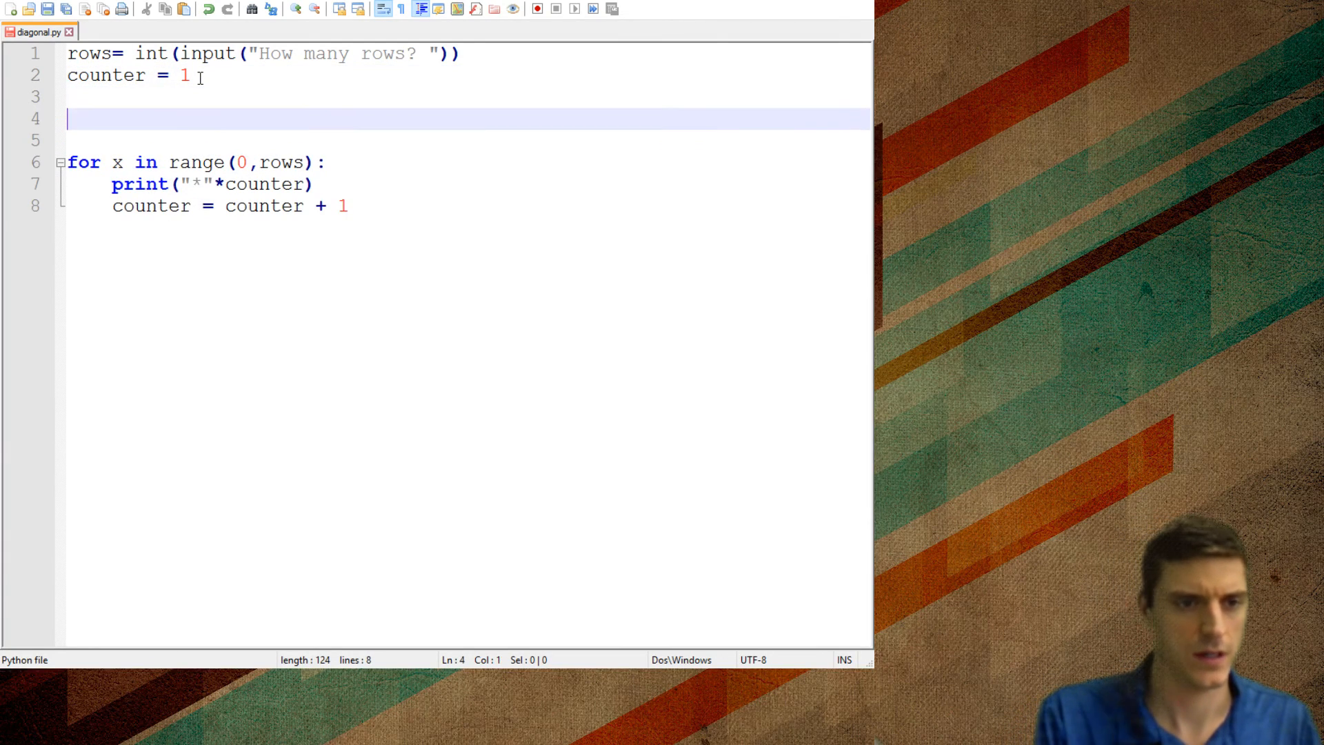
# Step: Add symbol = input("What symbol good friend? ") on line 4 and print symbol repeated counter times
pyautogui.write('sym')
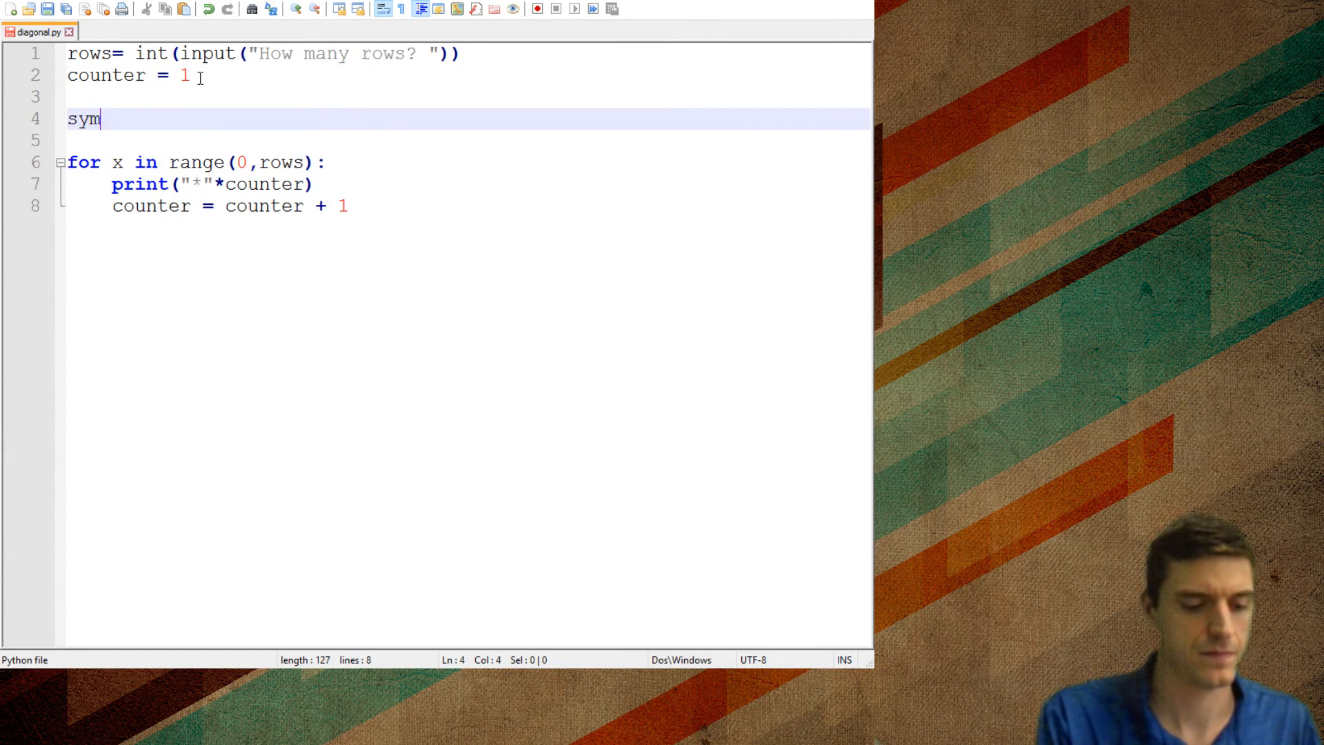
pyautogui.write('bol')
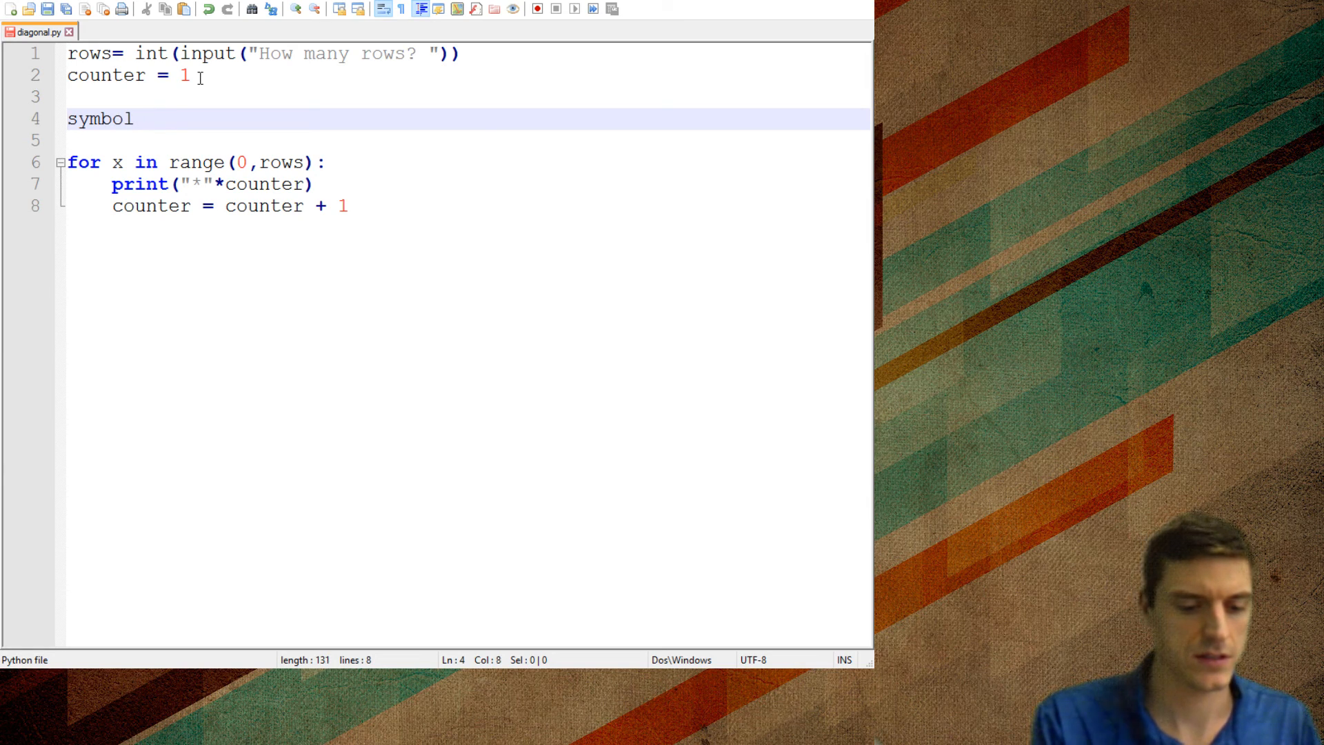
pyautogui.write('= unpu')
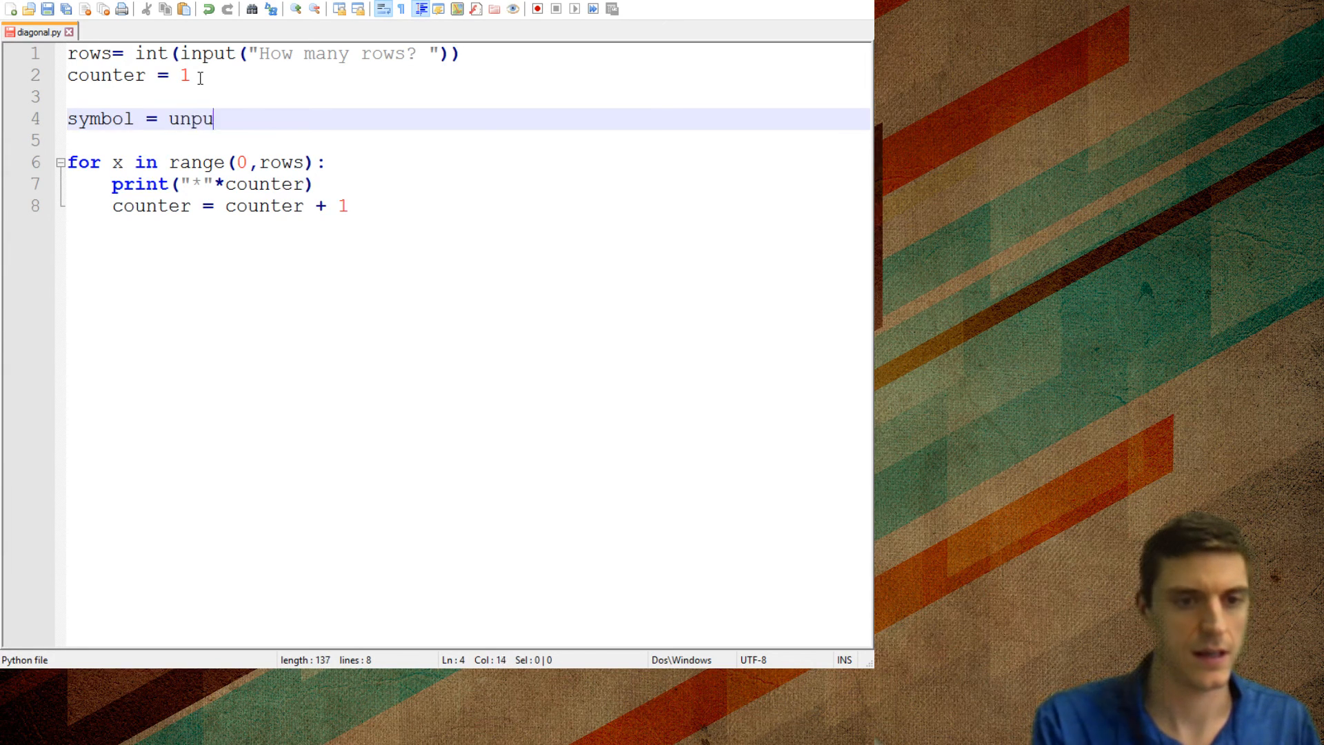
pyautogui.write('t()')
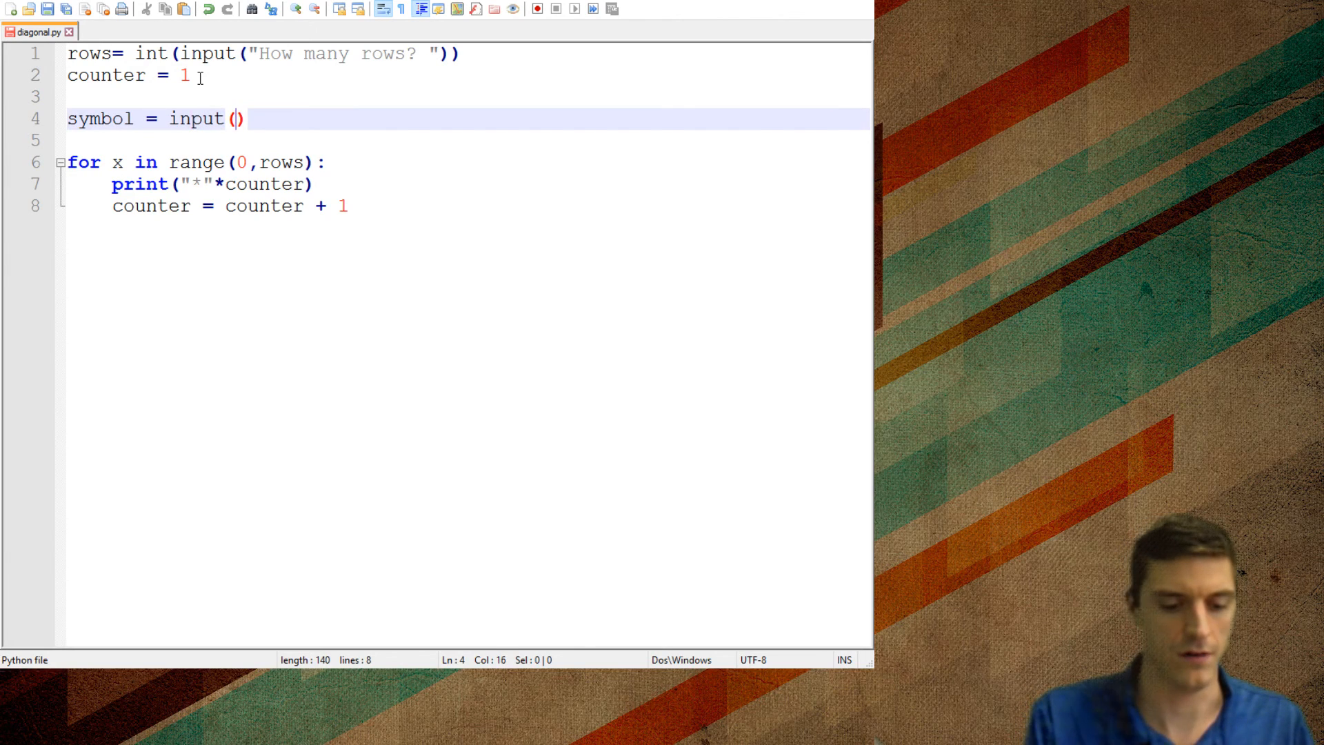
pyautogui.write('"What symbol')
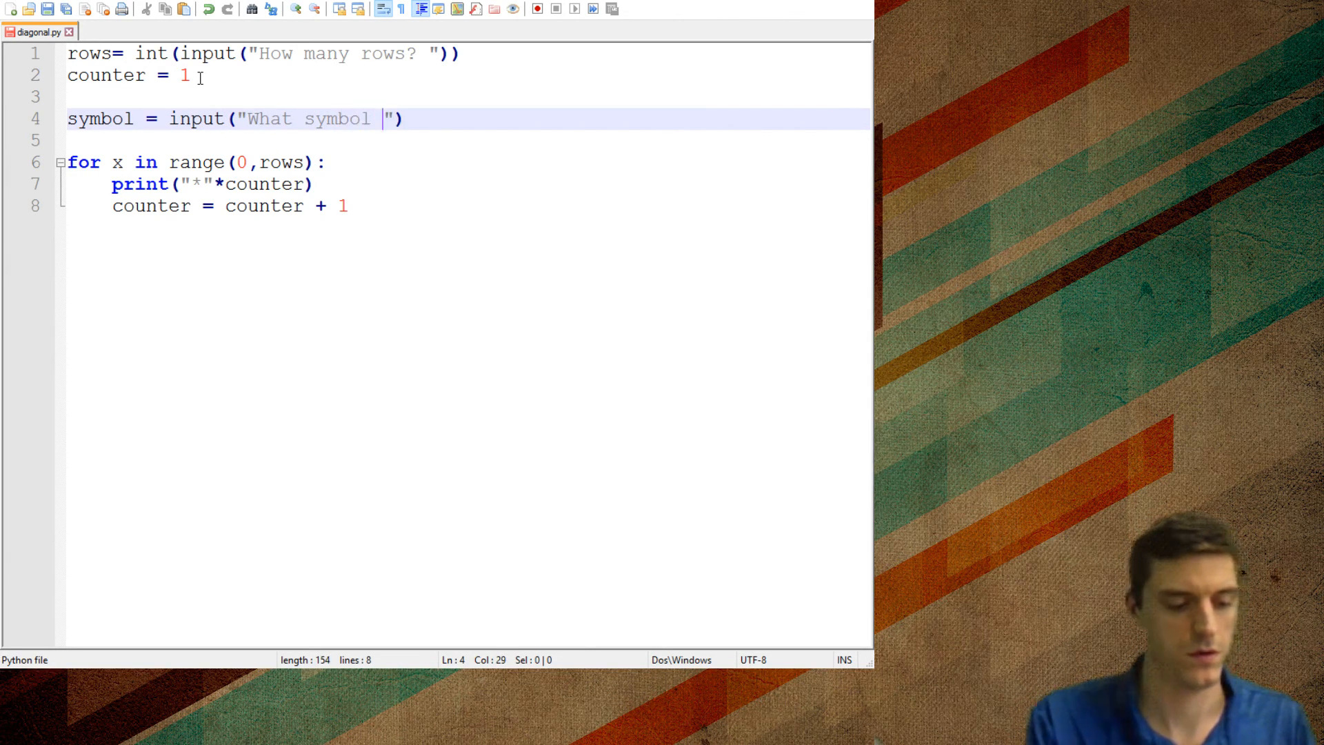
pyautogui.write('good firemd?')
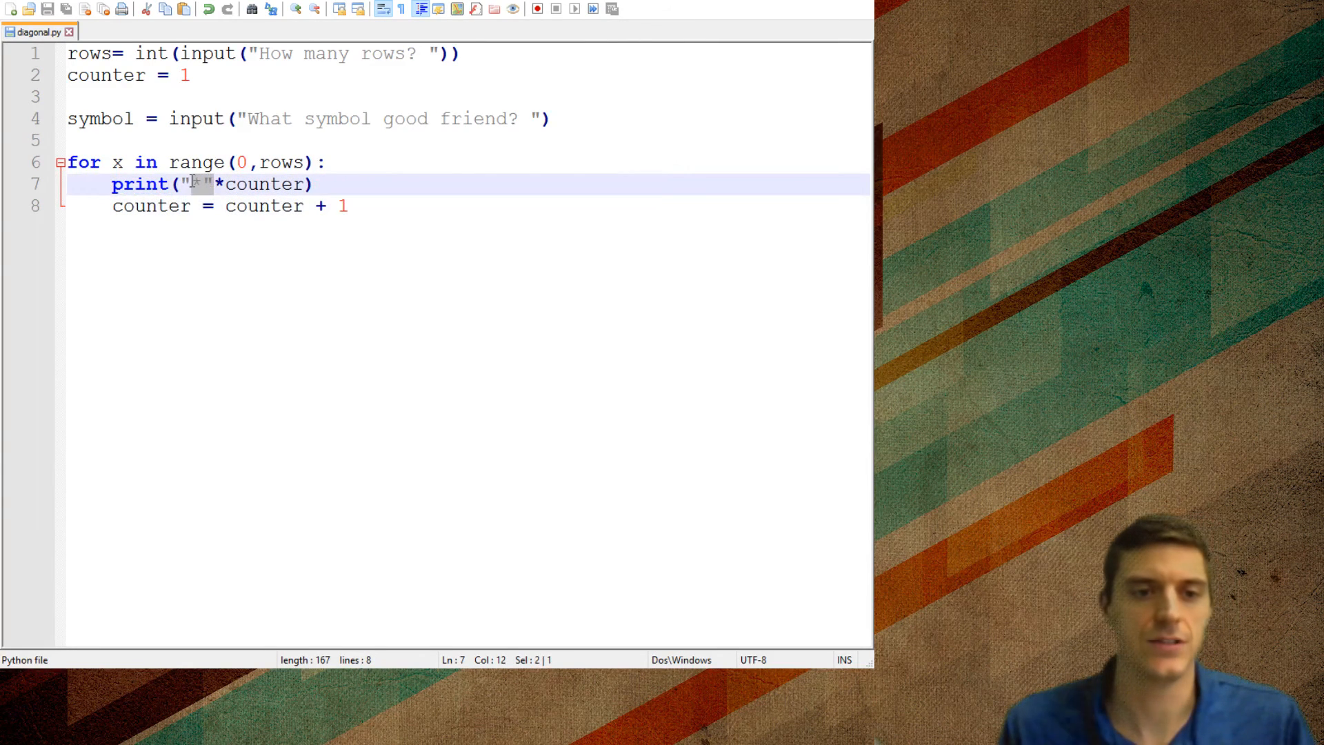
pyautogui.write('symbol')
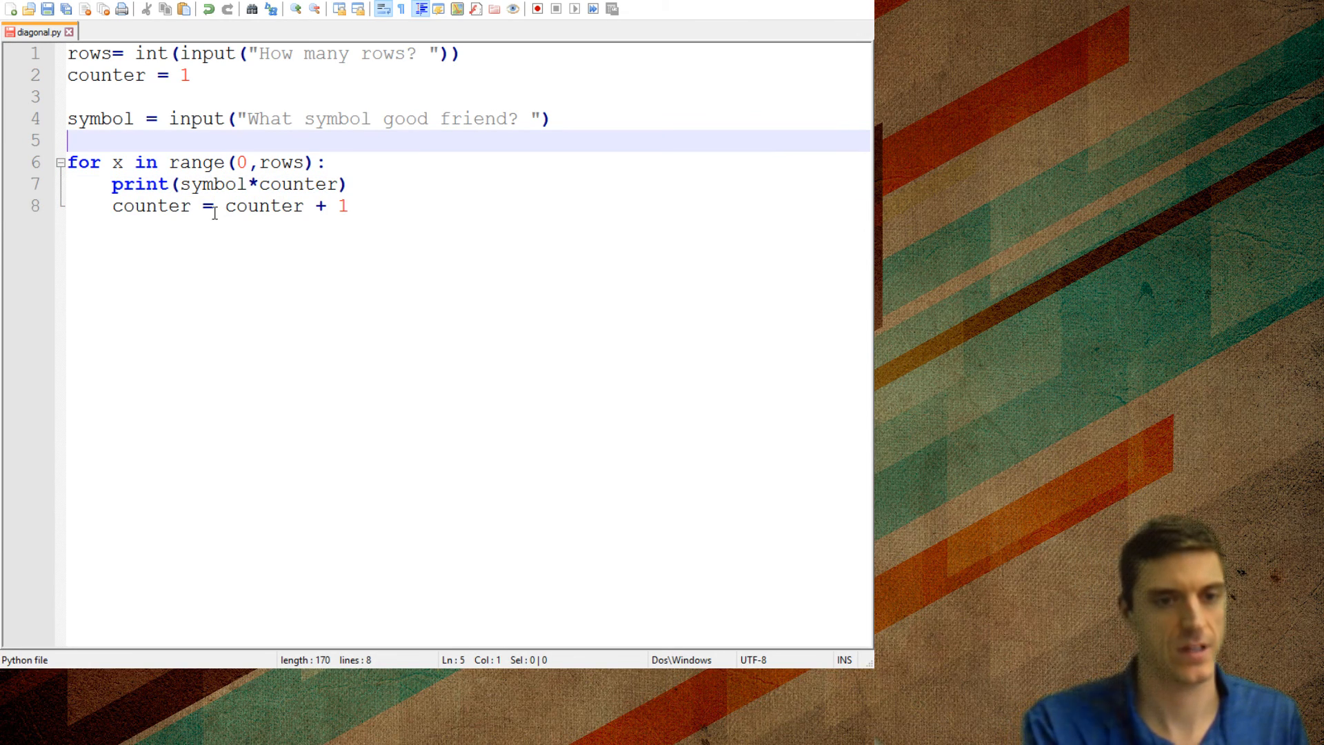
pyautogui.click(535, 10)
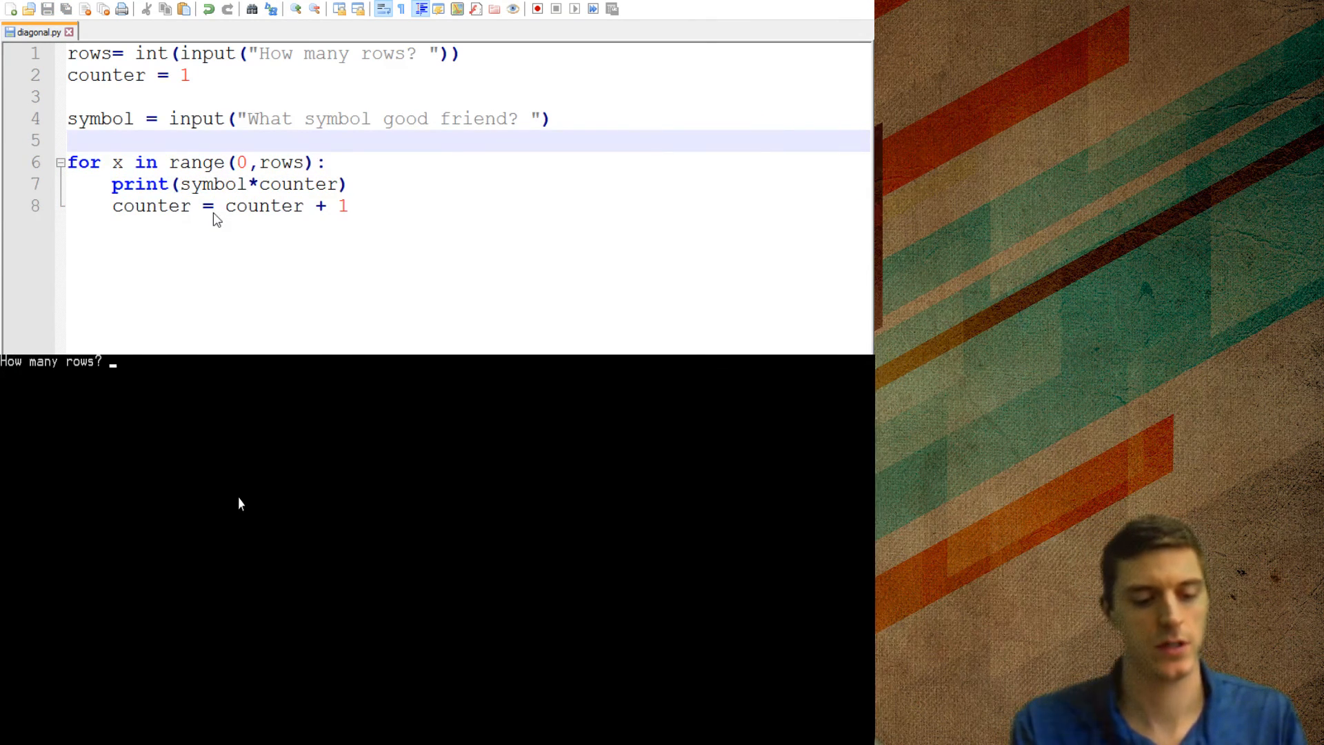
pyautogui.write('10')
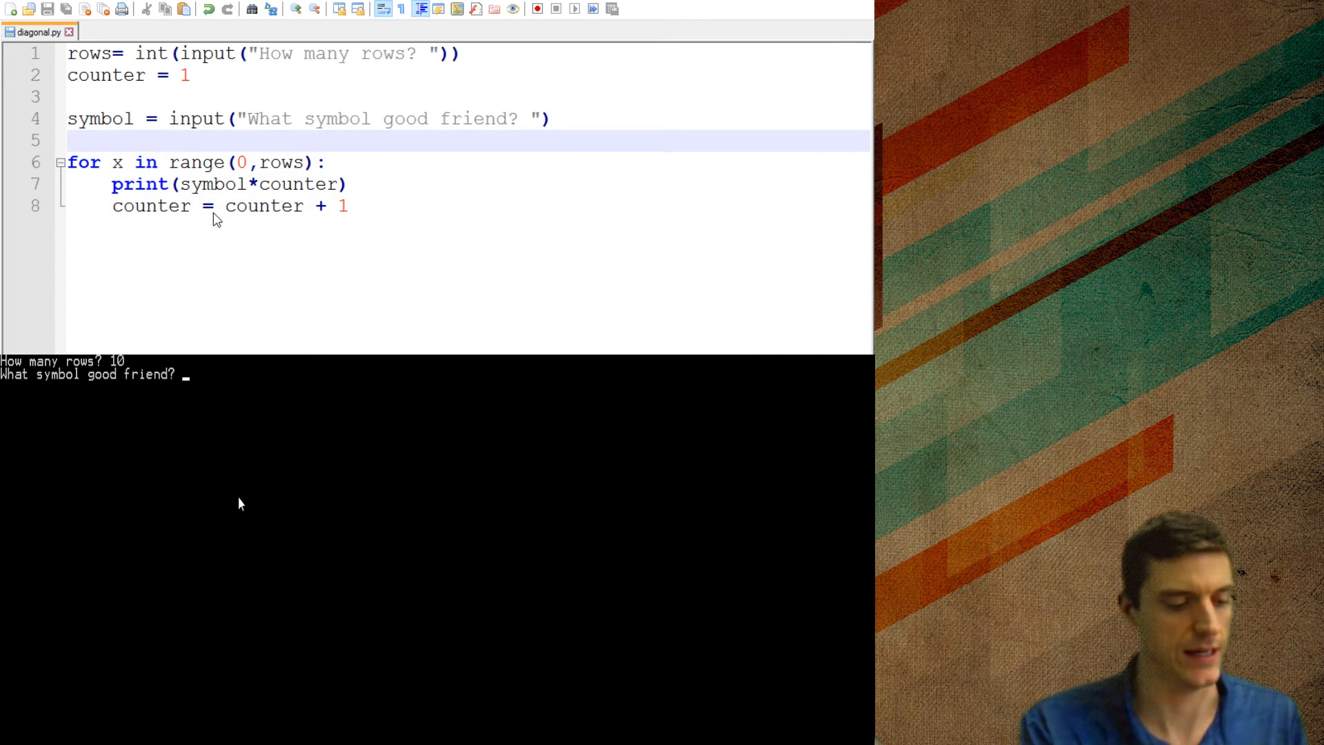
pyautogui.write('$')
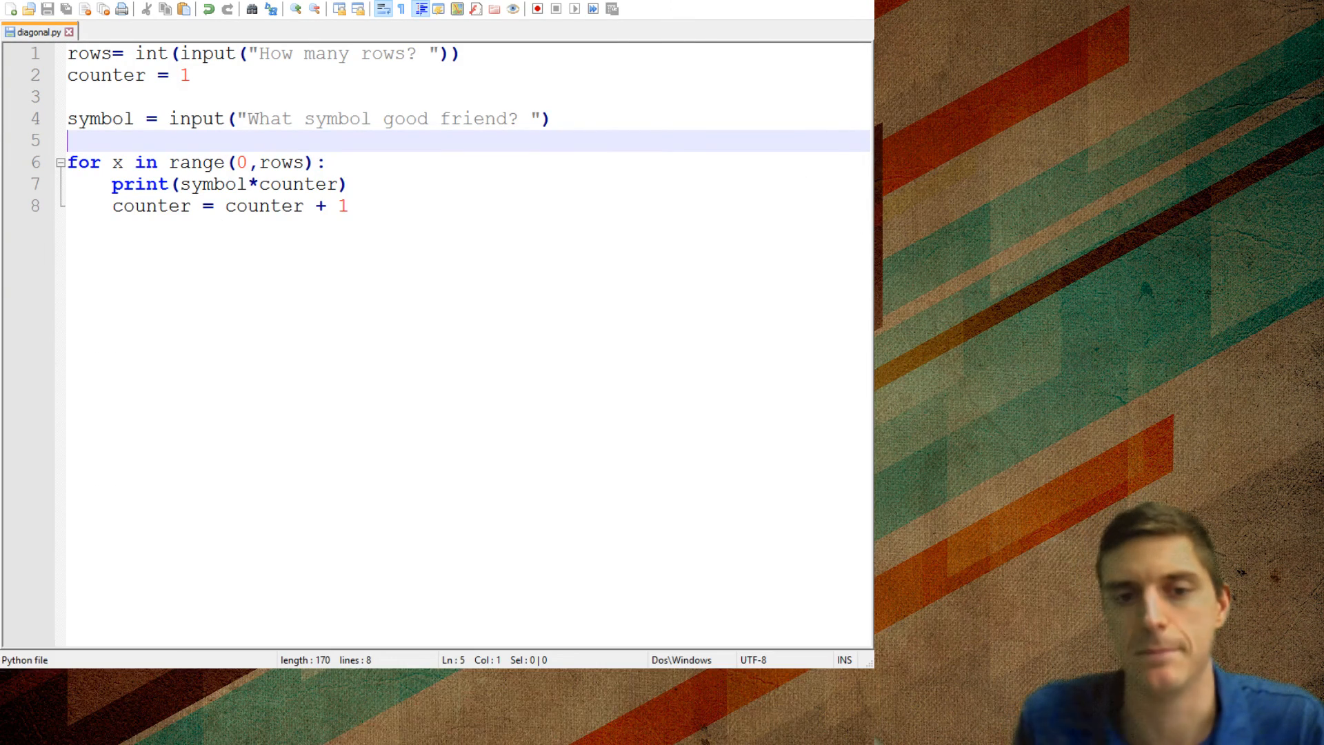
# Step: Delete counter = 1 and its increment, changing the loop to print(symbol*x)
pyautogui.doubleClick(107, 75)
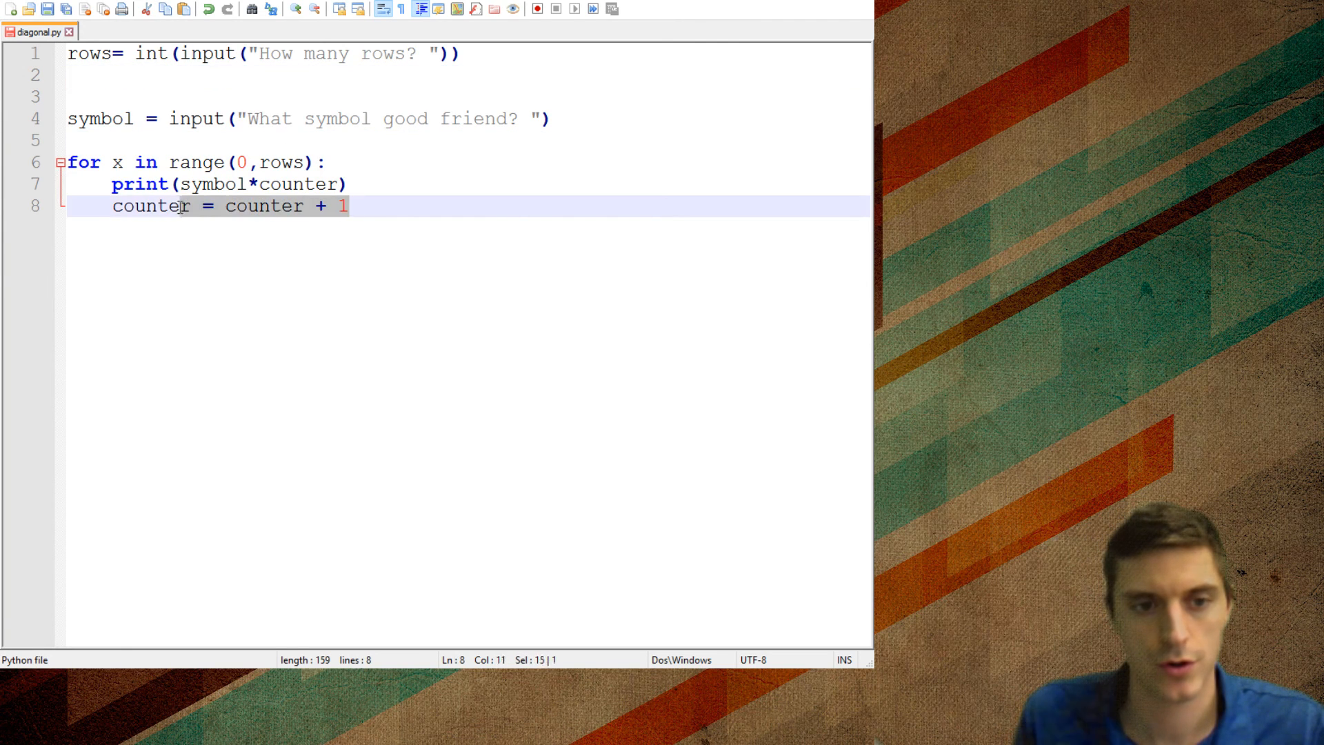
pyautogui.press('Delete')
pyautogui.write('x')
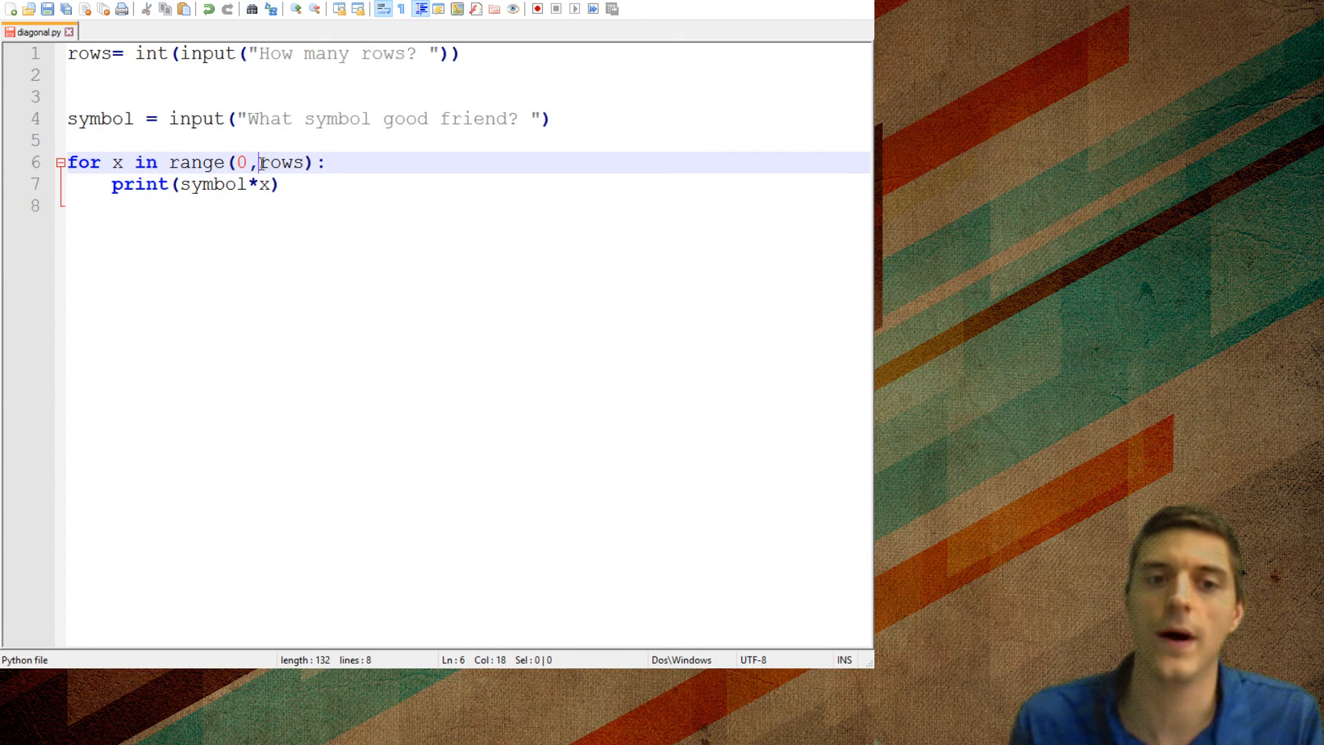
pyautogui.doubleClick(282, 163)
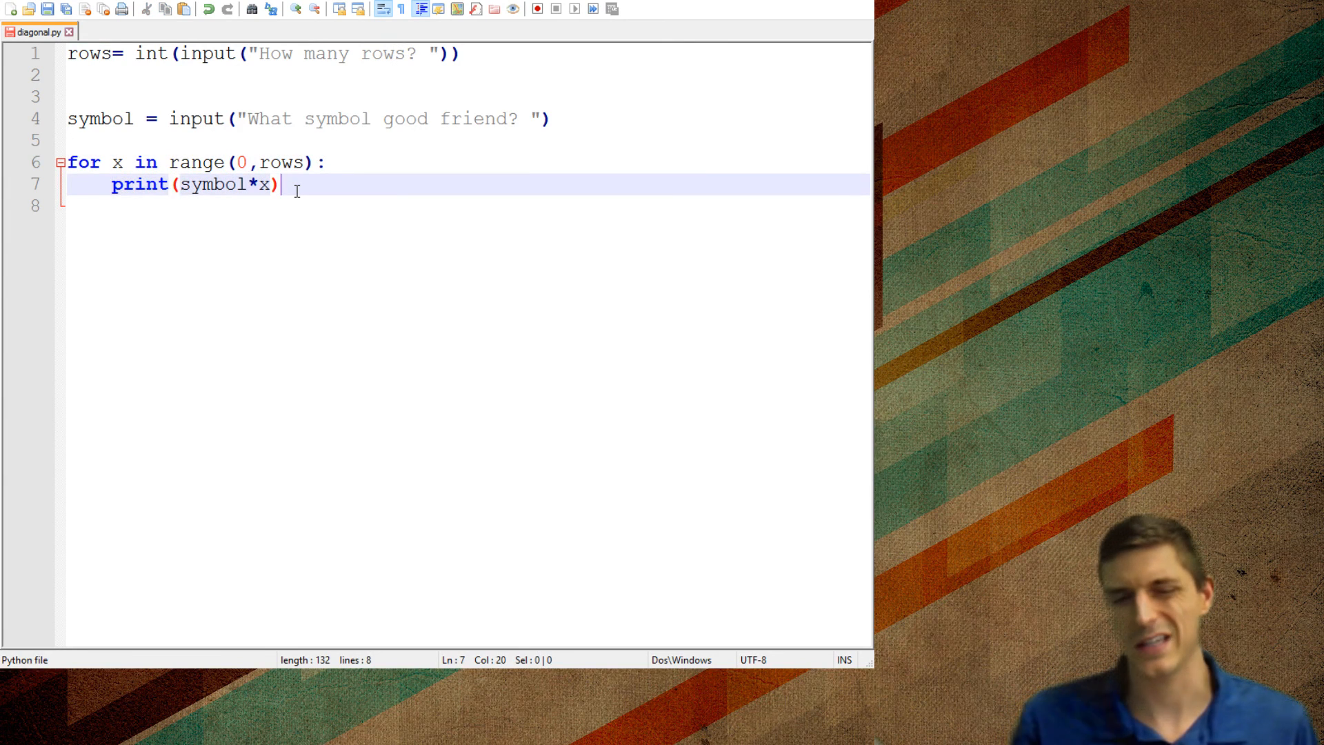
pyautogui.click(537, 10)
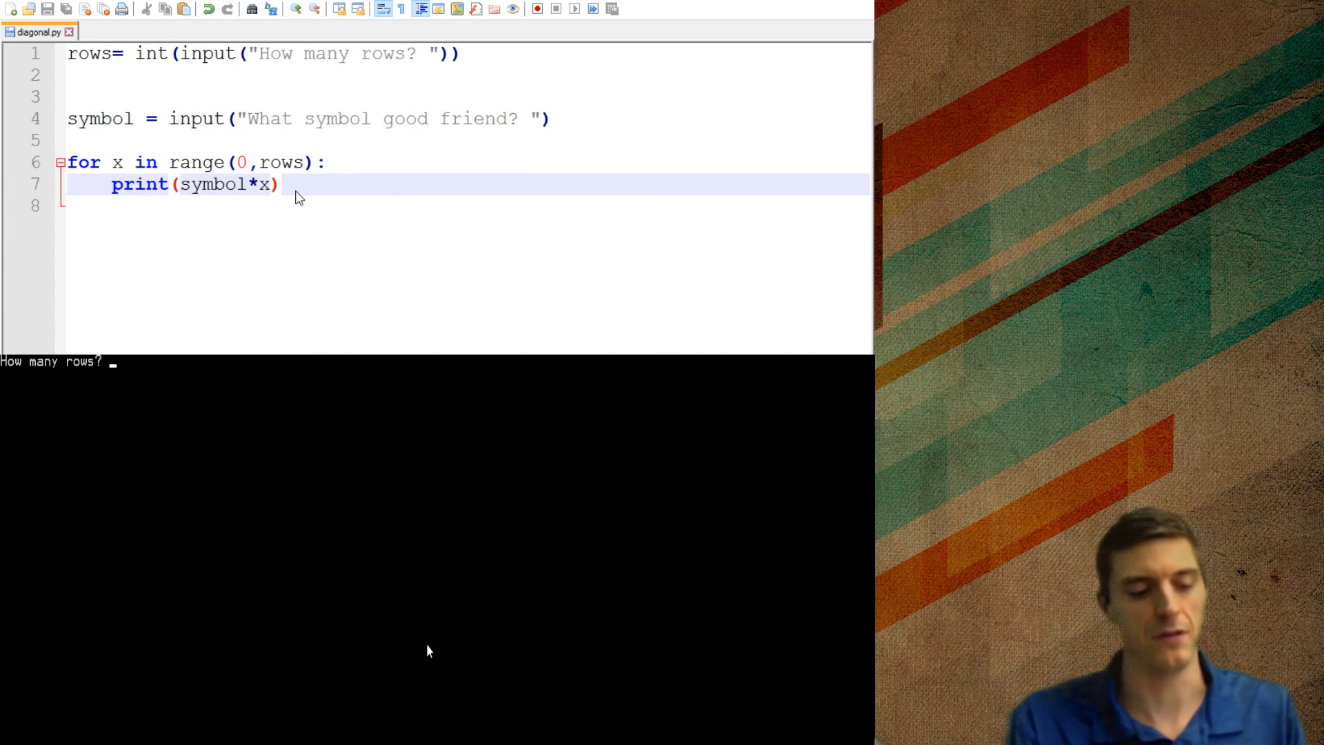
pyautogui.write('4')
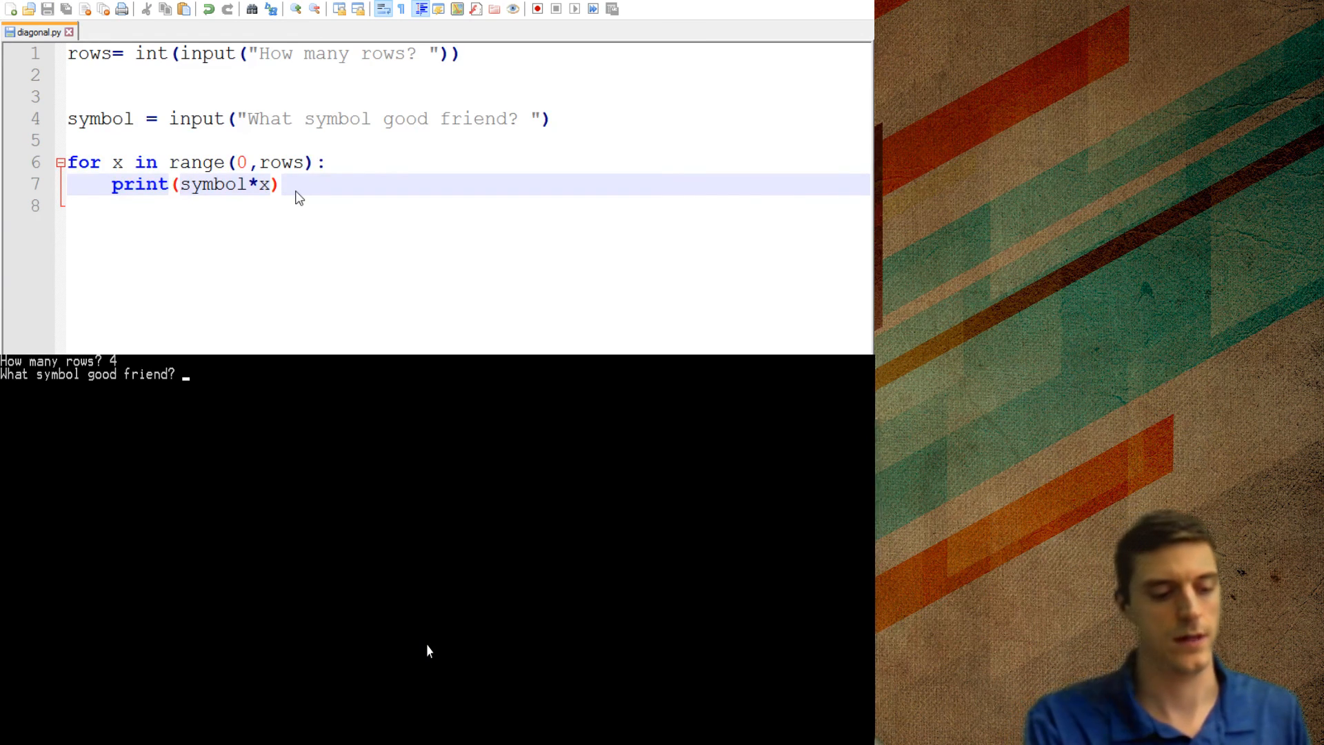
pyautogui.write('$')
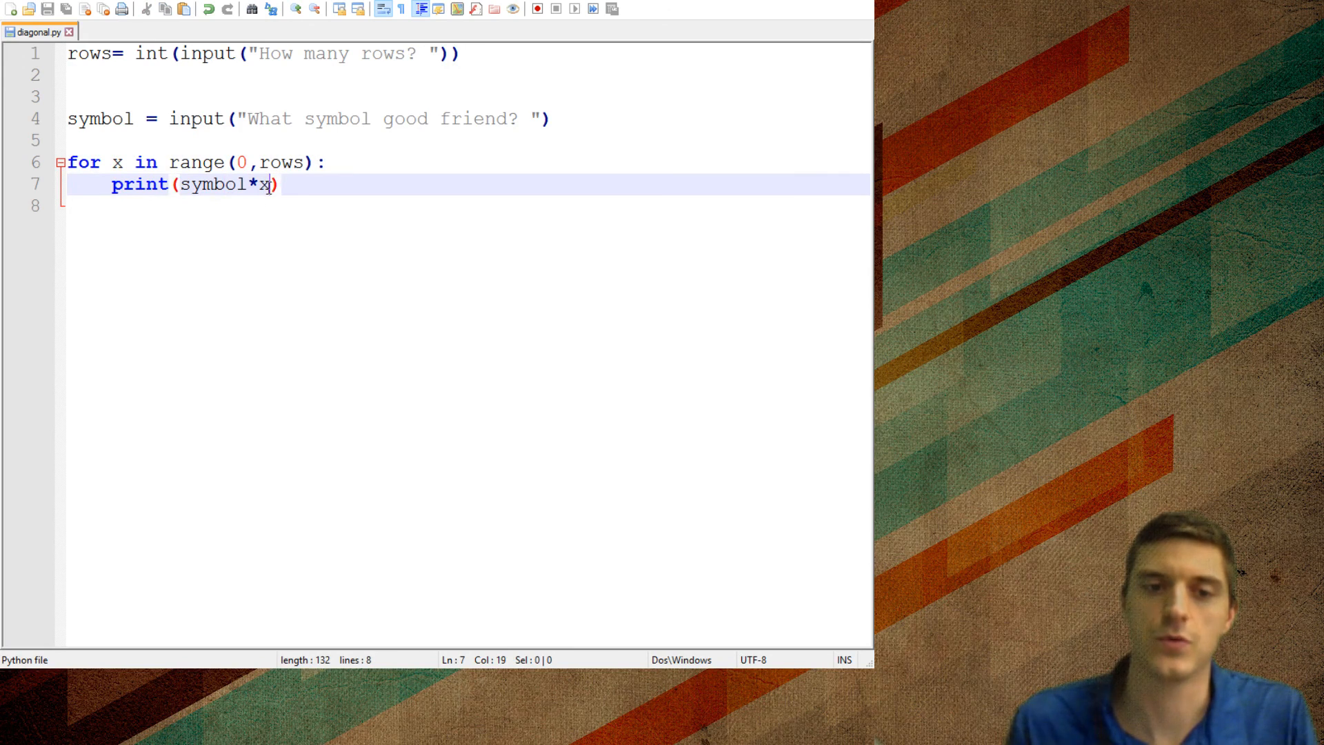
# Step: Change the print to symbol*(x+1) and run the script entering 6 rows
pyautogui.write('+1')
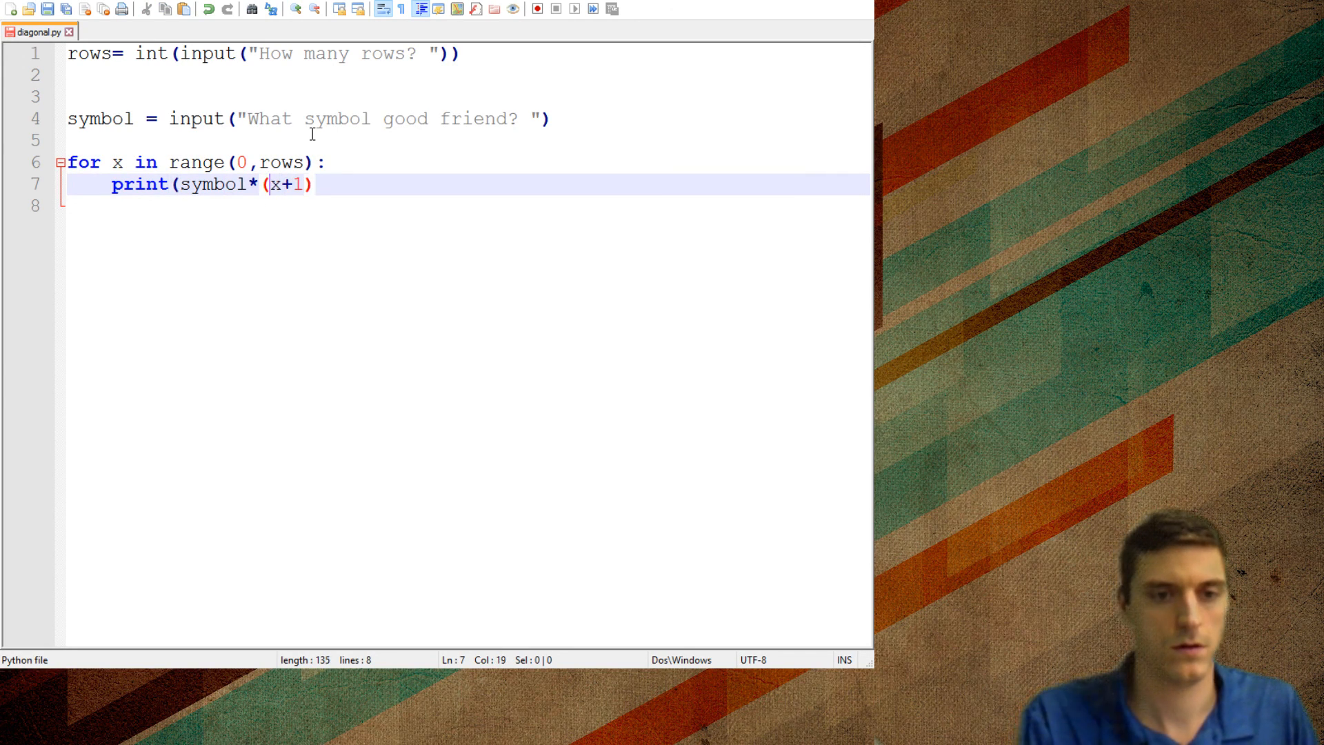
pyautogui.write(')')
pyautogui.write('6')
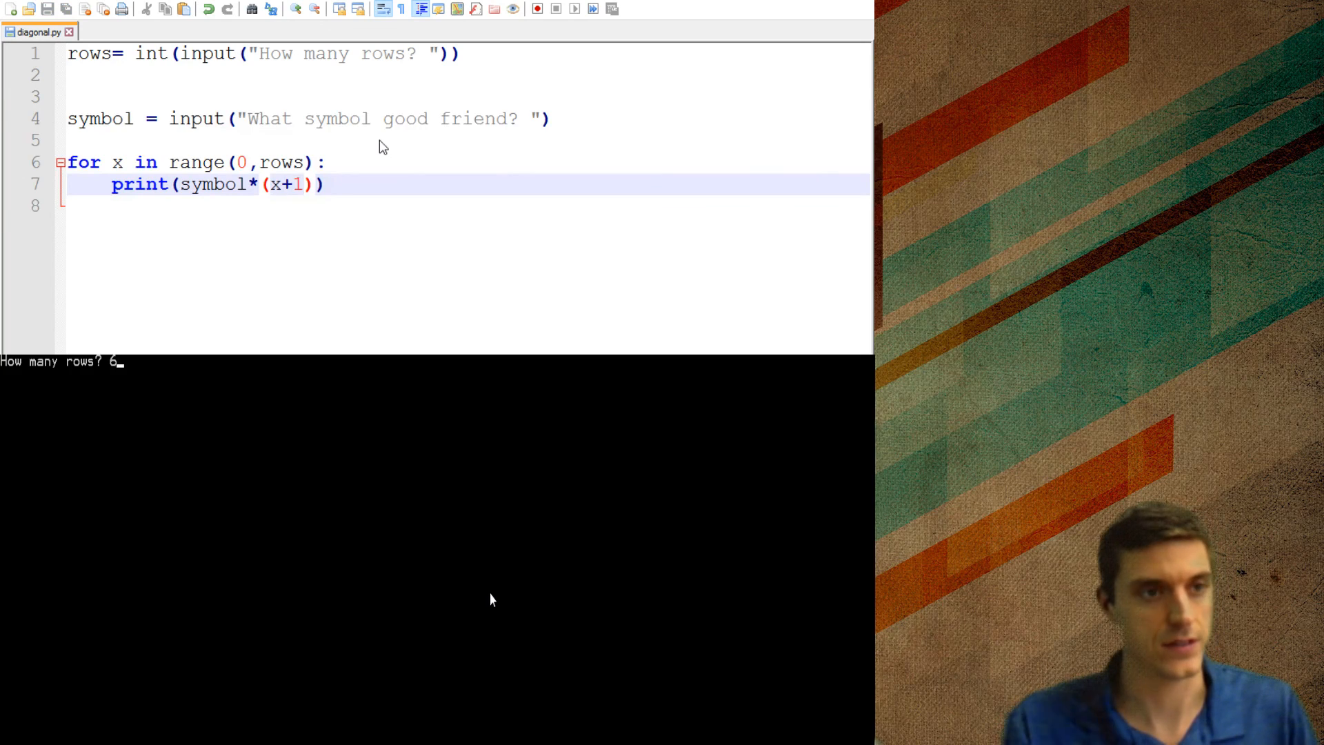
pyautogui.press('enter')
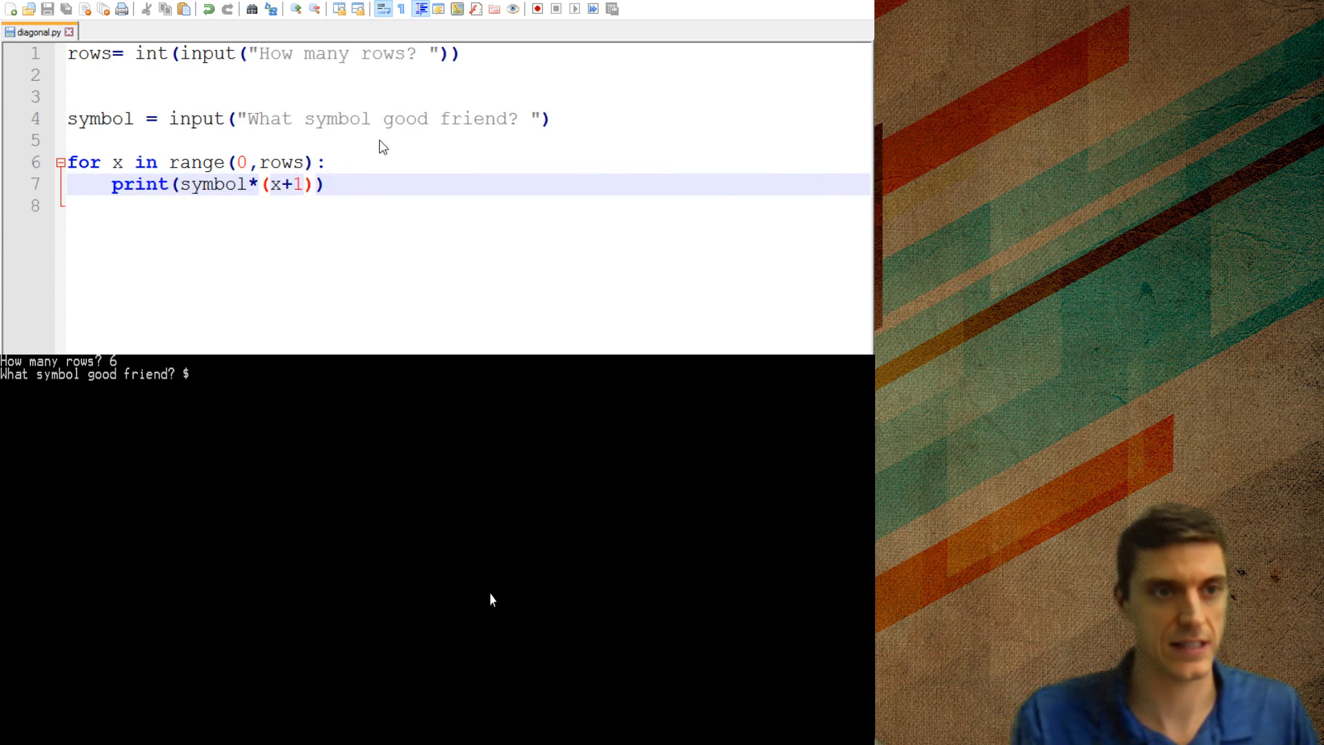